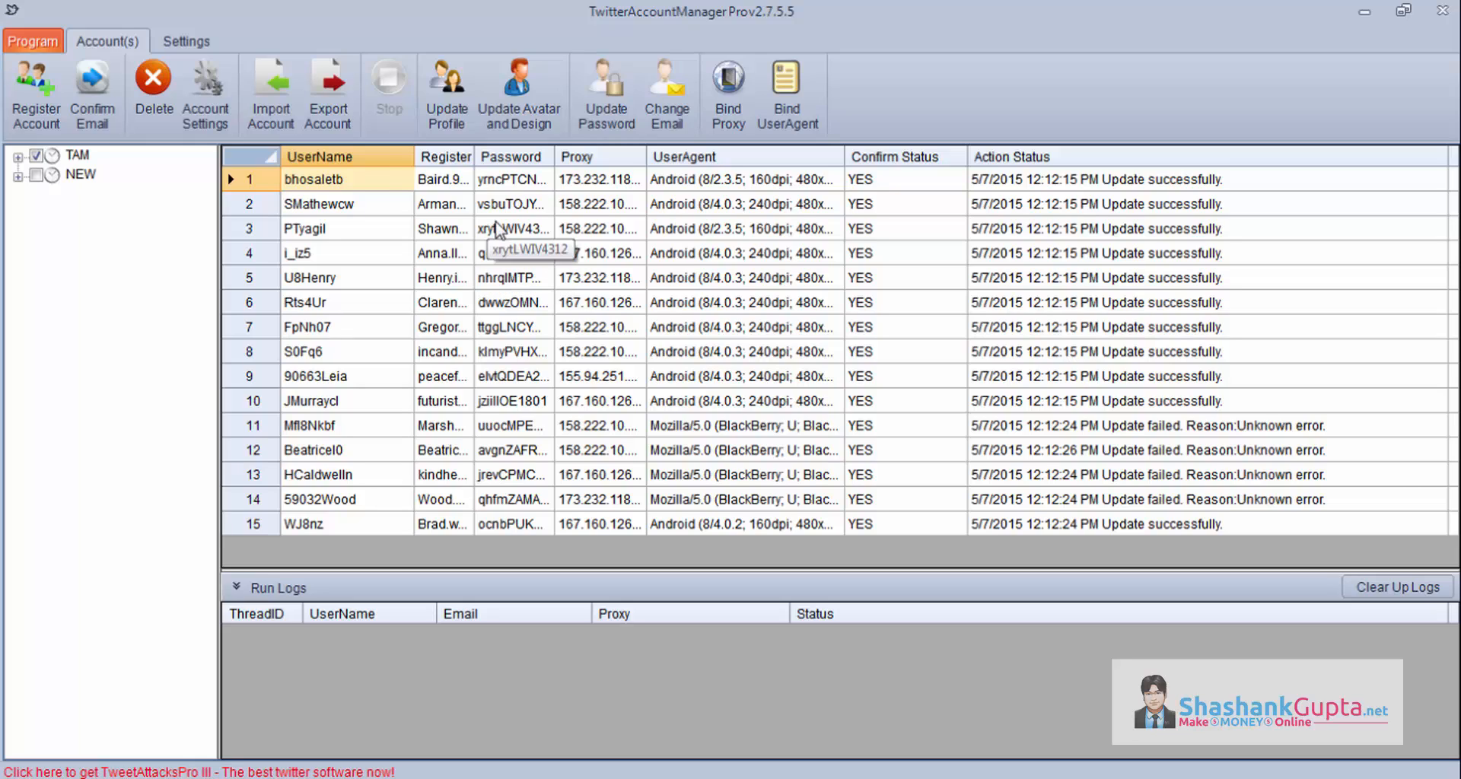
{"action": "mouse_move", "coordinate": [445, 93]}
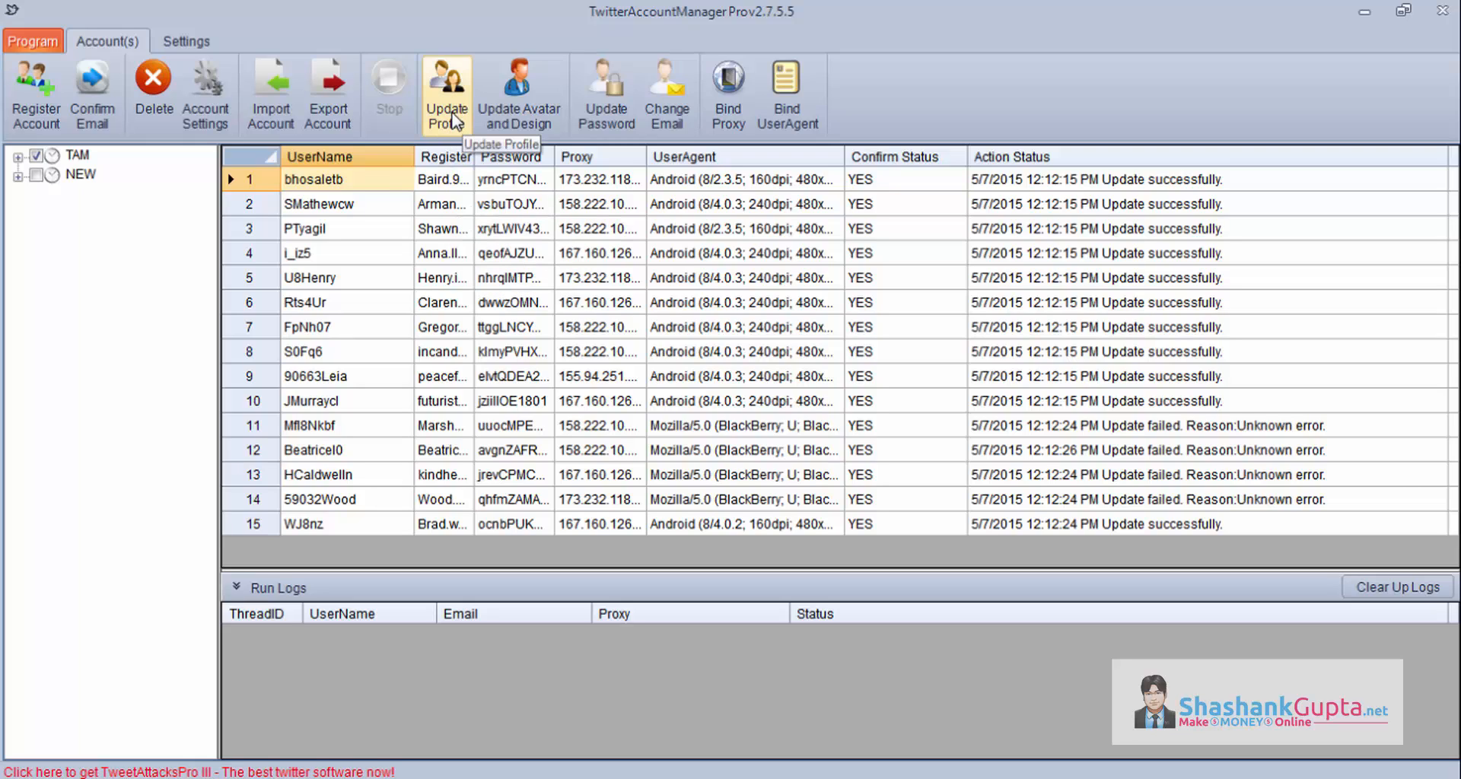
- Enable Name in the profile update and load Names.txt as a random names source
{"action": "left_click", "coordinate": [445, 93]}
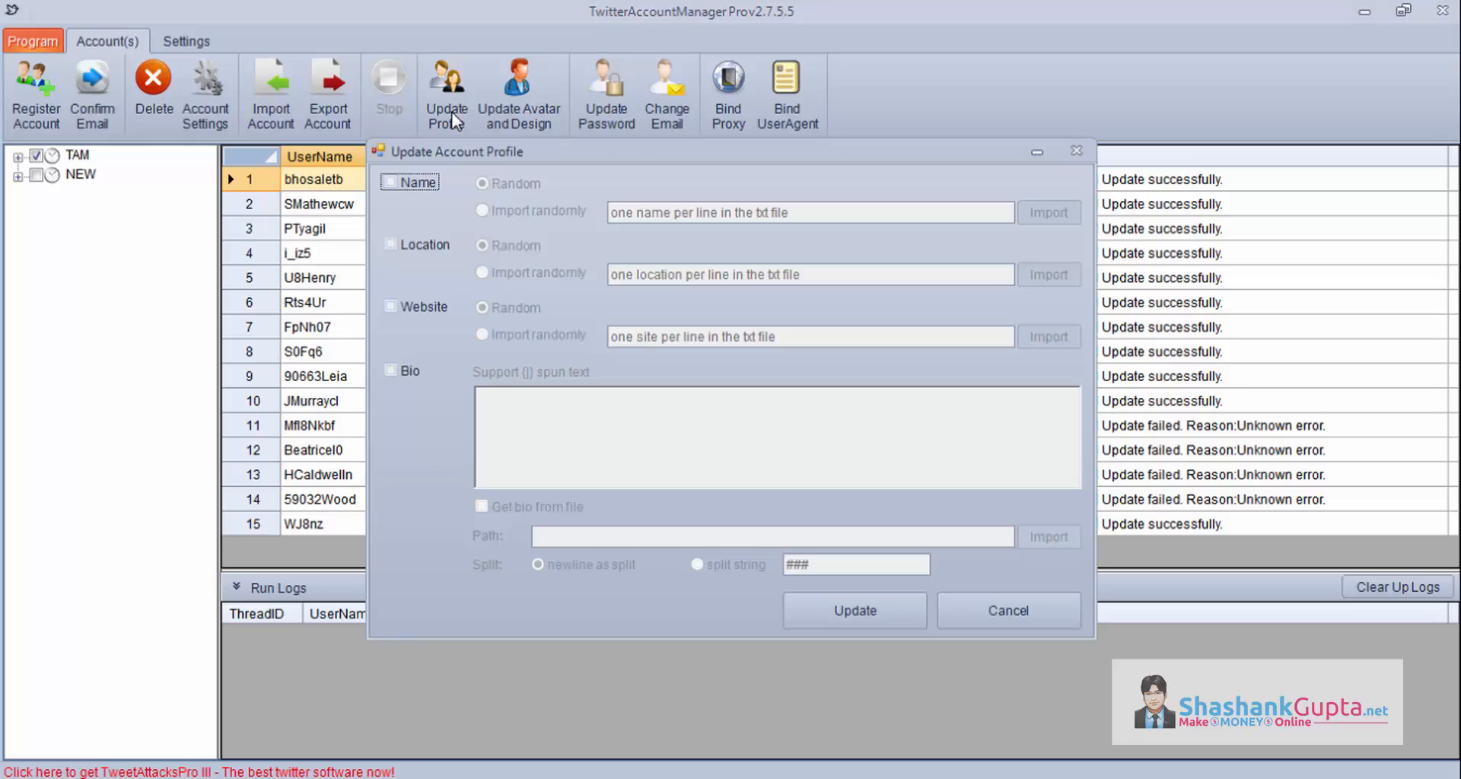
{"action": "left_click", "coordinate": [391, 183]}
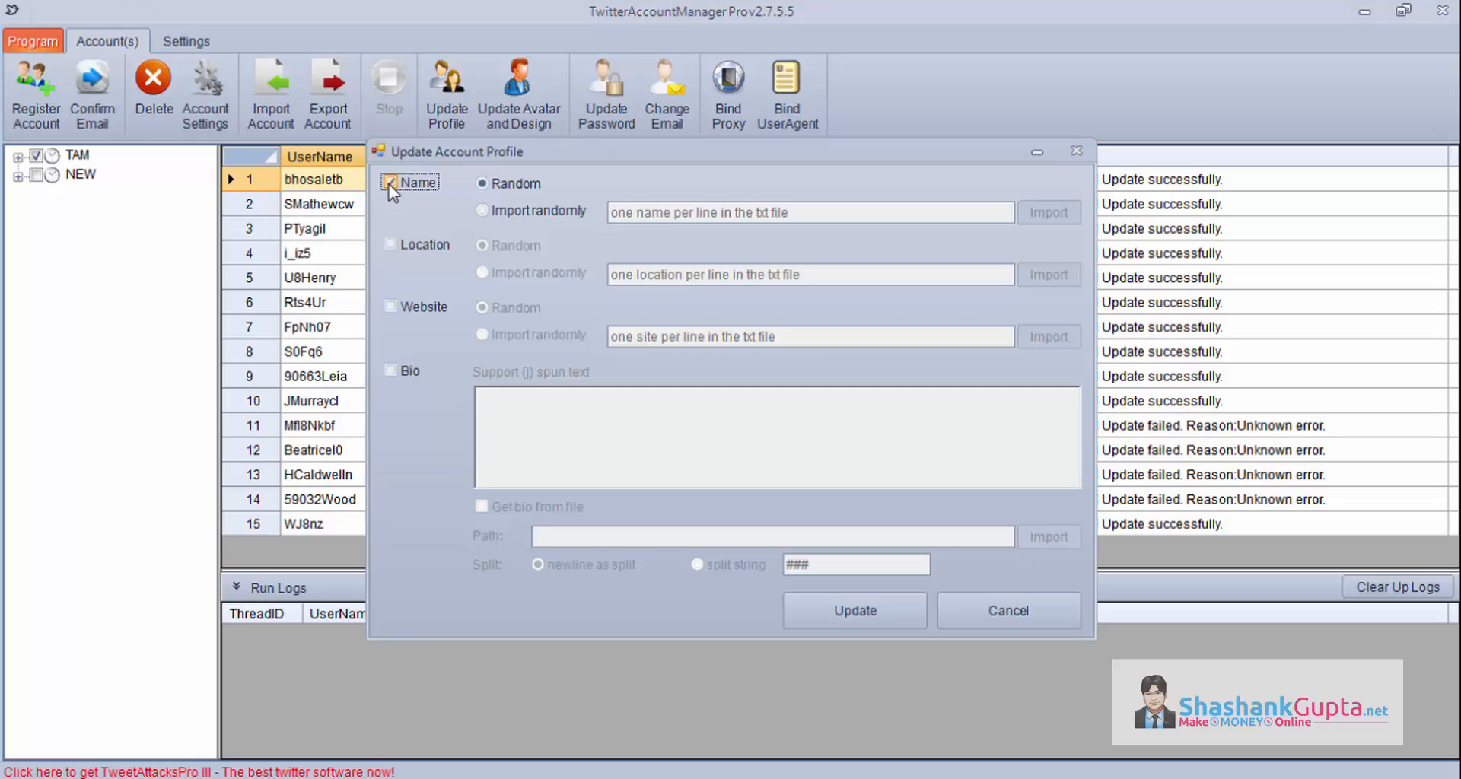
{"action": "left_click", "coordinate": [391, 181]}
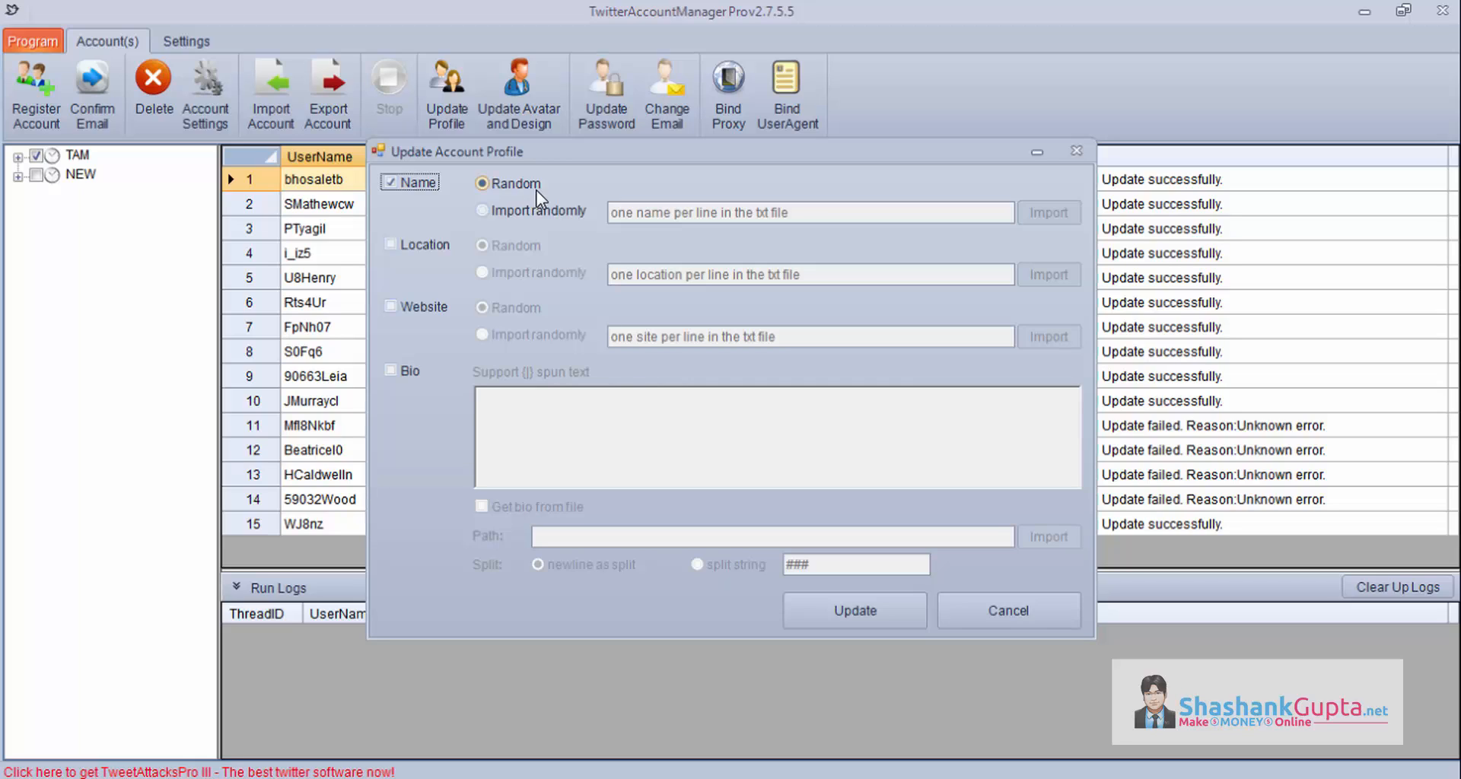
{"action": "left_click", "coordinate": [482, 210]}
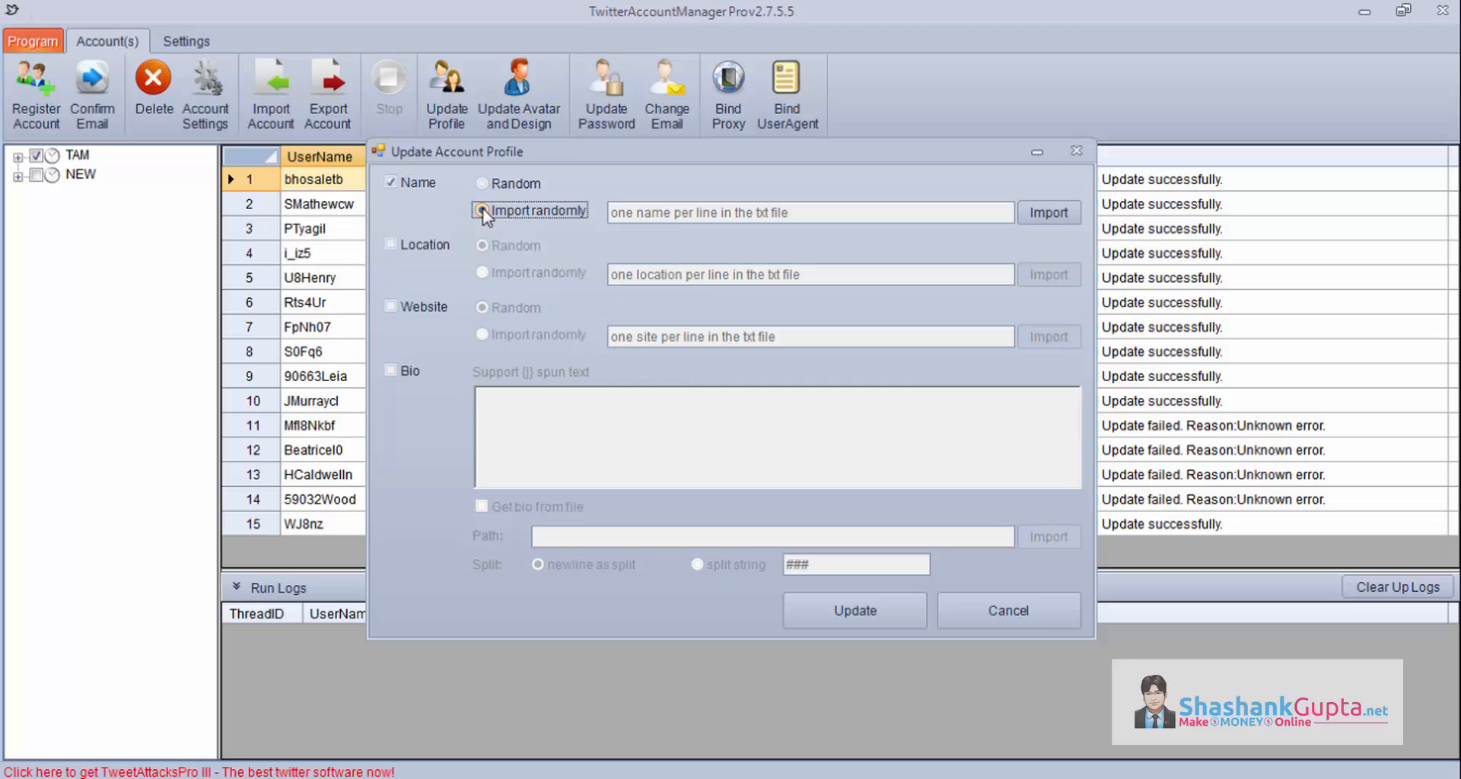
{"action": "left_click", "coordinate": [482, 210]}
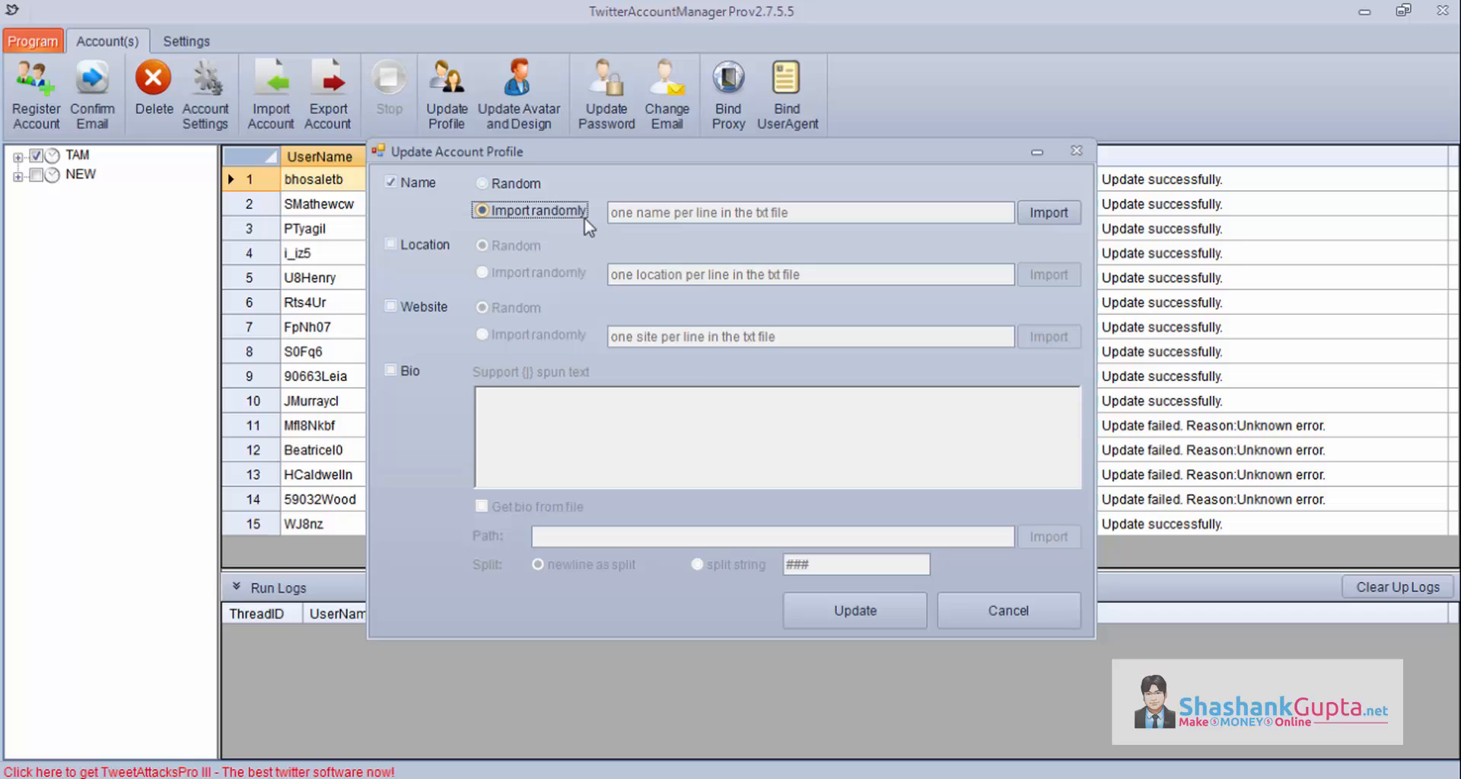
{"action": "left_click", "coordinate": [482, 210]}
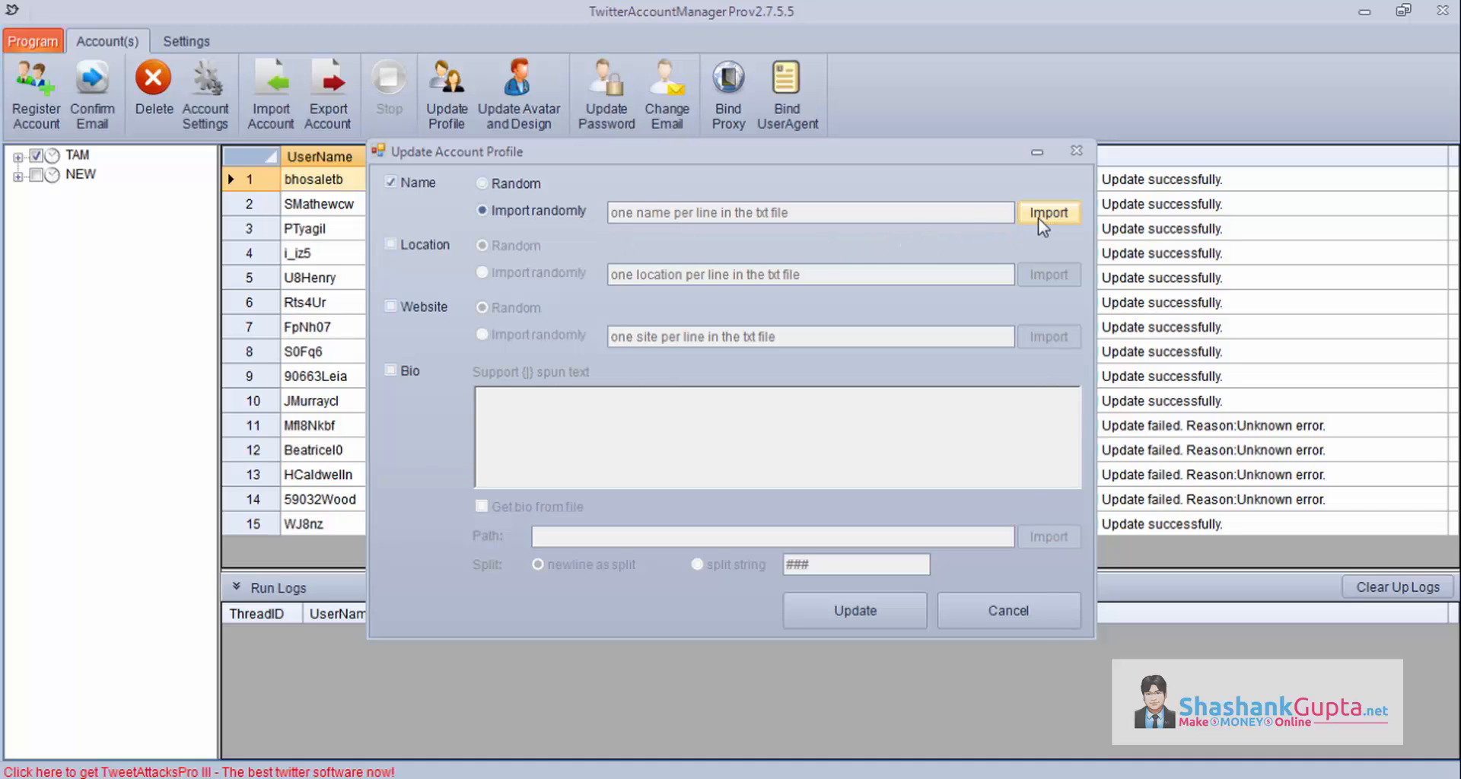
{"action": "left_click", "coordinate": [1047, 213]}
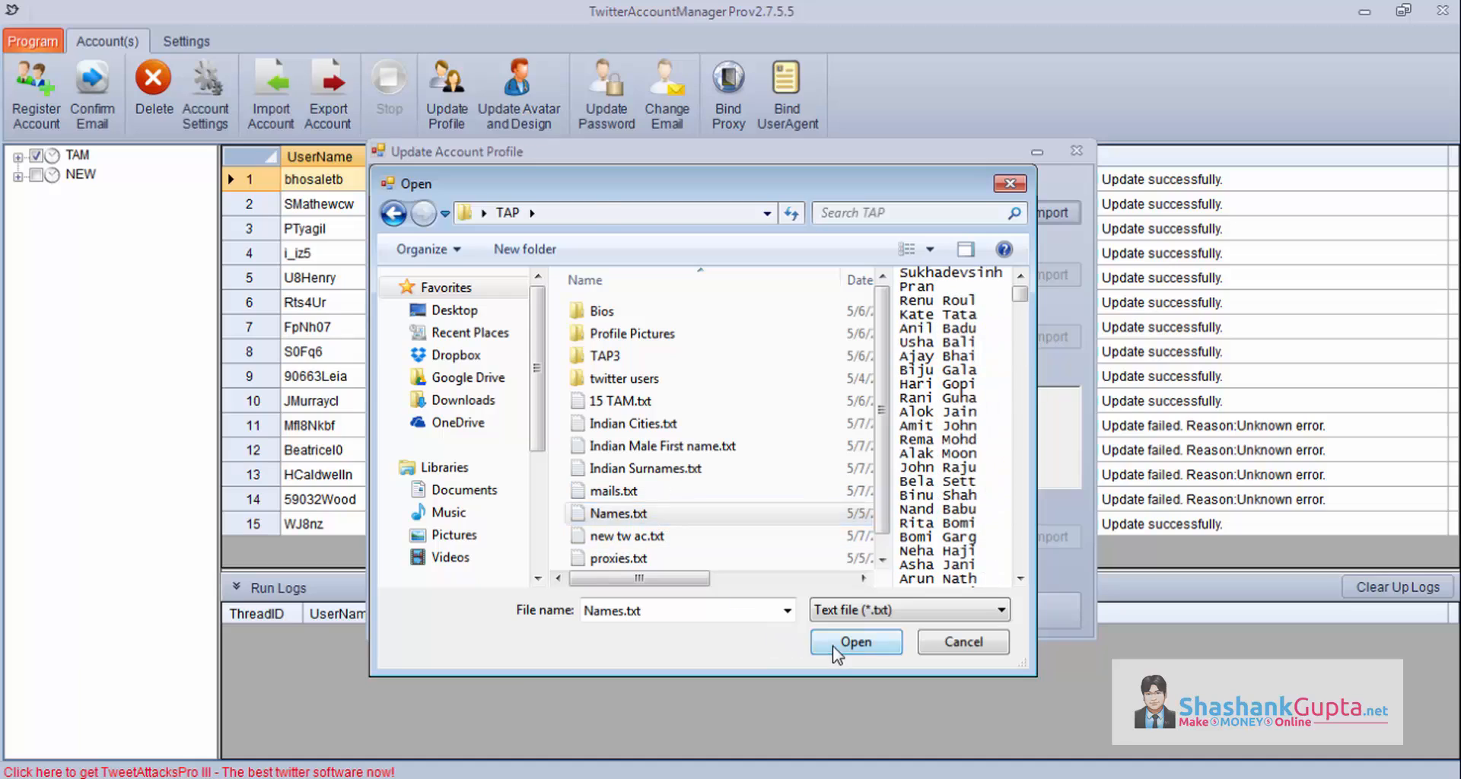
{"action": "left_click", "coordinate": [853, 640]}
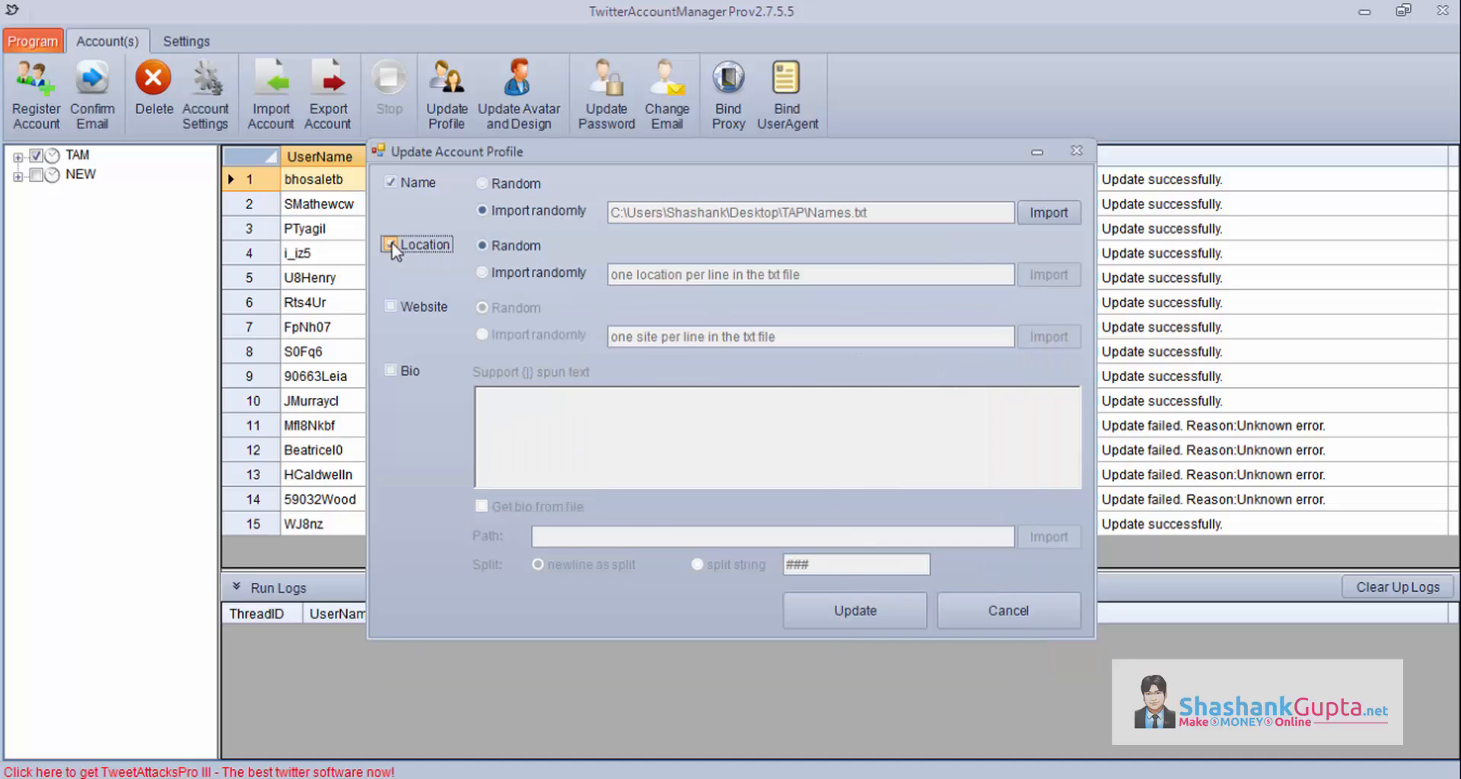
- Enable Location and load Indian Cities.txt as a random locations source
{"action": "left_click", "coordinate": [391, 243]}
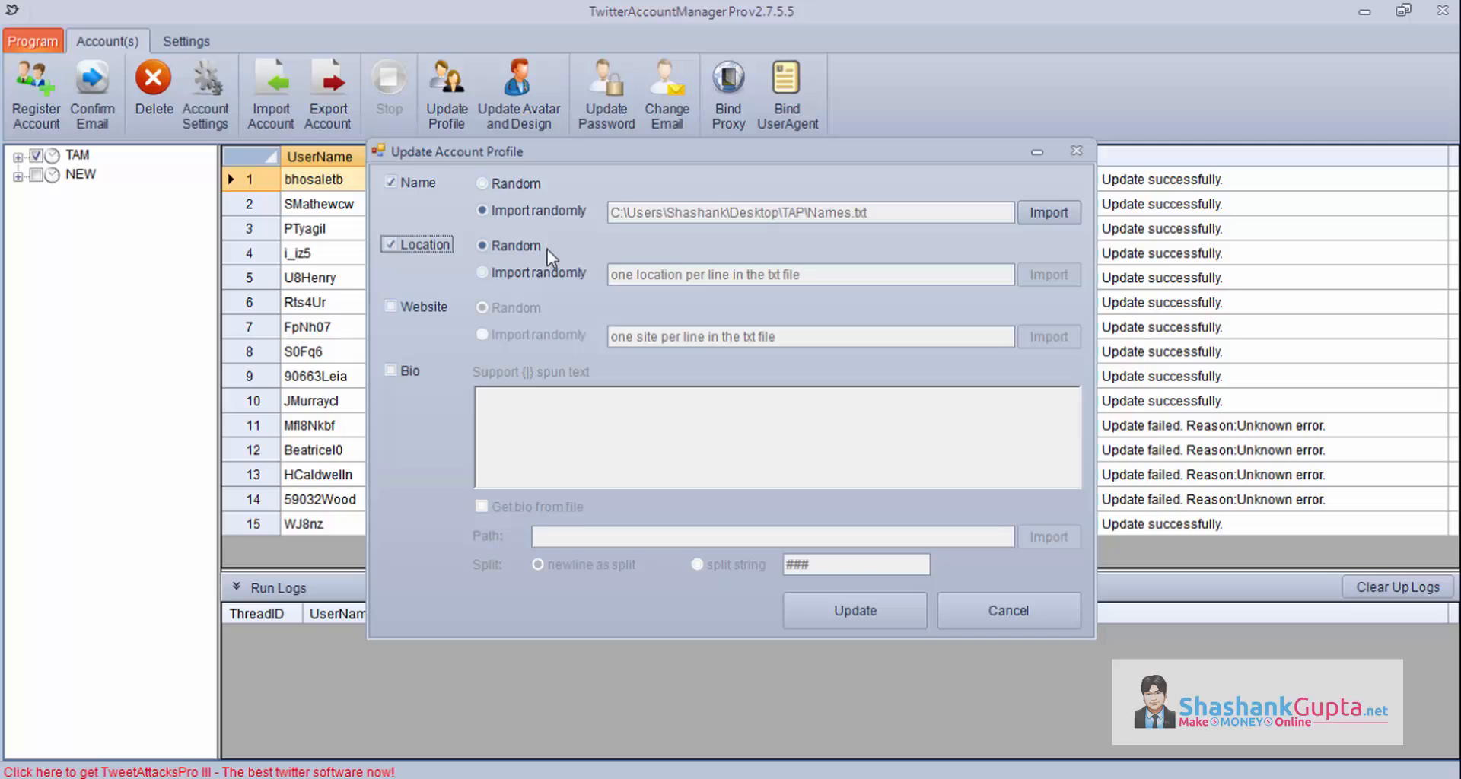
{"action": "left_click", "coordinate": [481, 272]}
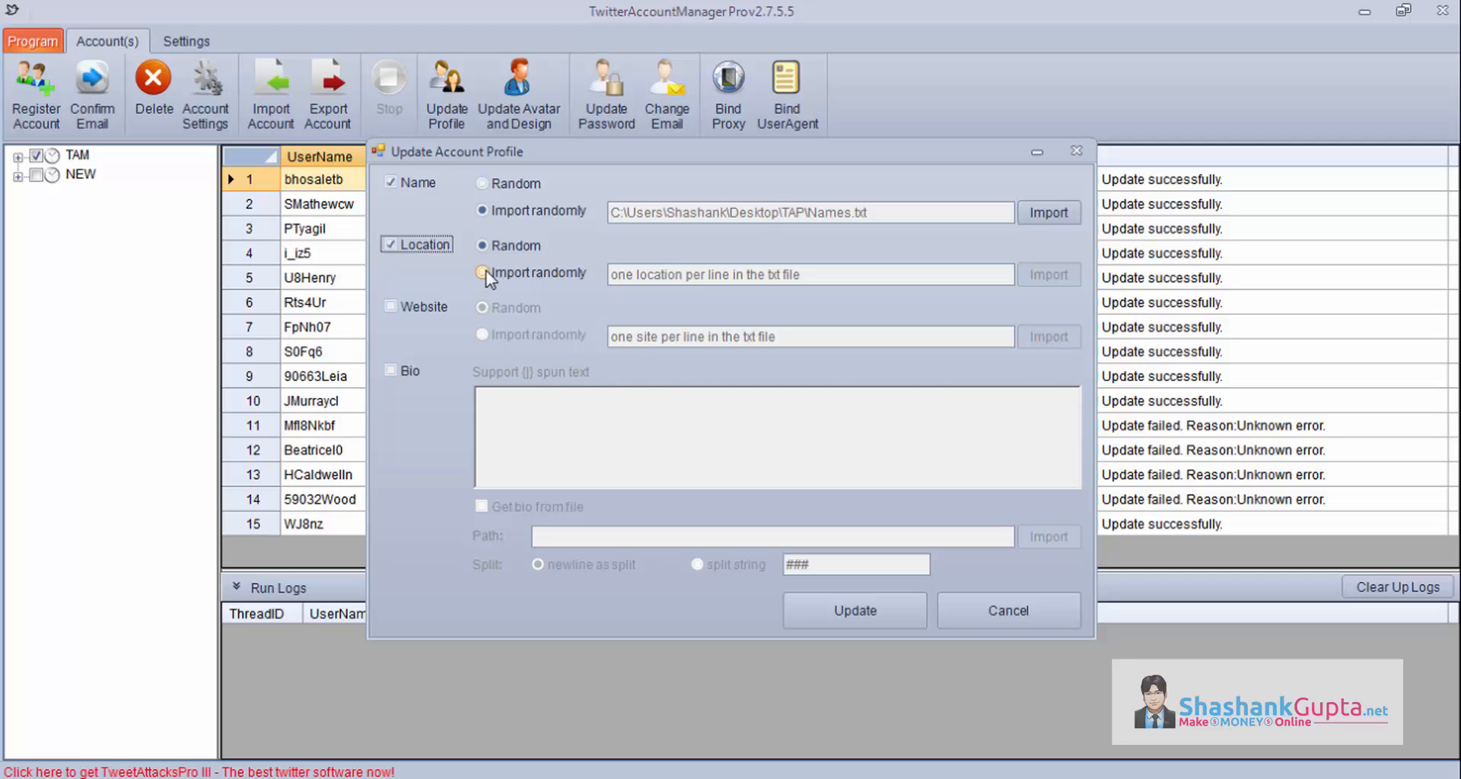
{"action": "left_click", "coordinate": [482, 272]}
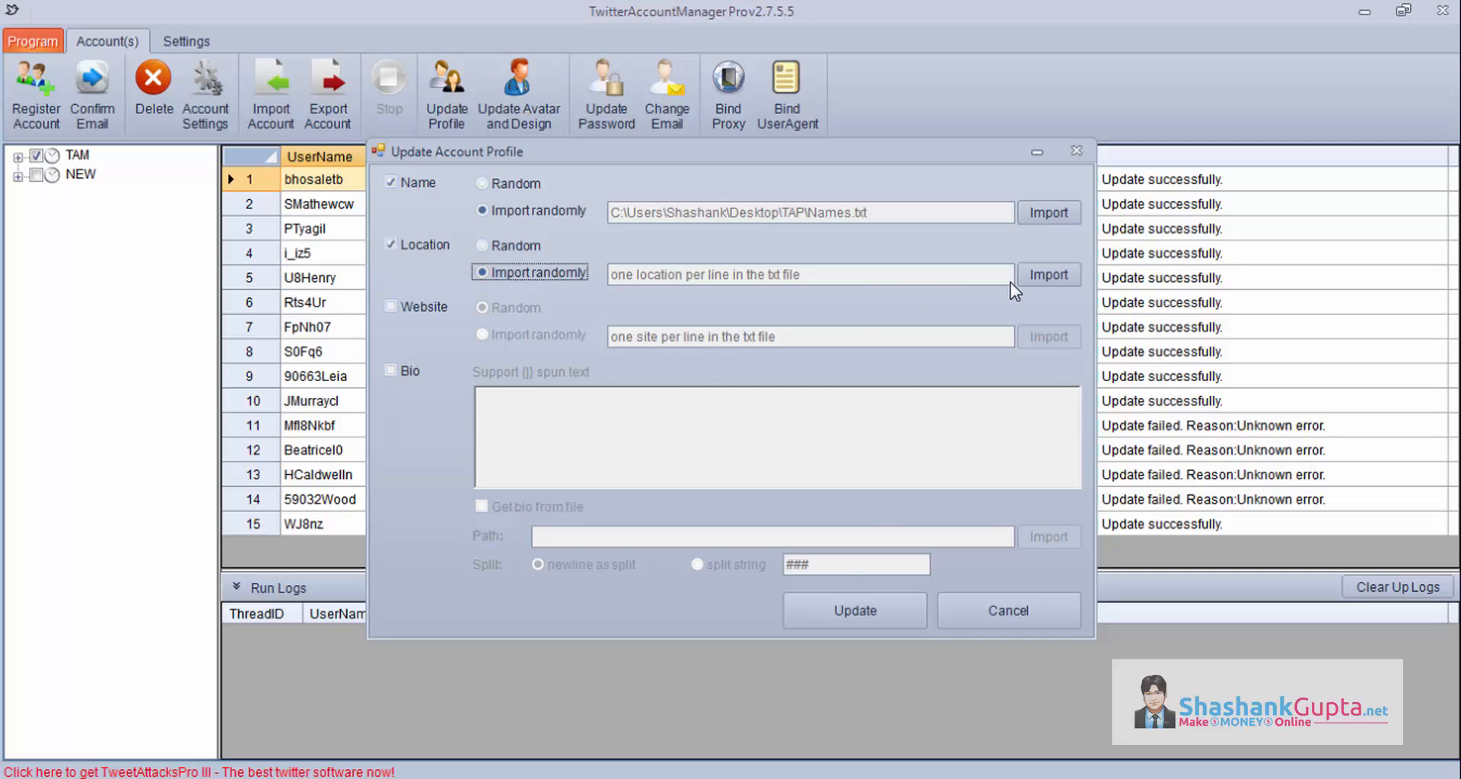
{"action": "left_click", "coordinate": [1047, 274]}
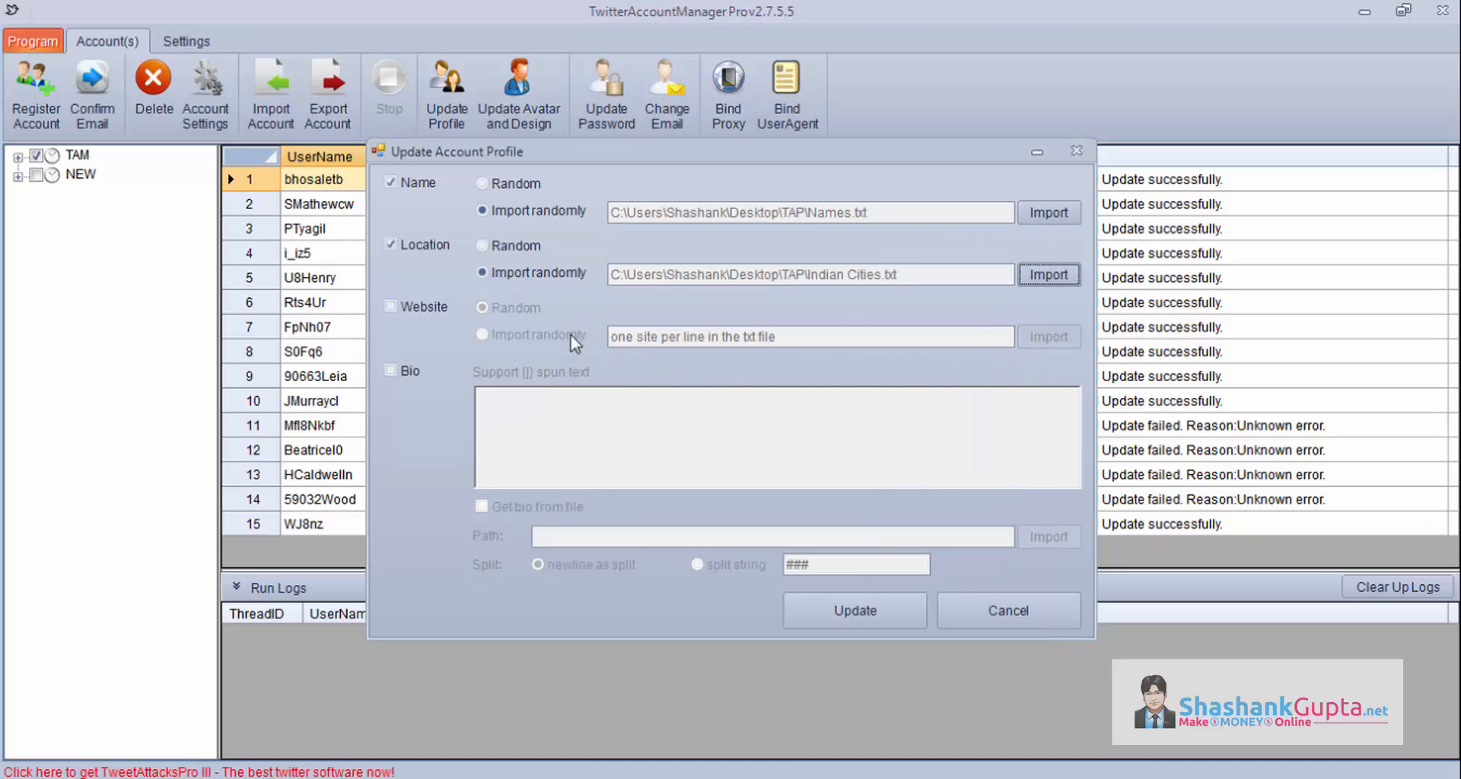
- Enable Website and load website.txt as a random websites source
{"action": "left_click", "coordinate": [391, 306]}
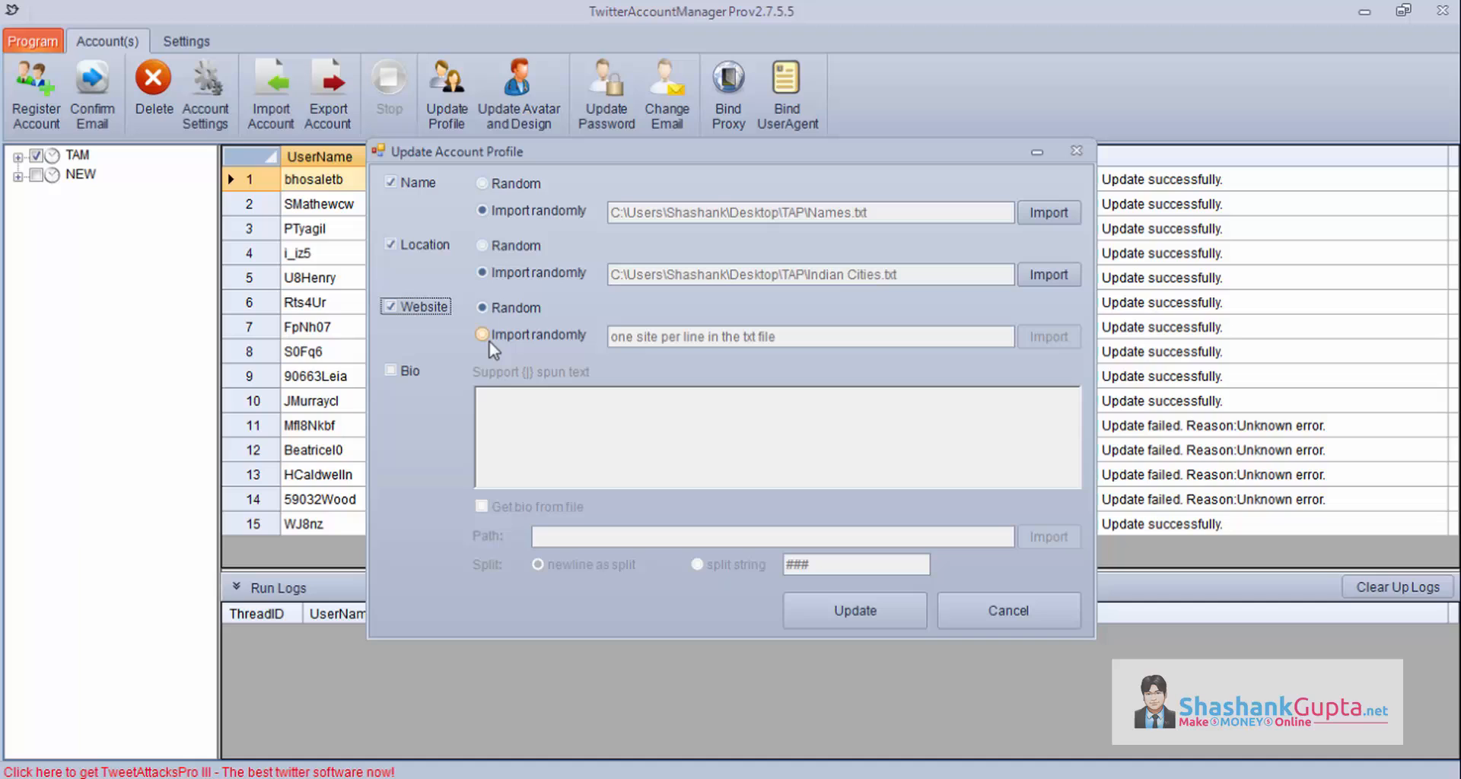
{"action": "left_click", "coordinate": [482, 335]}
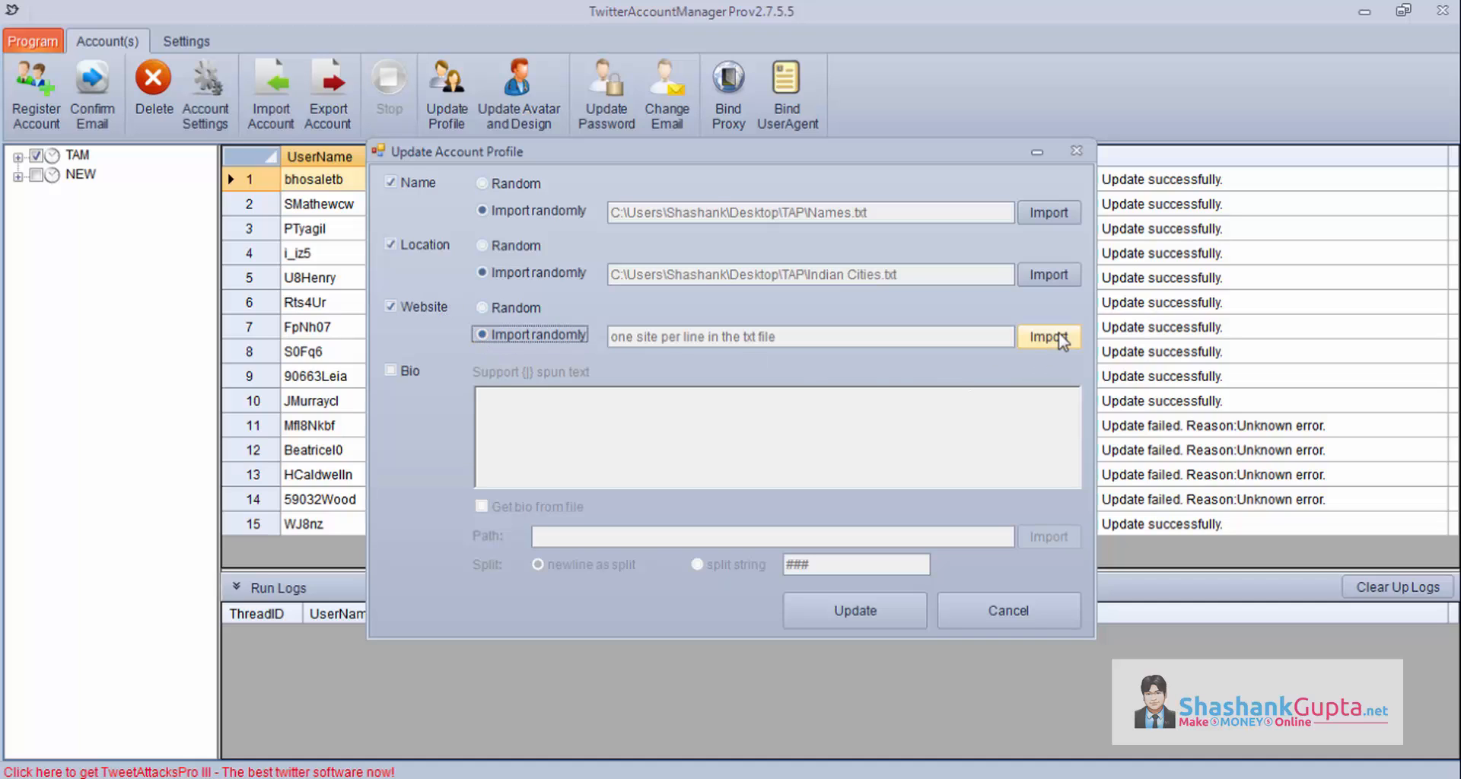
{"action": "left_click", "coordinate": [1047, 335]}
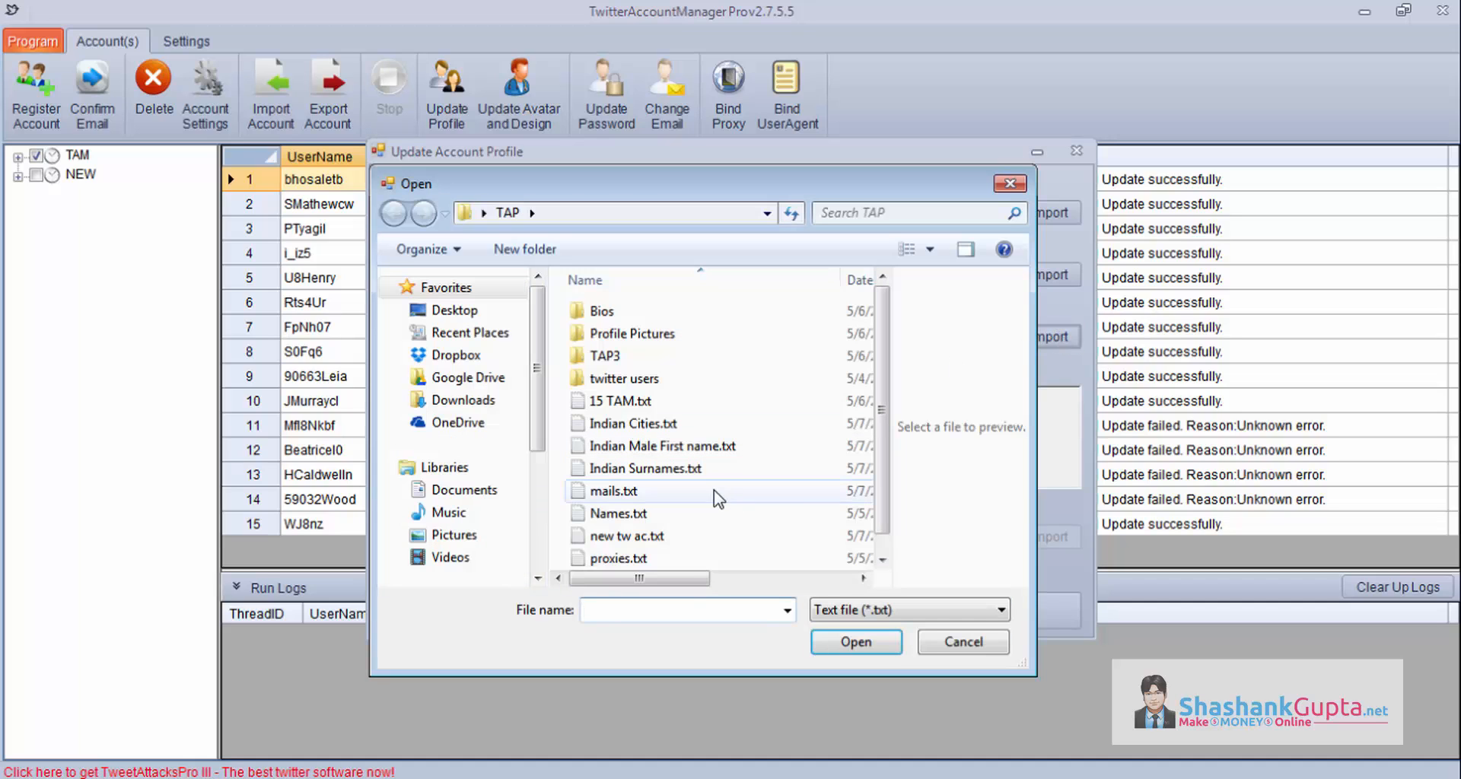
{"action": "left_click", "coordinate": [619, 557]}
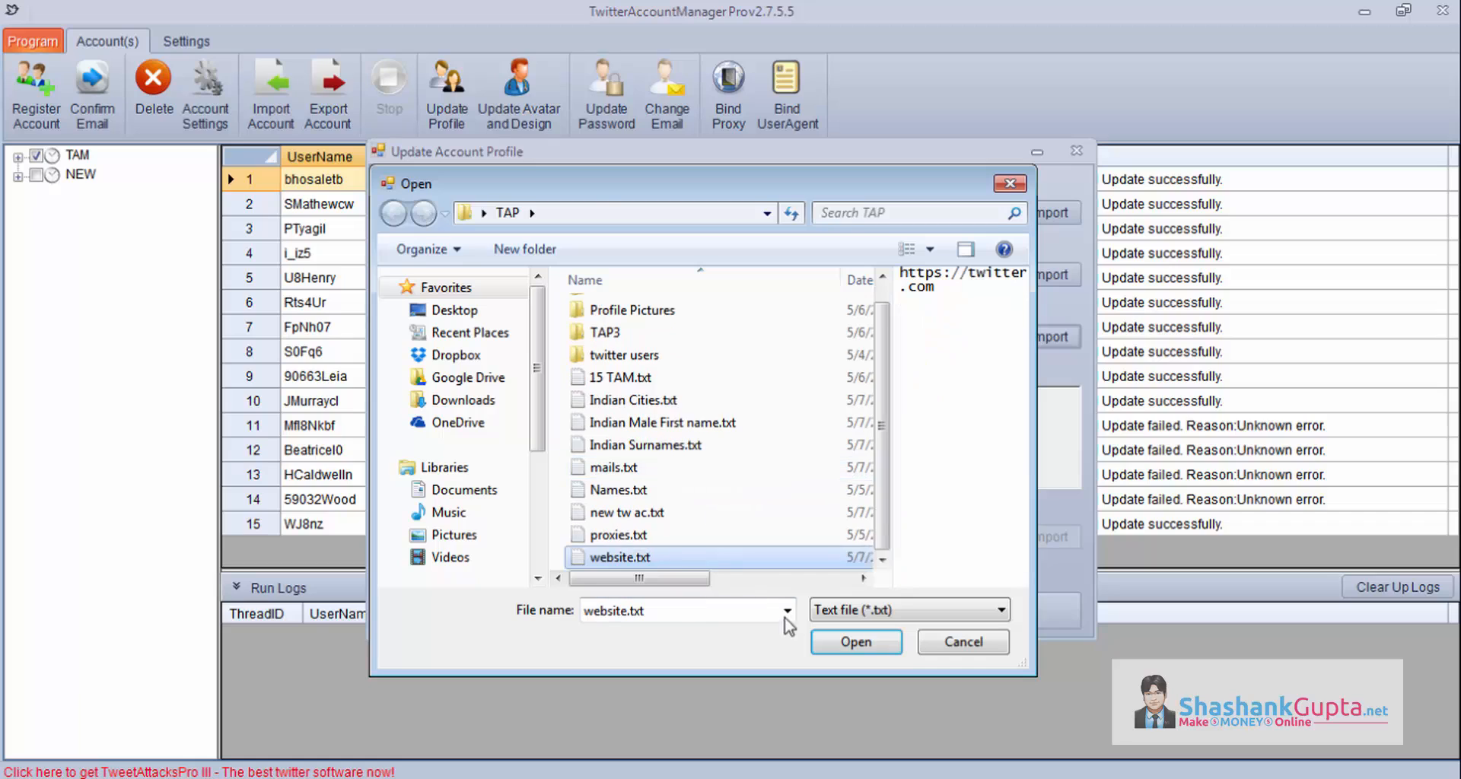
{"action": "left_click", "coordinate": [854, 641]}
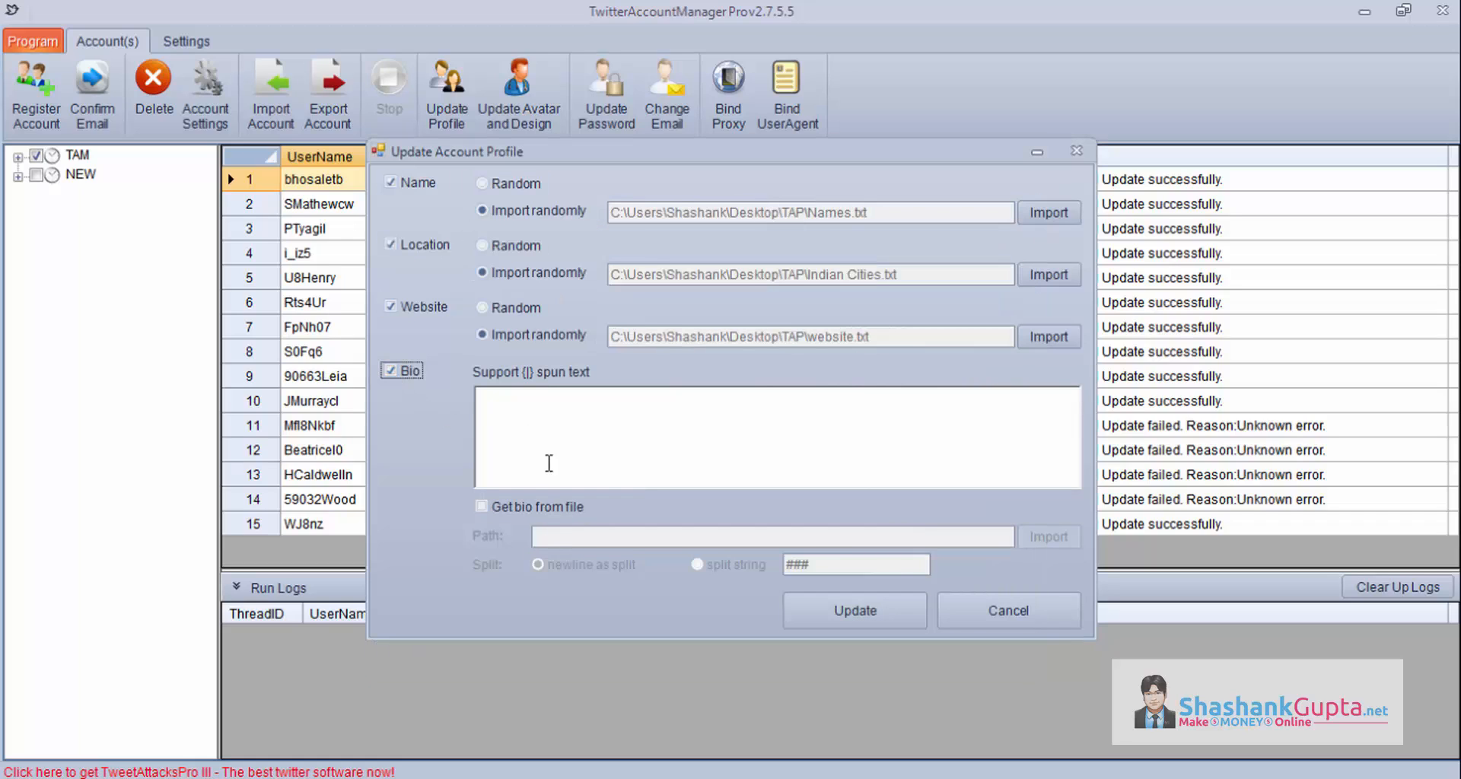
{"action": "left_click", "coordinate": [482, 506]}
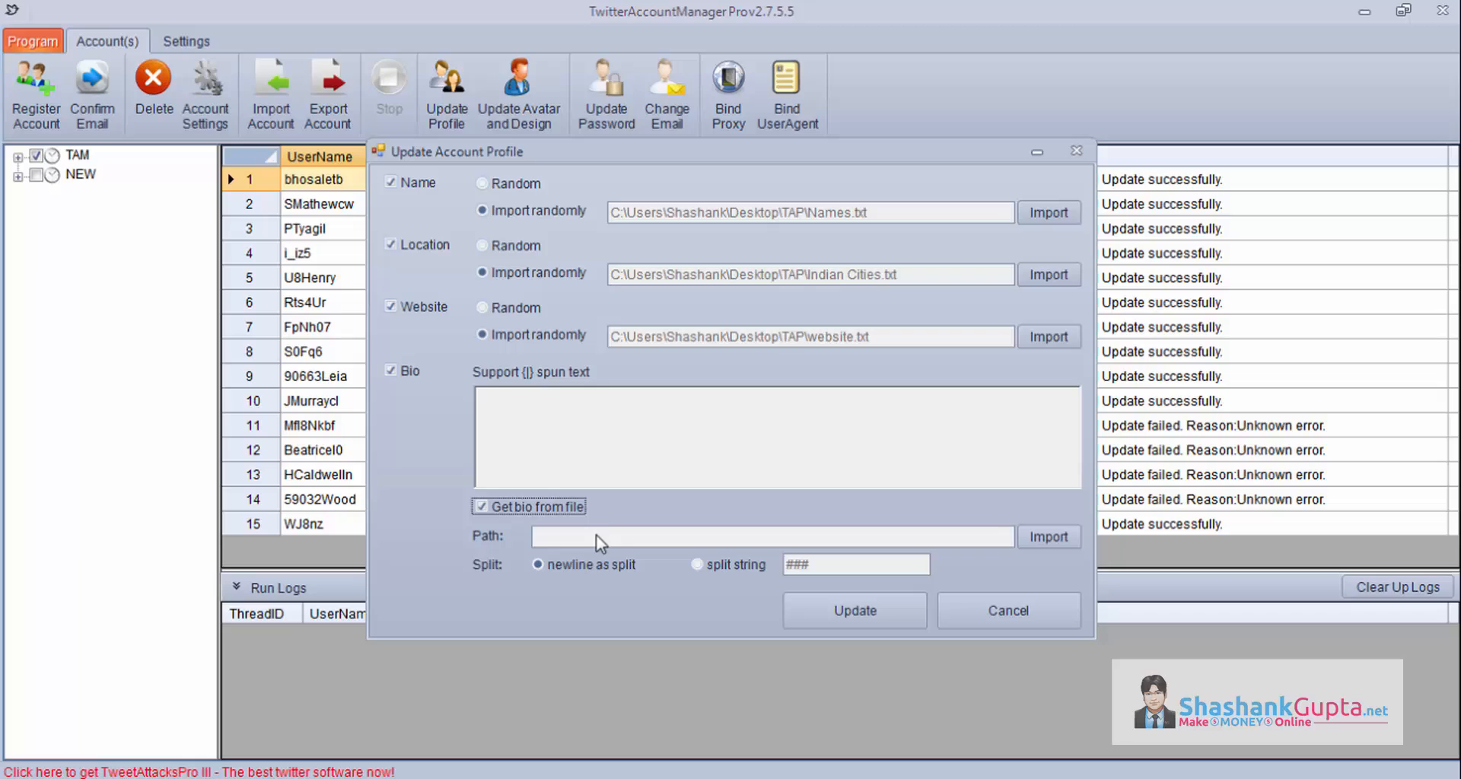
{"action": "mouse_move", "coordinate": [858, 548]}
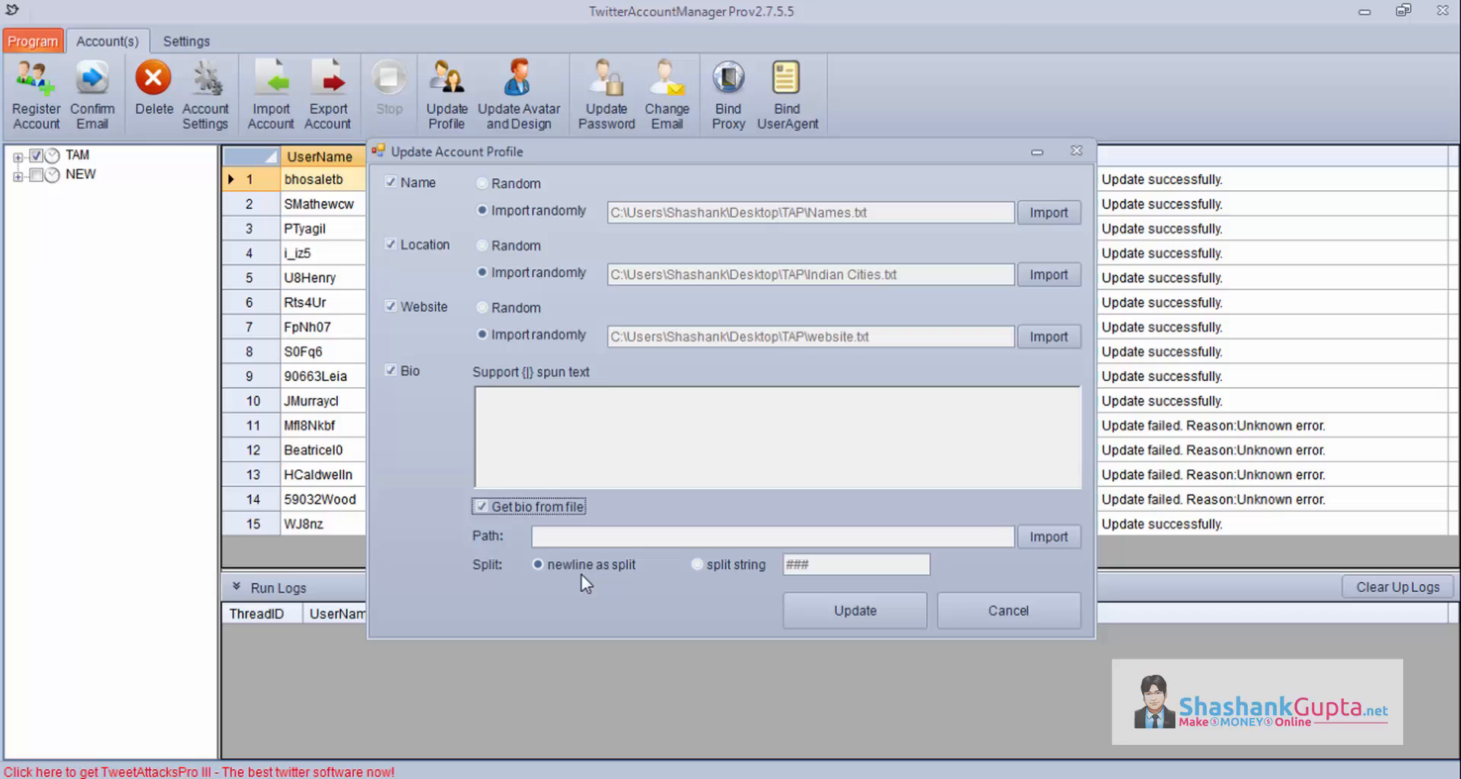
{"action": "left_click", "coordinate": [538, 565]}
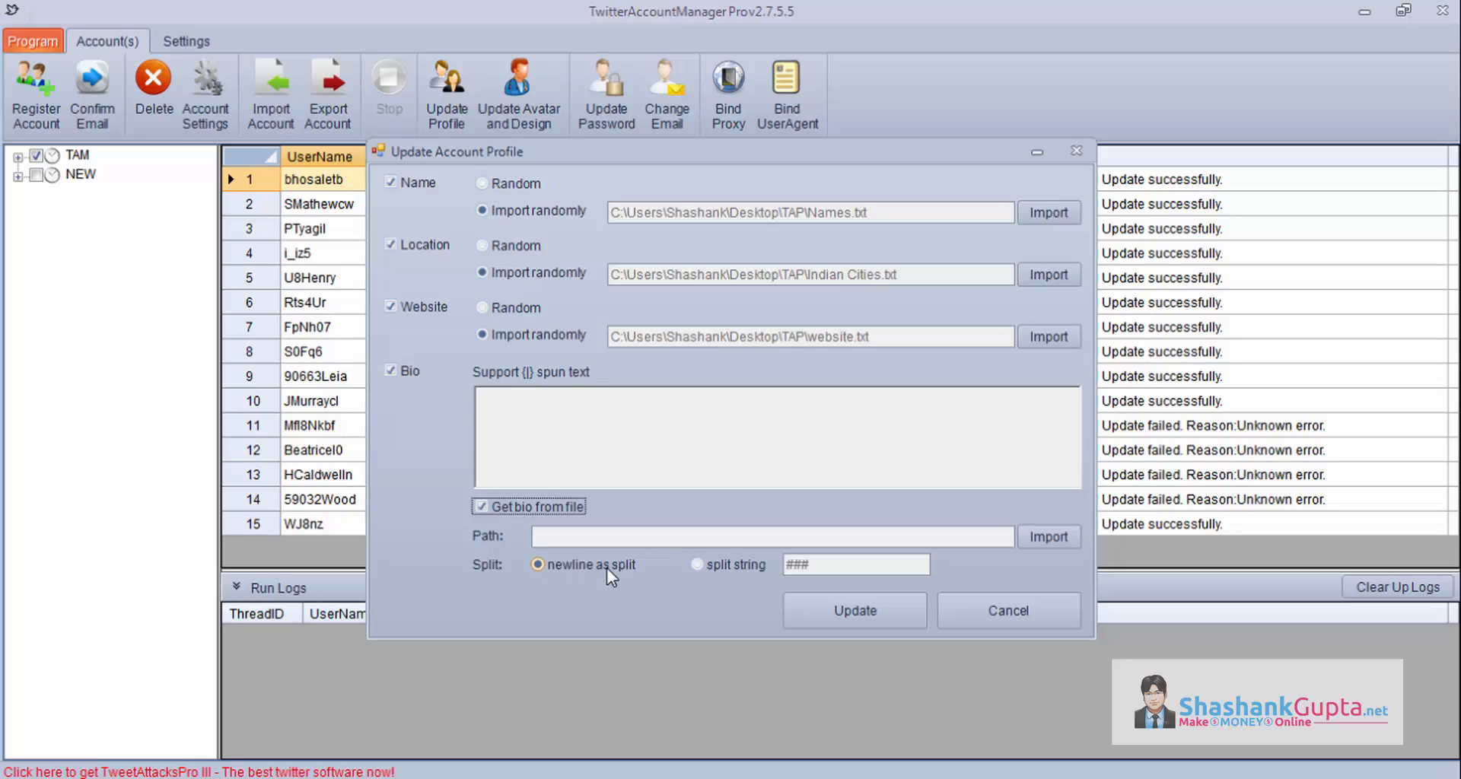
{"action": "left_click", "coordinate": [696, 564]}
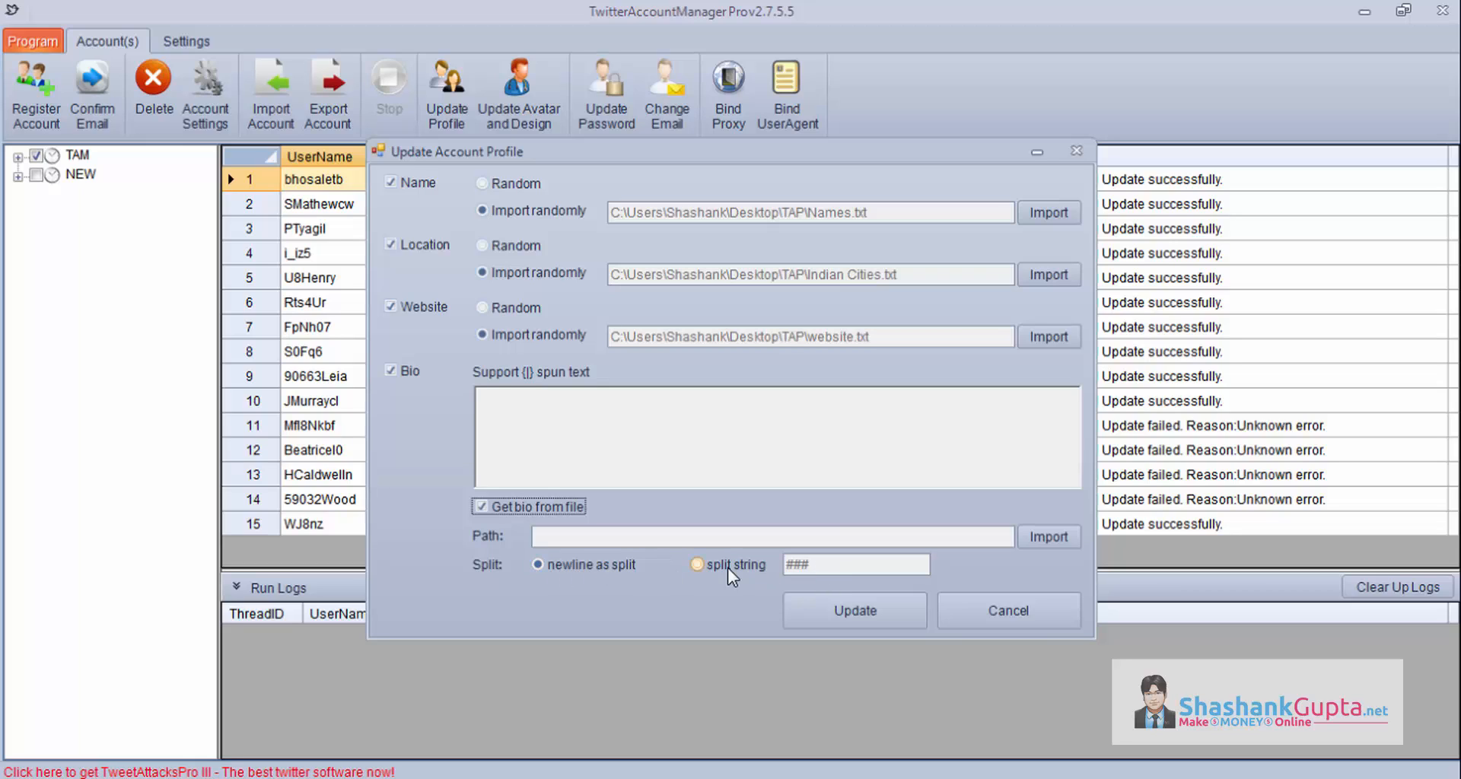
{"action": "left_click", "coordinate": [482, 506]}
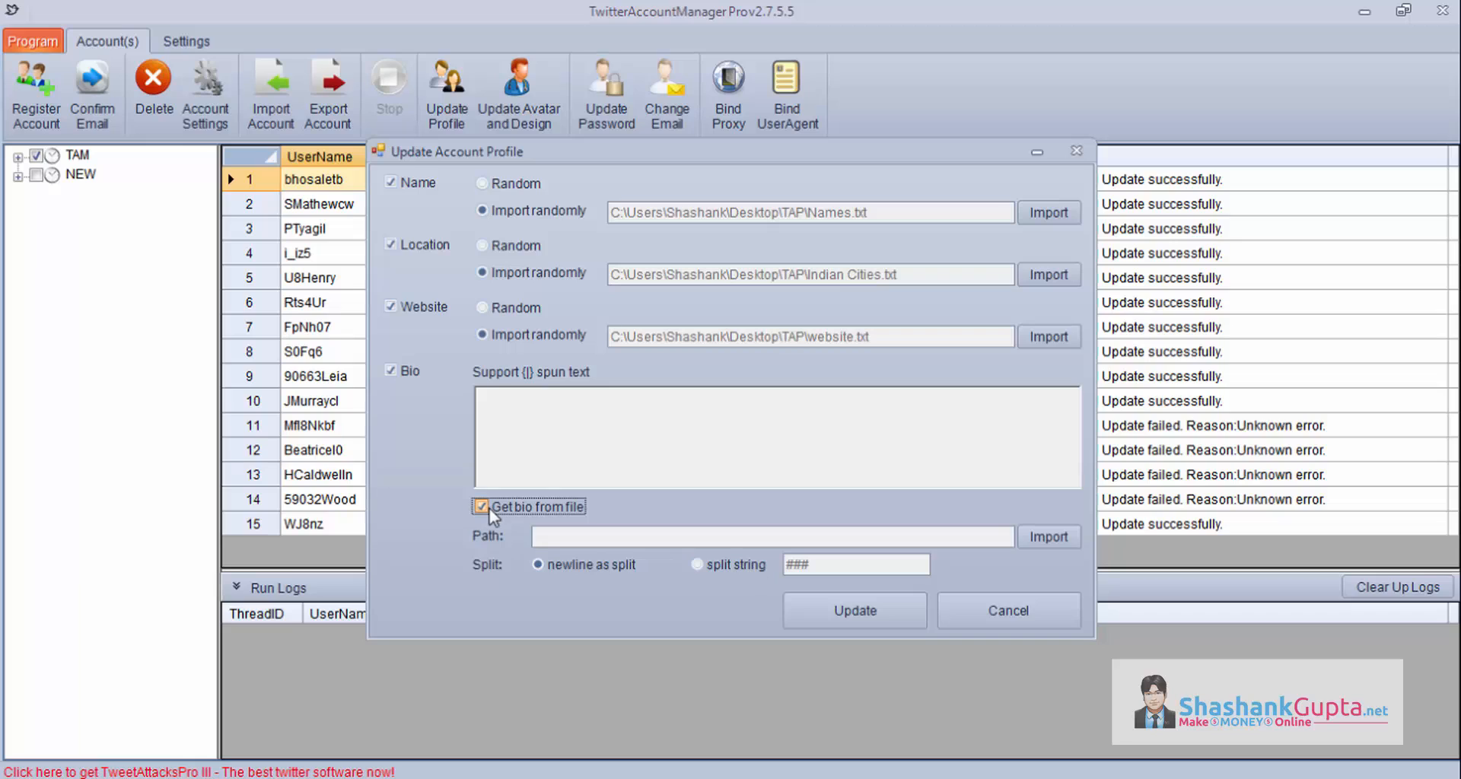
{"action": "left_click", "coordinate": [482, 506]}
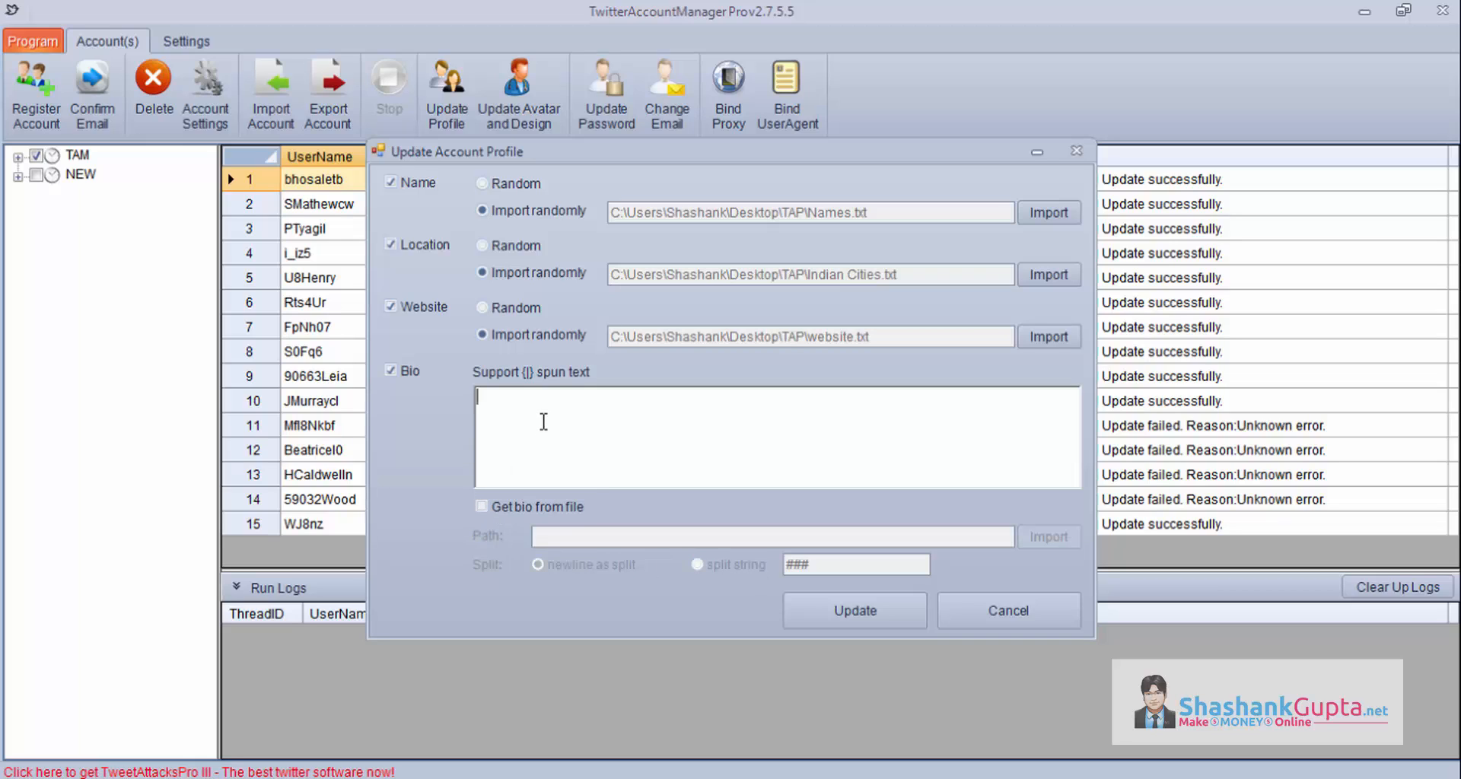
{"action": "mouse_move", "coordinate": [1007, 611]}
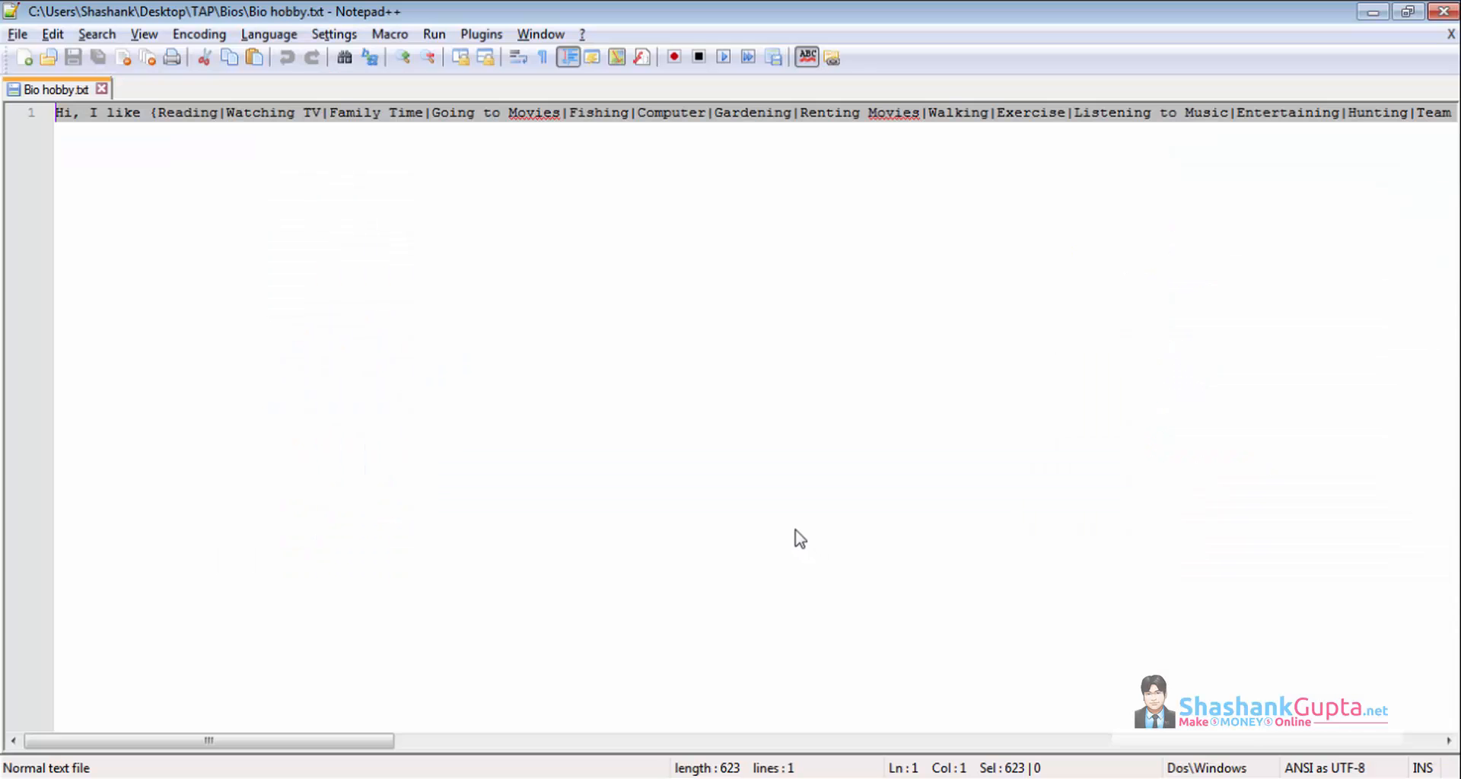
- Scroll across the spun hobby bio text in Bio hobby.txt
{"action": "scroll", "scroll_direction": "right", "scroll_amount": 3}
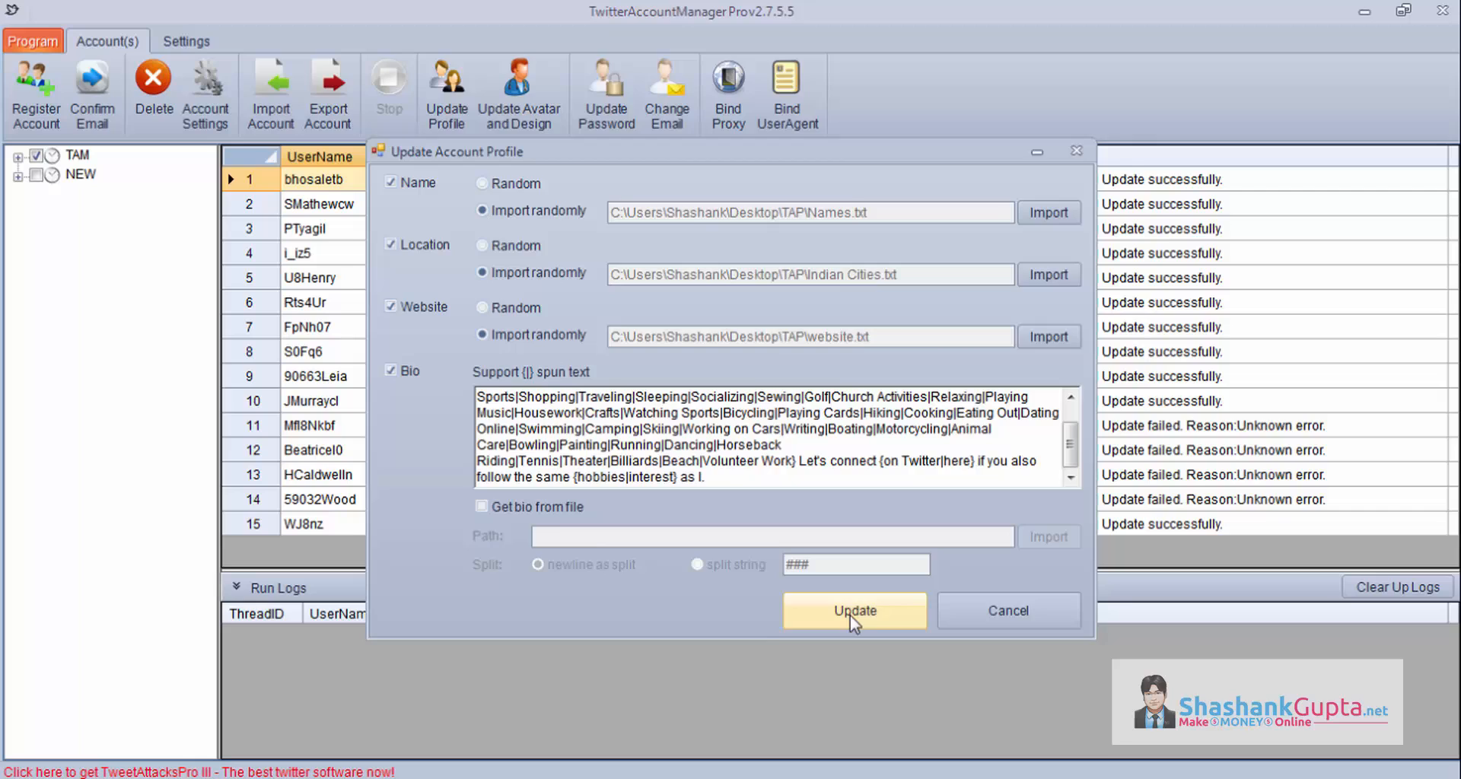
- Start the profile update run across all accounts with these settings
{"action": "left_click", "coordinate": [854, 610]}
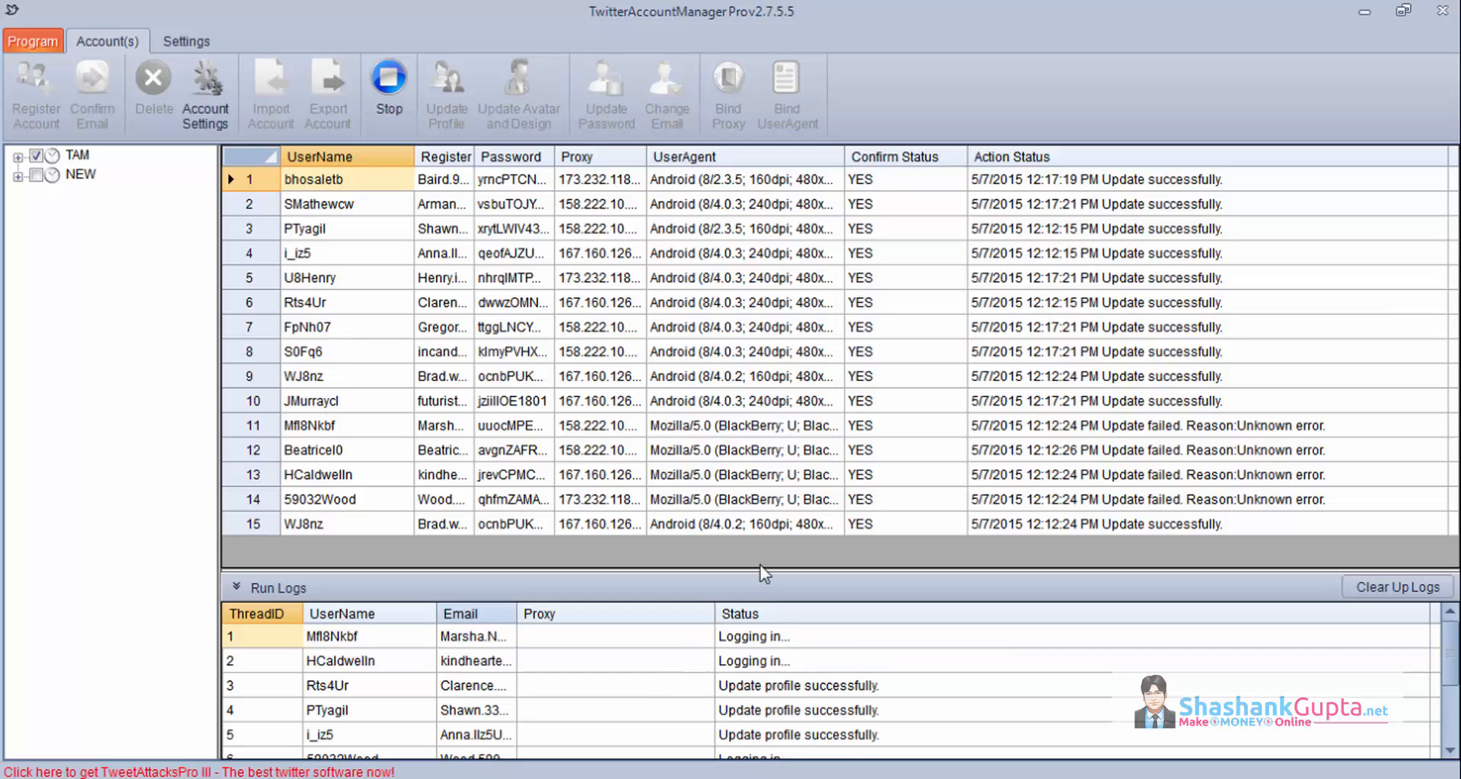
{"action": "mouse_move", "coordinate": [750, 741]}
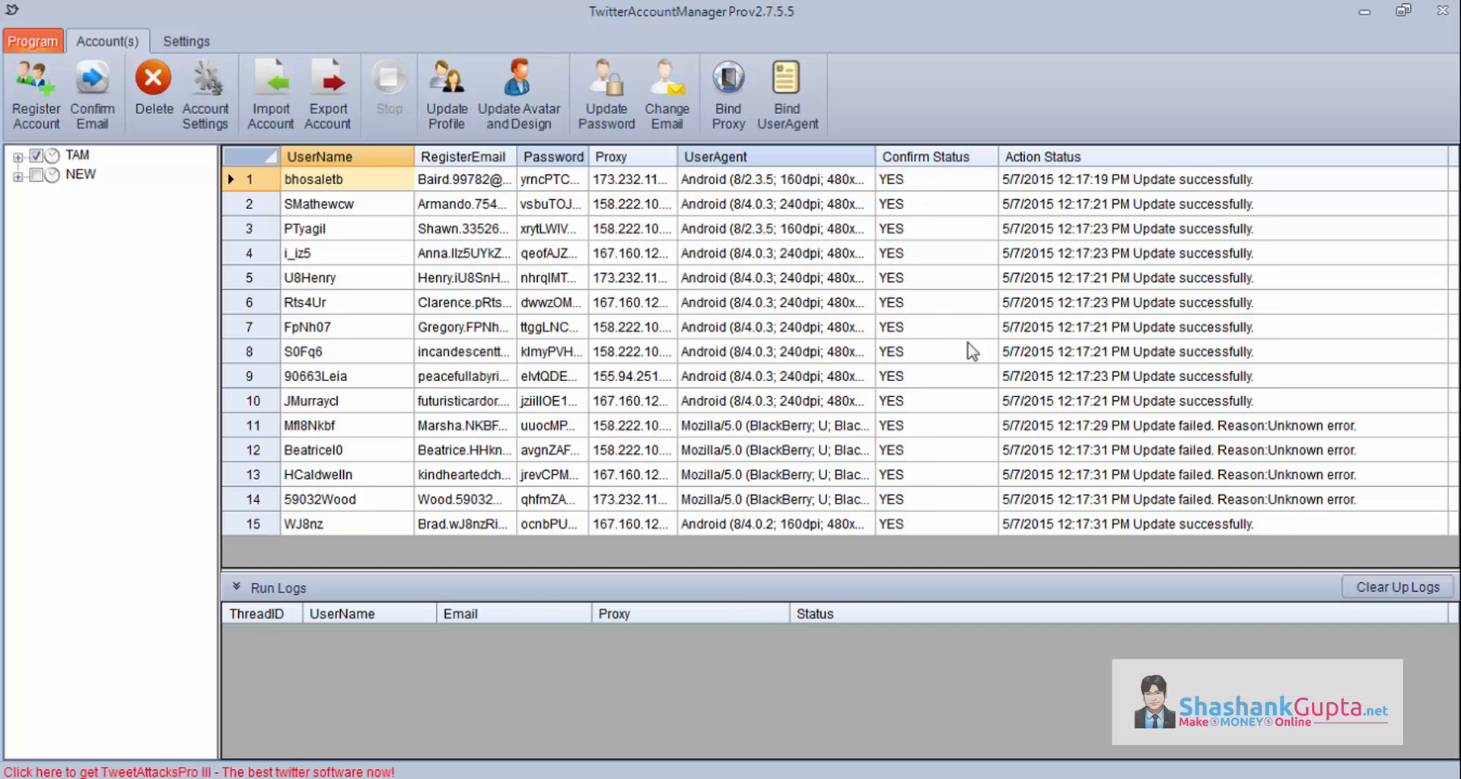
{"action": "mouse_move", "coordinate": [960, 214]}
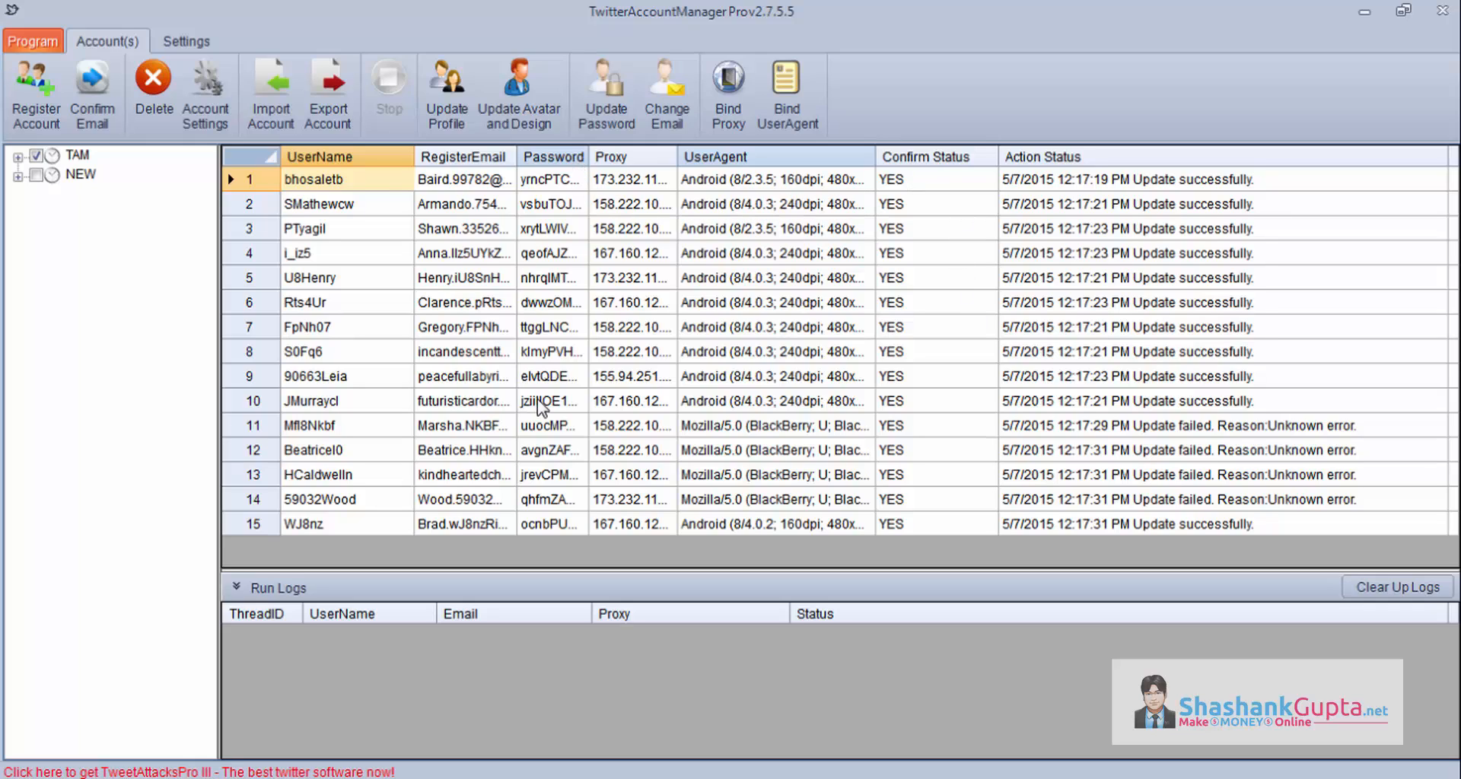
{"action": "mouse_move", "coordinate": [519, 92]}
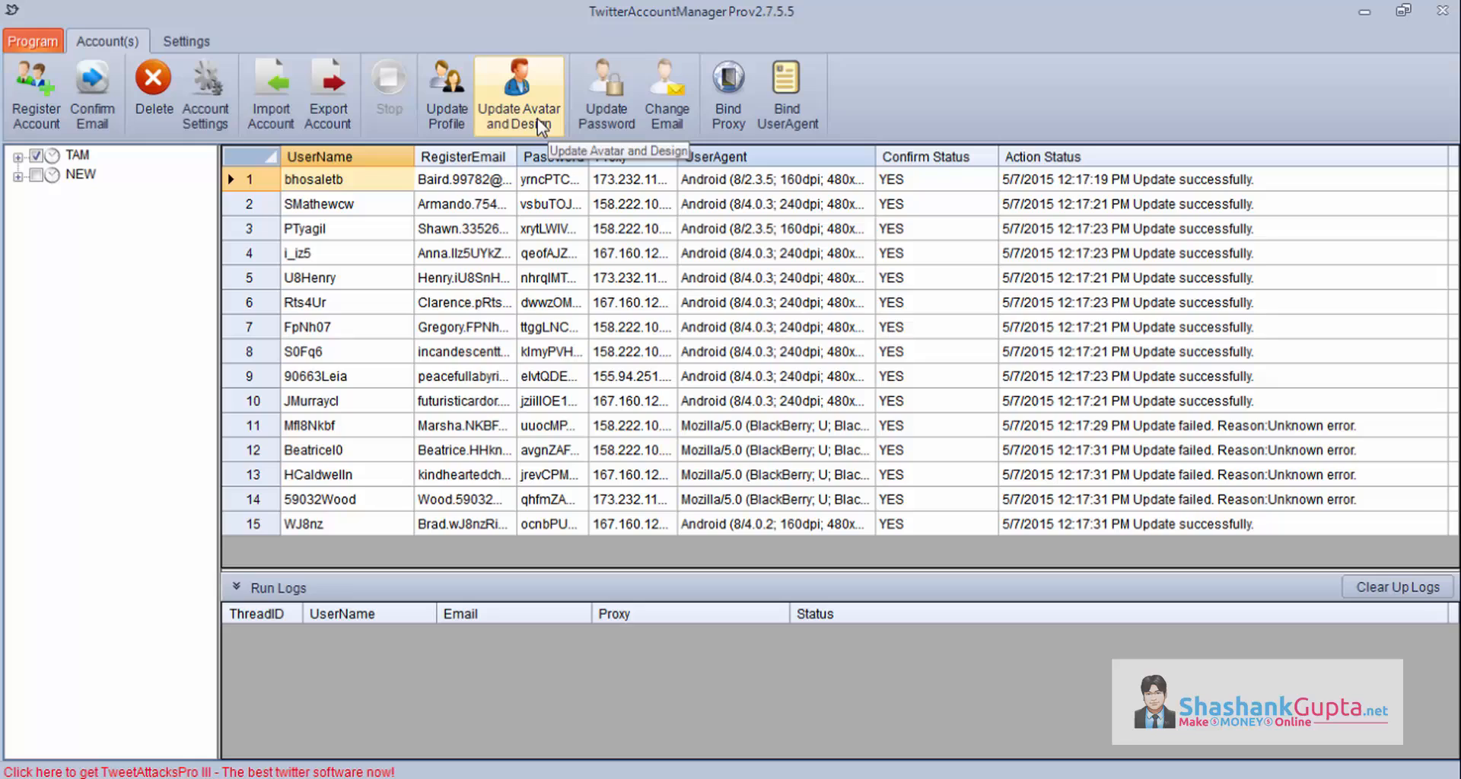
- Enable avatar updating with random pictures from the Profile Pictures images folder
{"action": "left_click", "coordinate": [517, 92]}
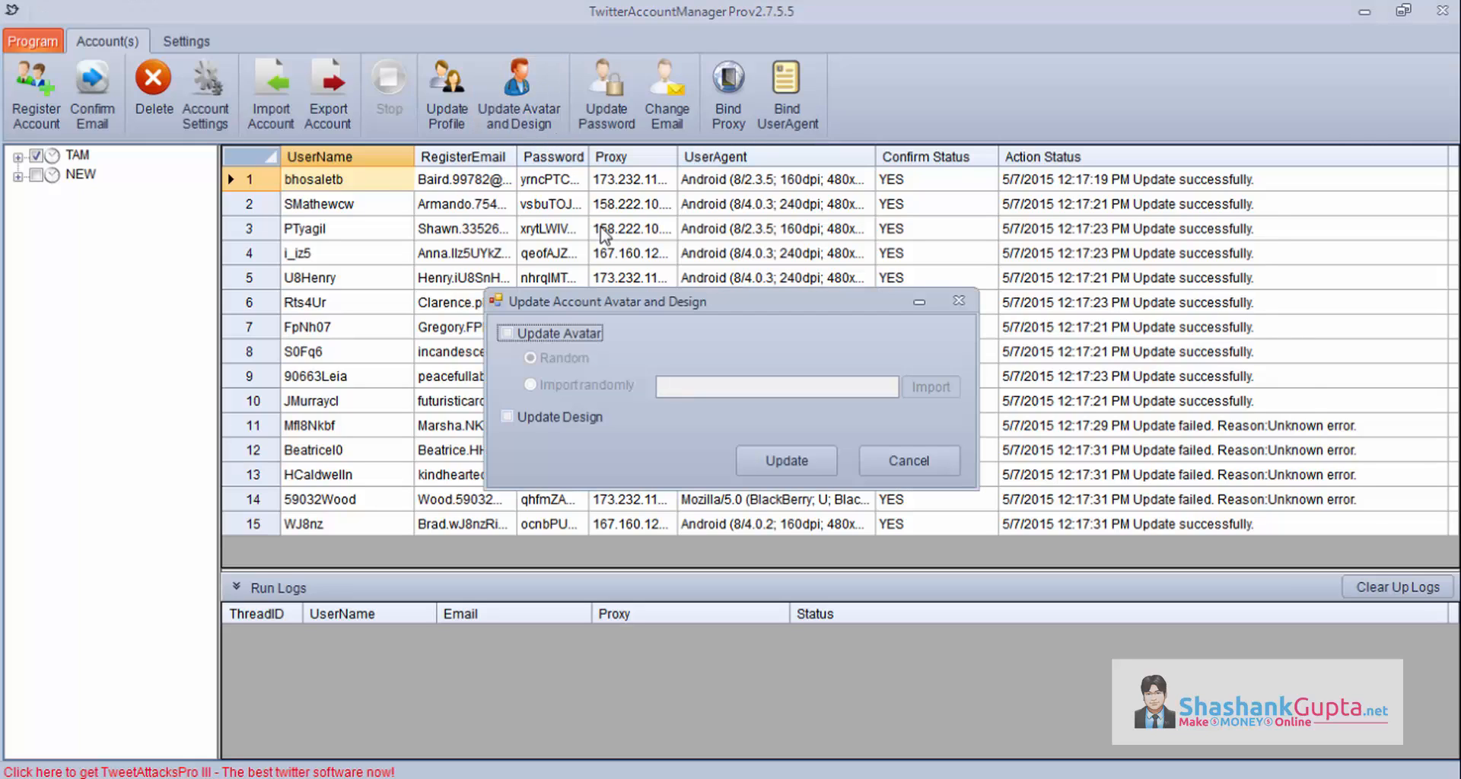
{"action": "left_click", "coordinate": [508, 333]}
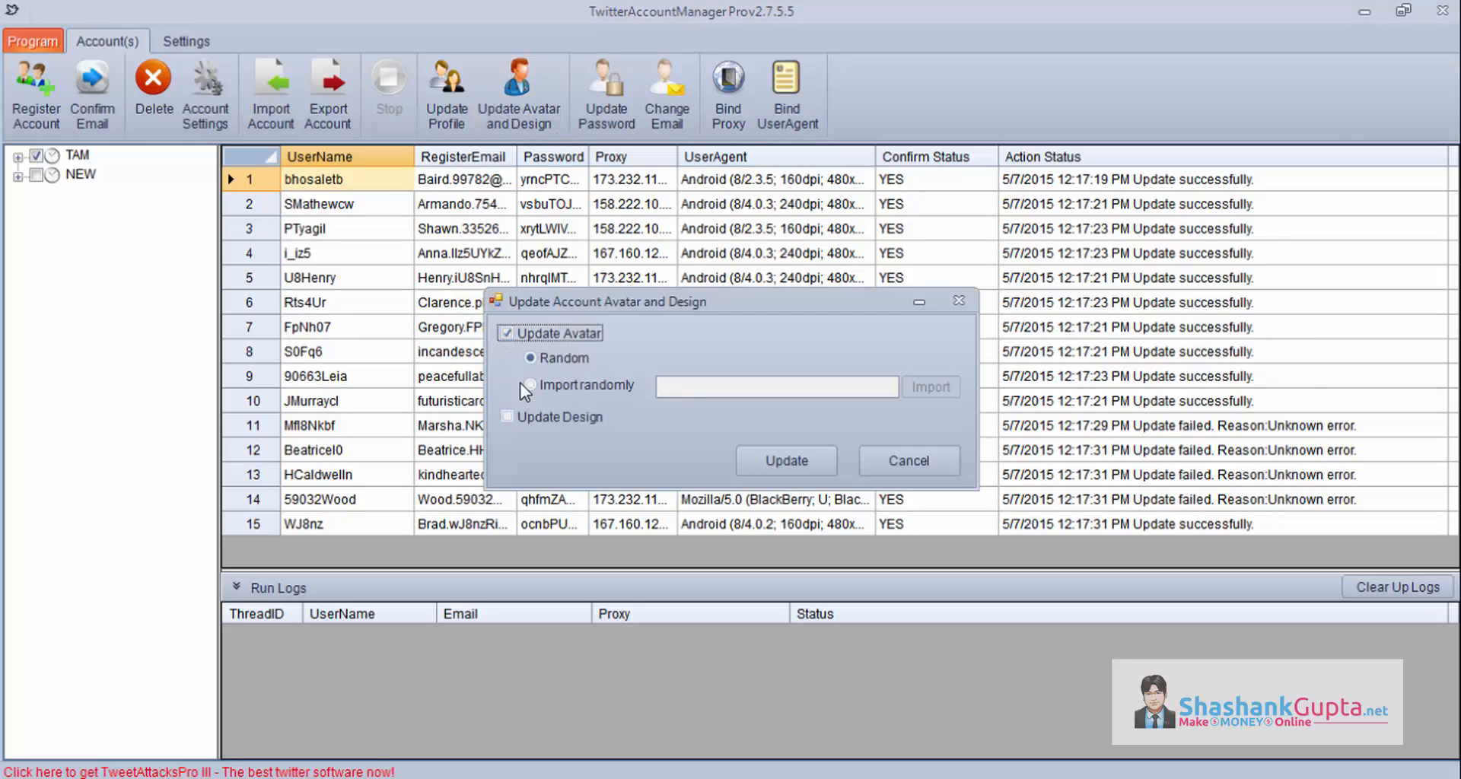
{"action": "left_click", "coordinate": [529, 387]}
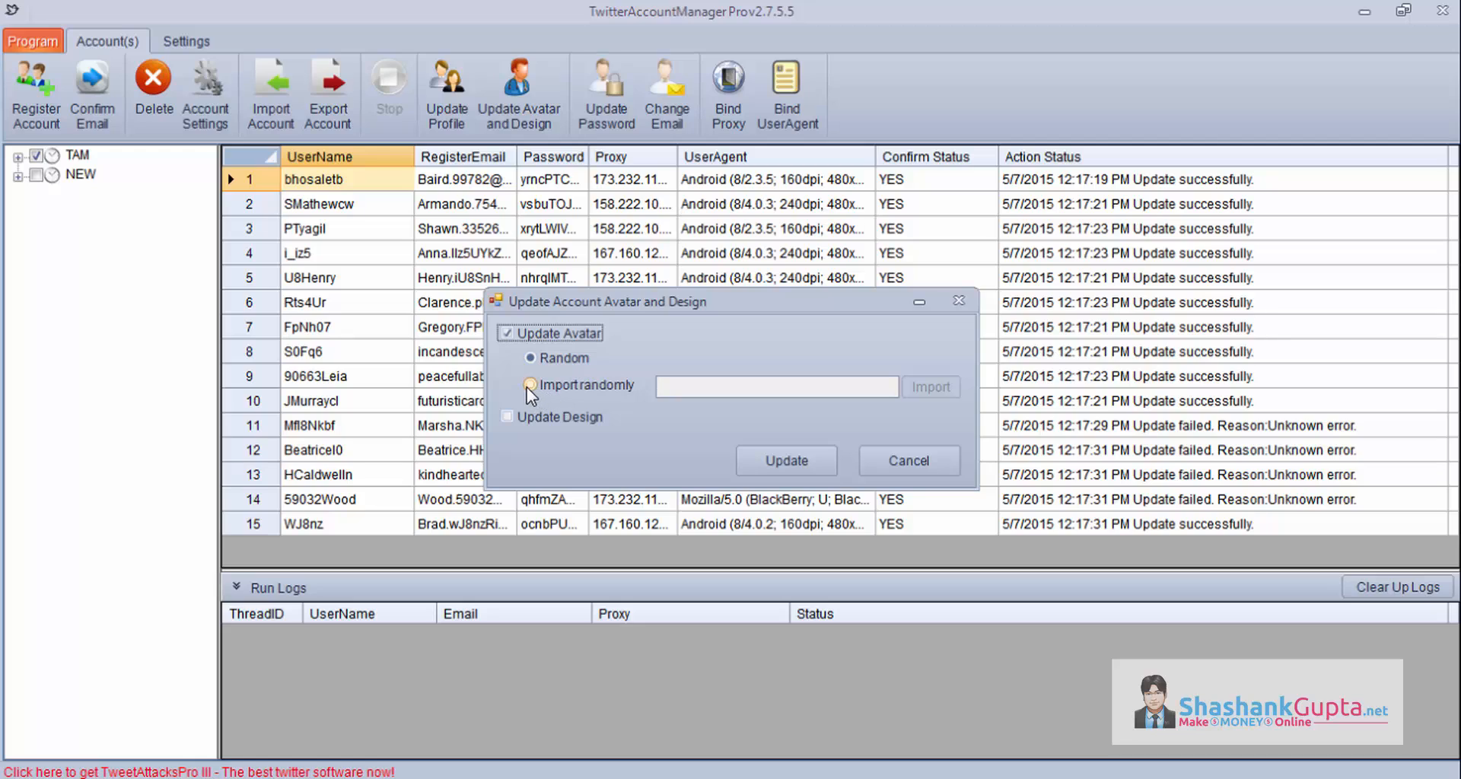
{"action": "left_click", "coordinate": [531, 385]}
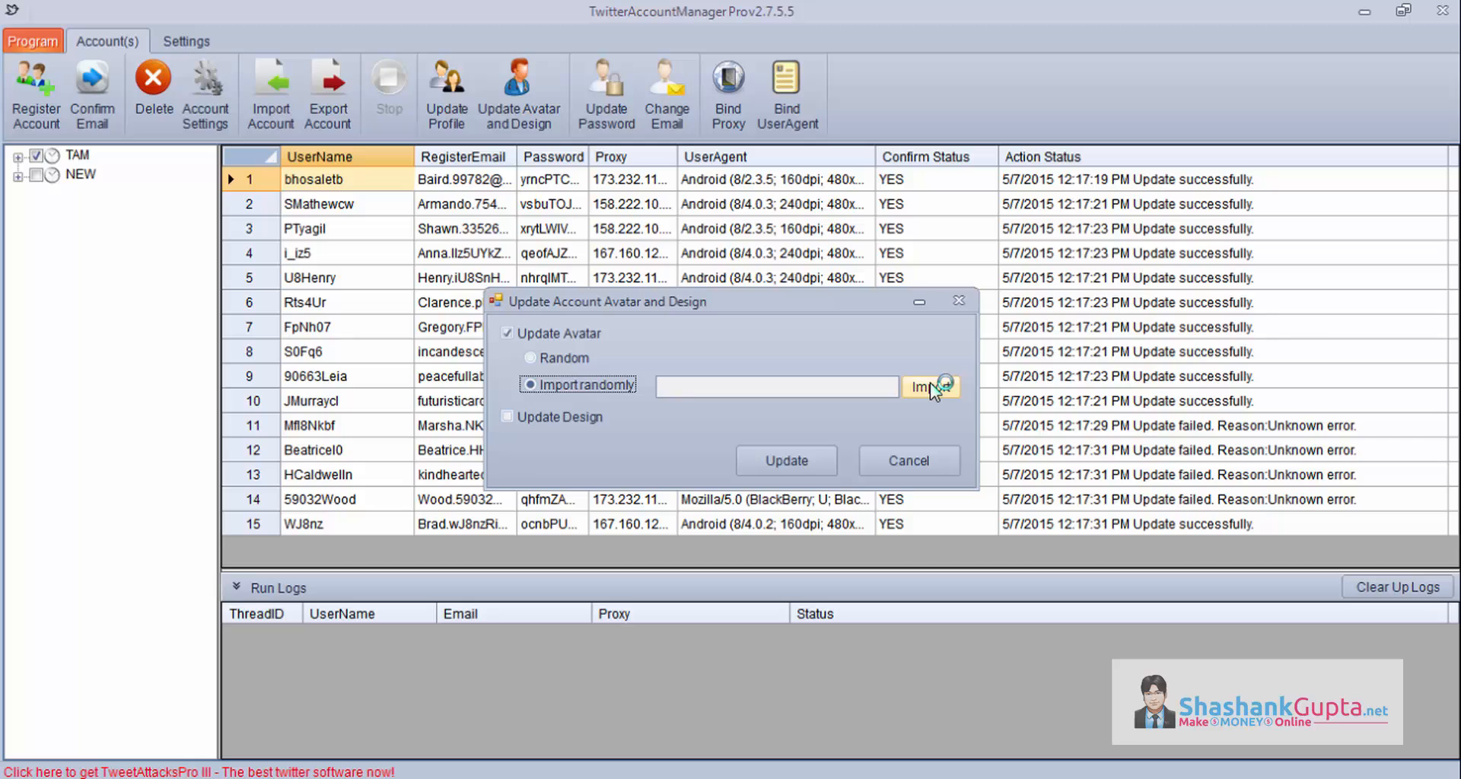
{"action": "left_click", "coordinate": [932, 386]}
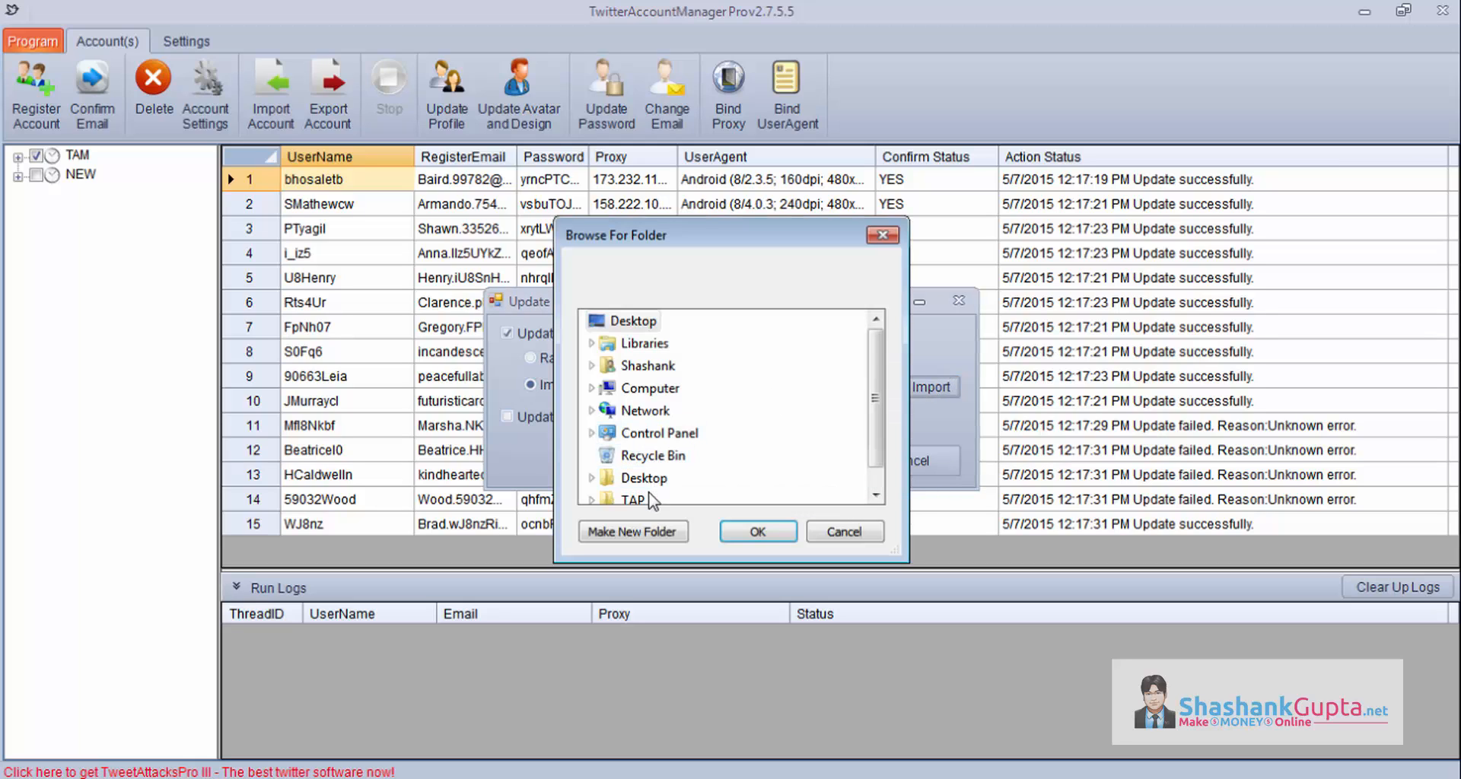
{"action": "left_click", "coordinate": [592, 432]}
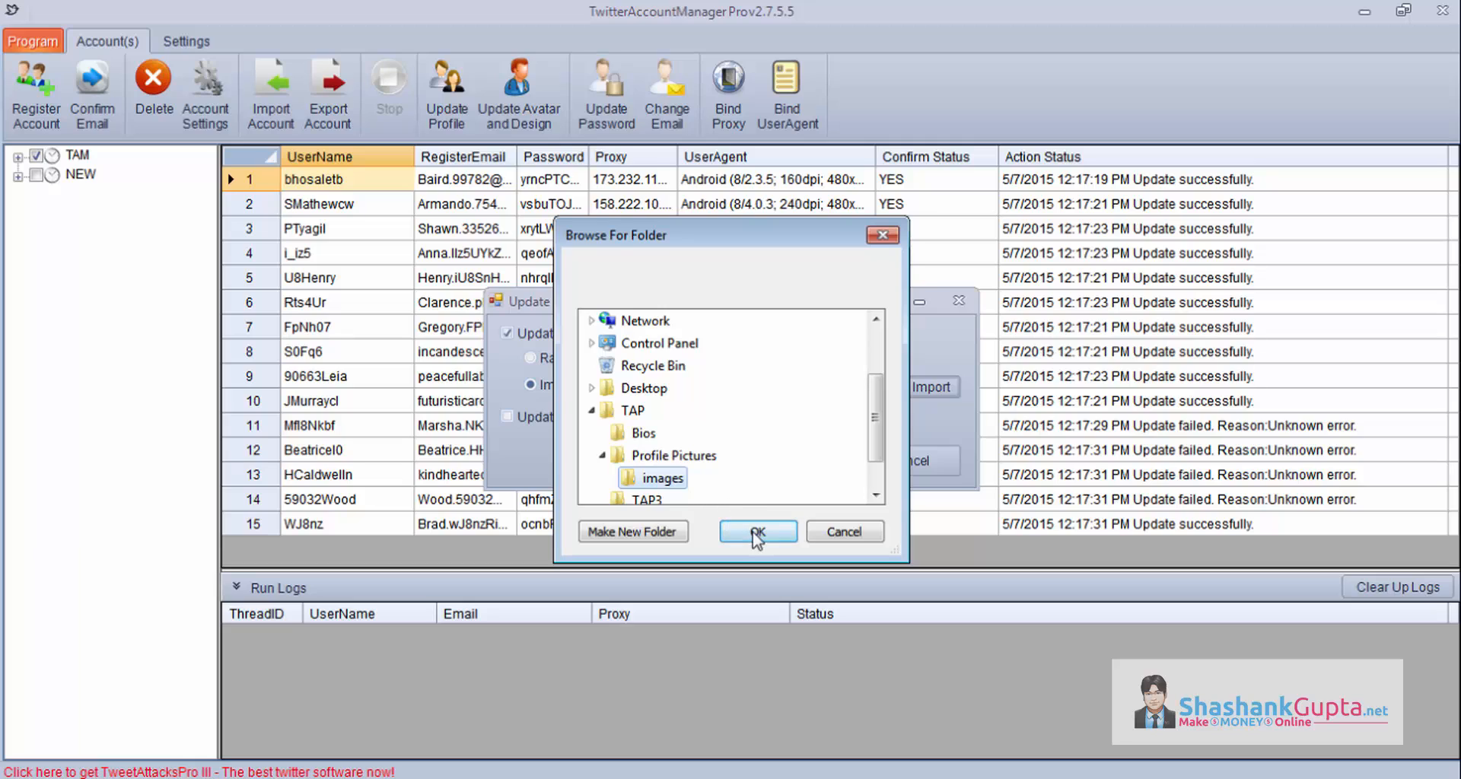
{"action": "left_click", "coordinate": [758, 531]}
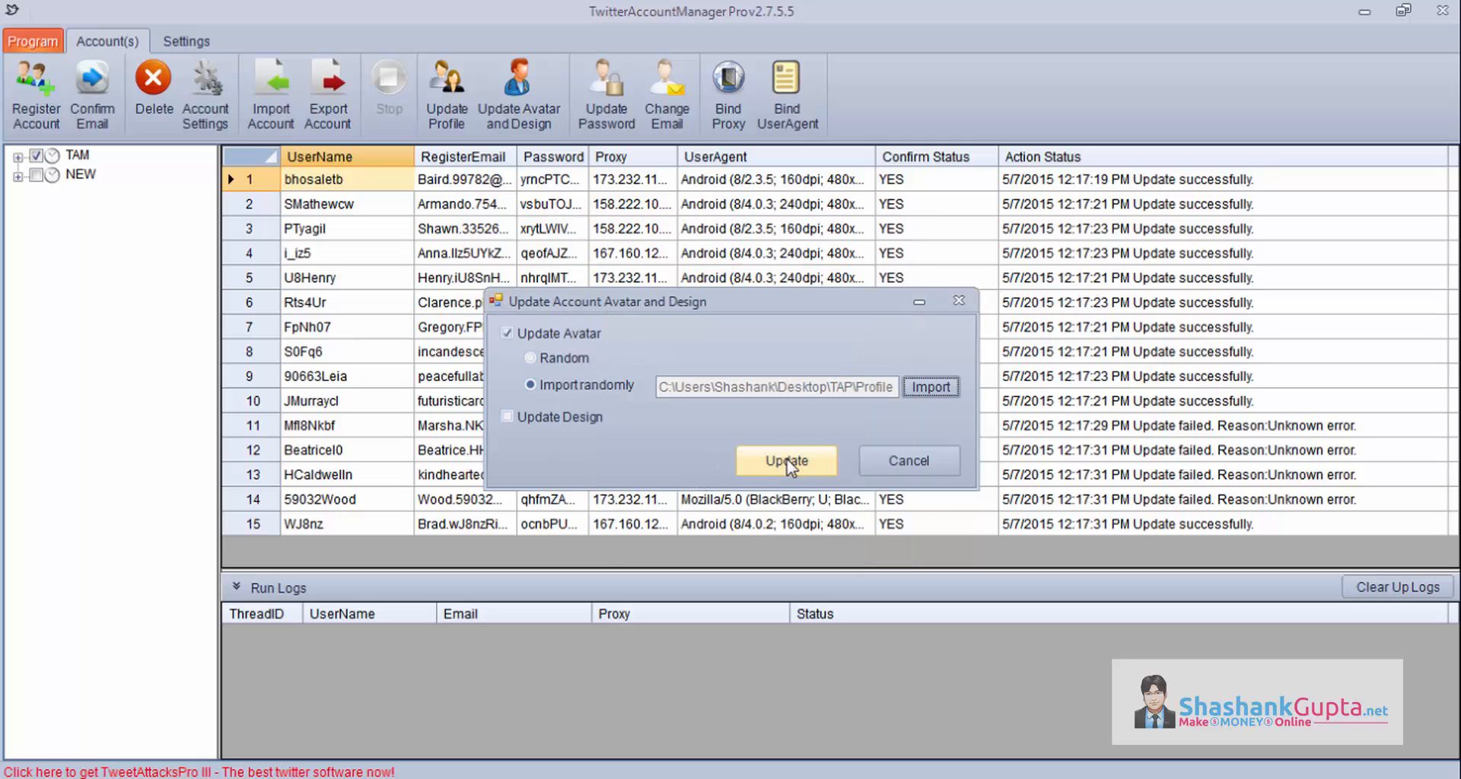
- Also enable Update Design and launch the avatar and design run
{"action": "left_click", "coordinate": [509, 417]}
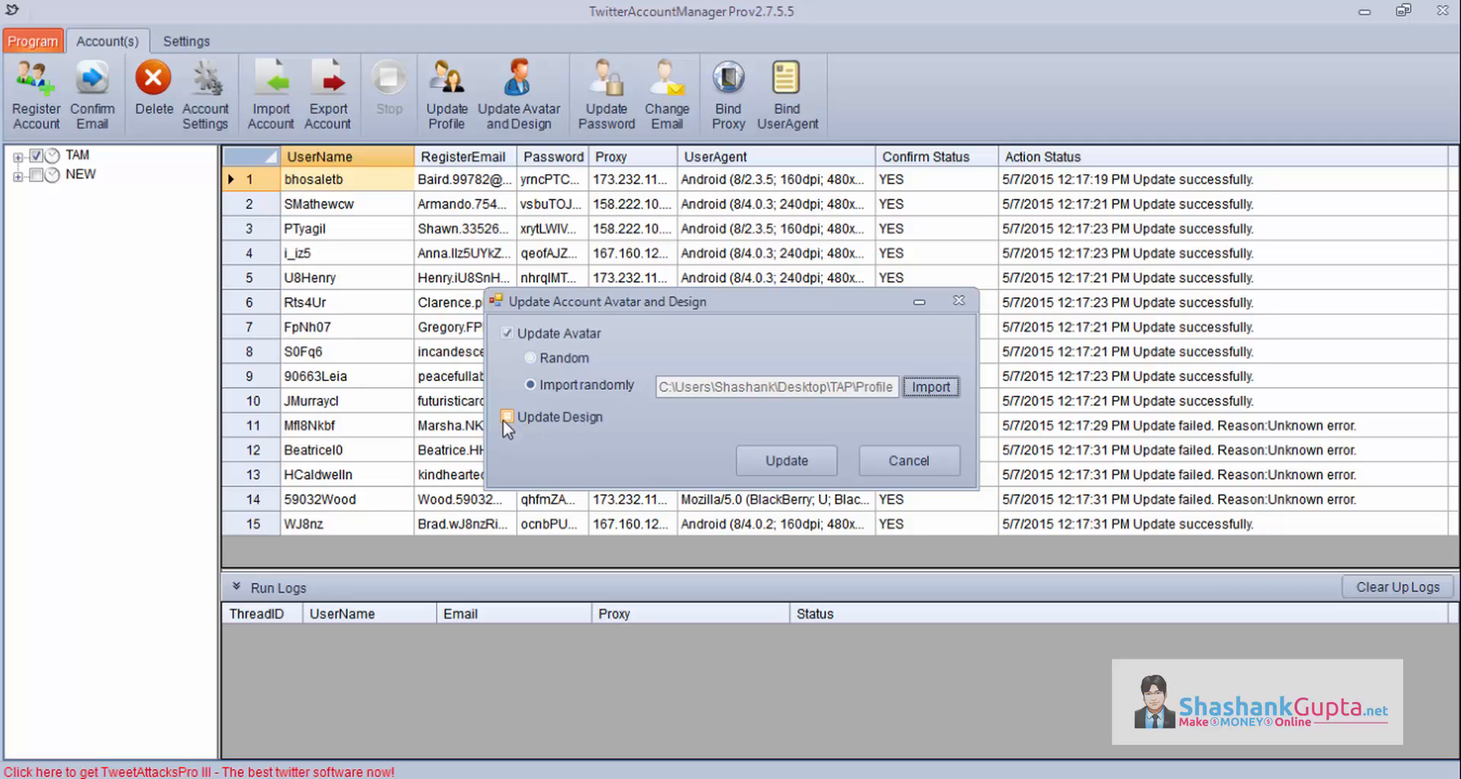
{"action": "left_click", "coordinate": [509, 417]}
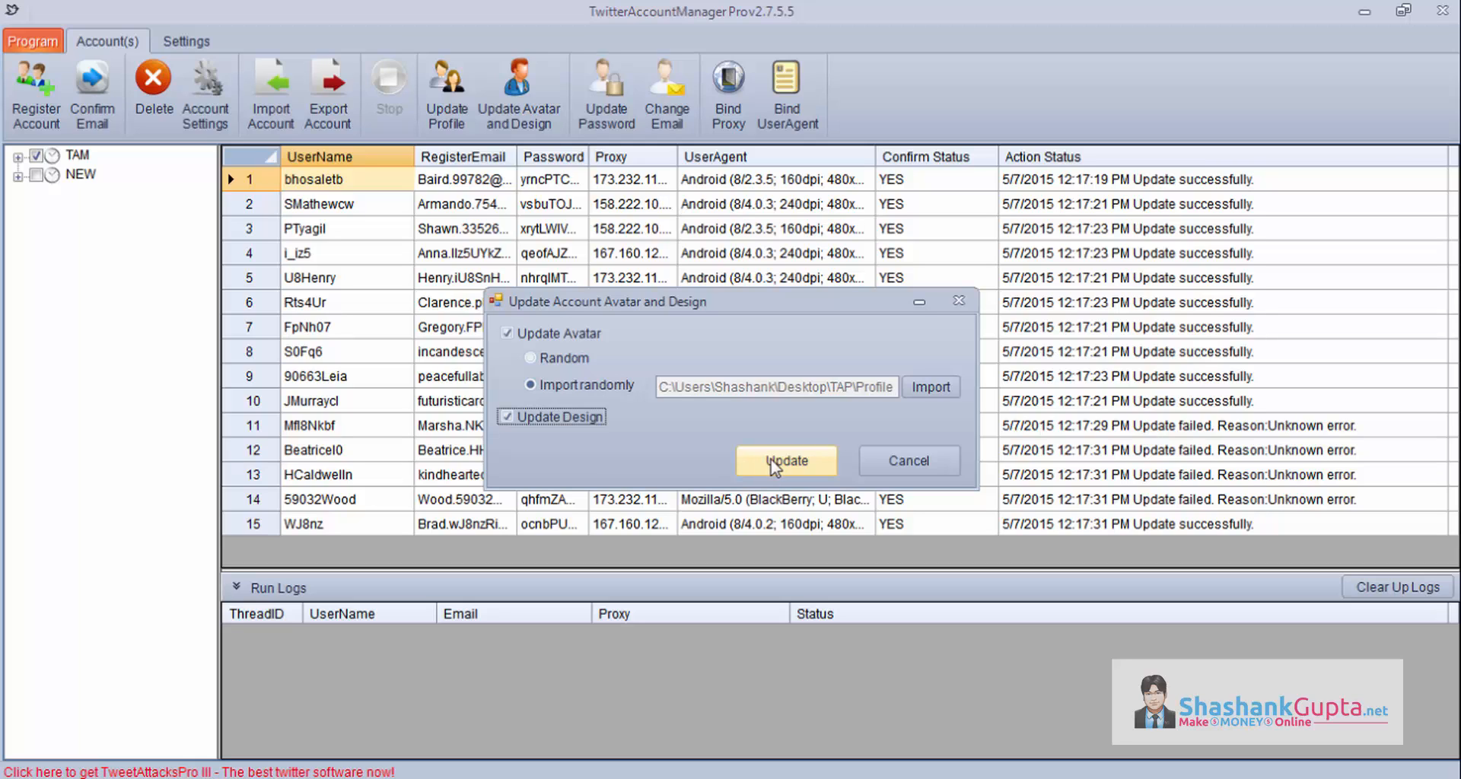
{"action": "left_click", "coordinate": [785, 461]}
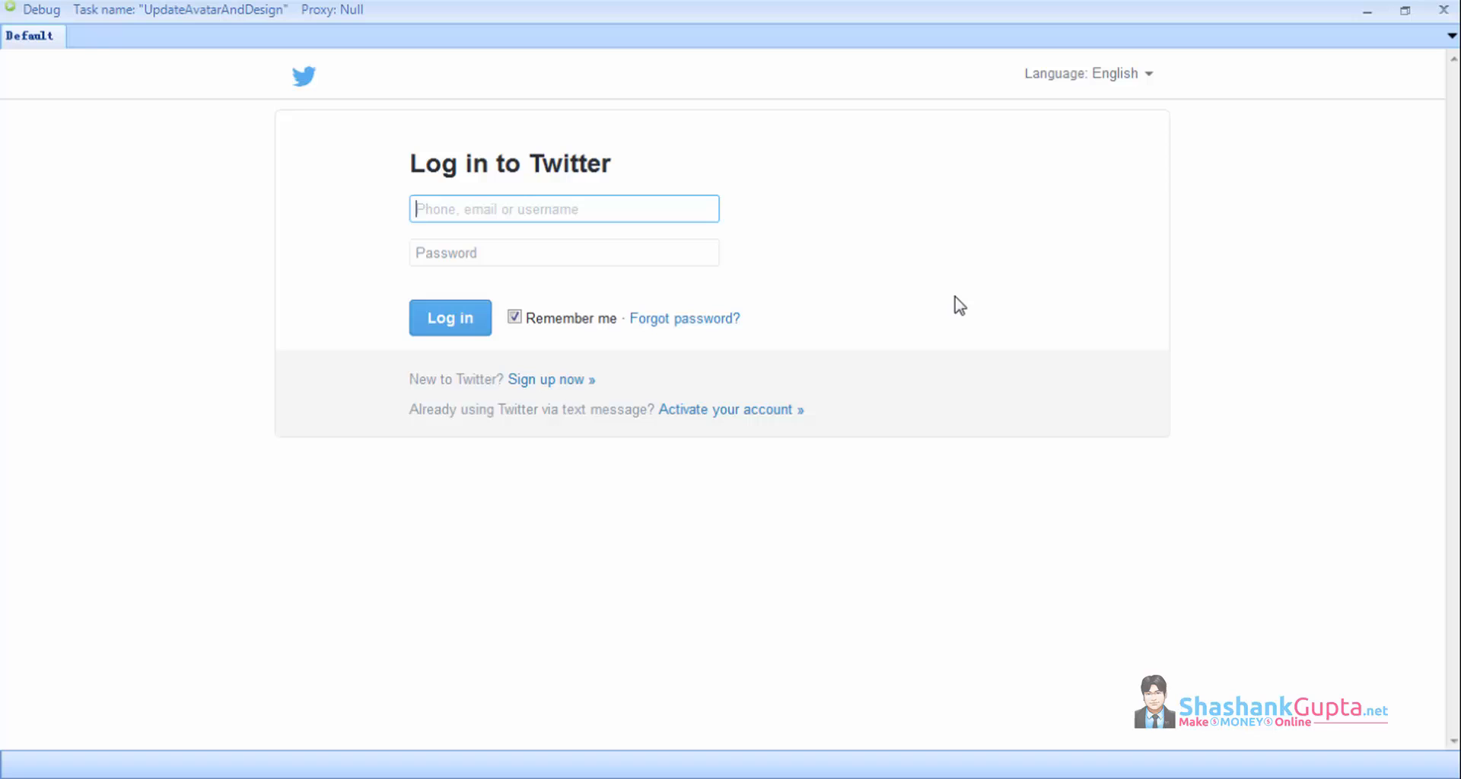
- Log in bhosaletb in the debug browser and upload its new profile photo
{"action": "type", "text": "bhosaletb"}
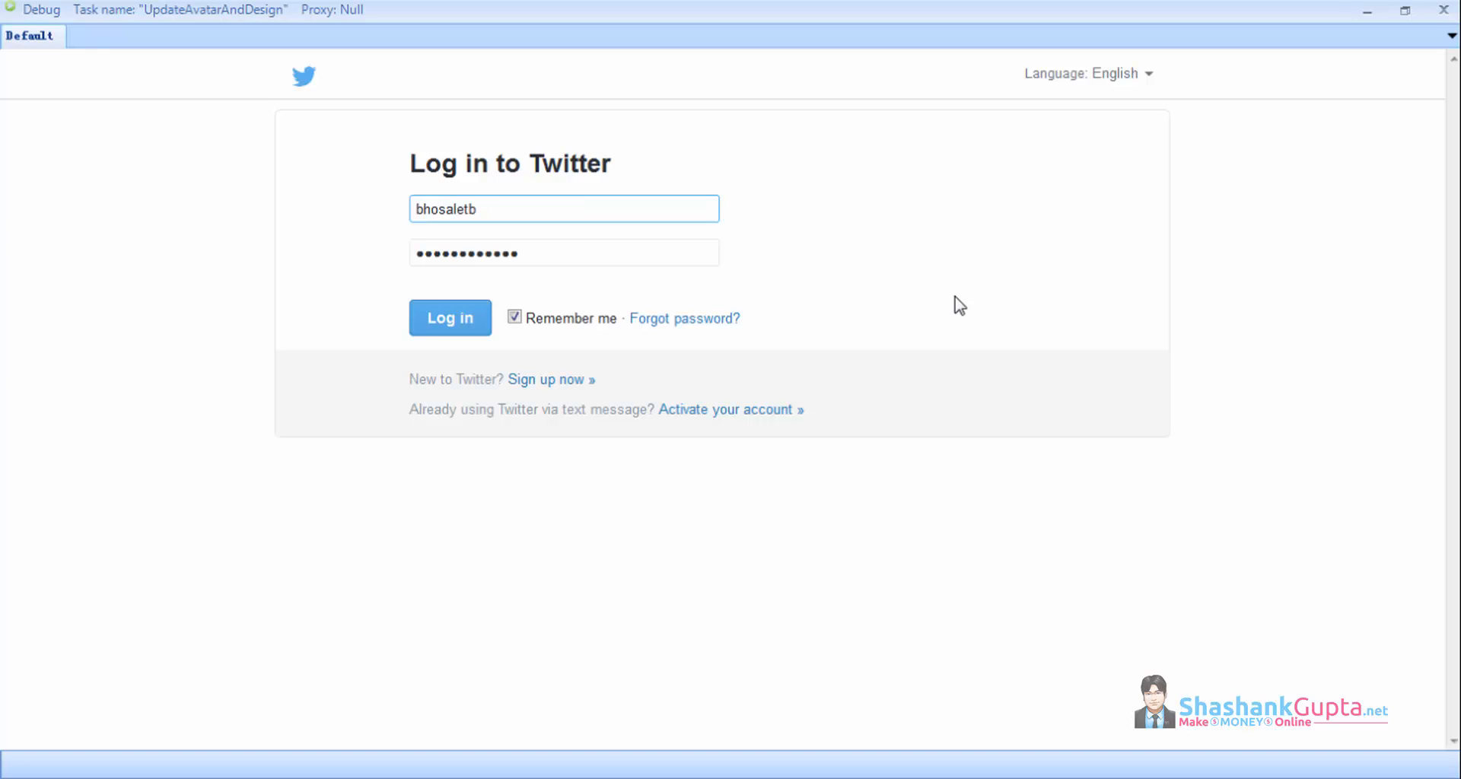
{"action": "left_click", "coordinate": [448, 318]}
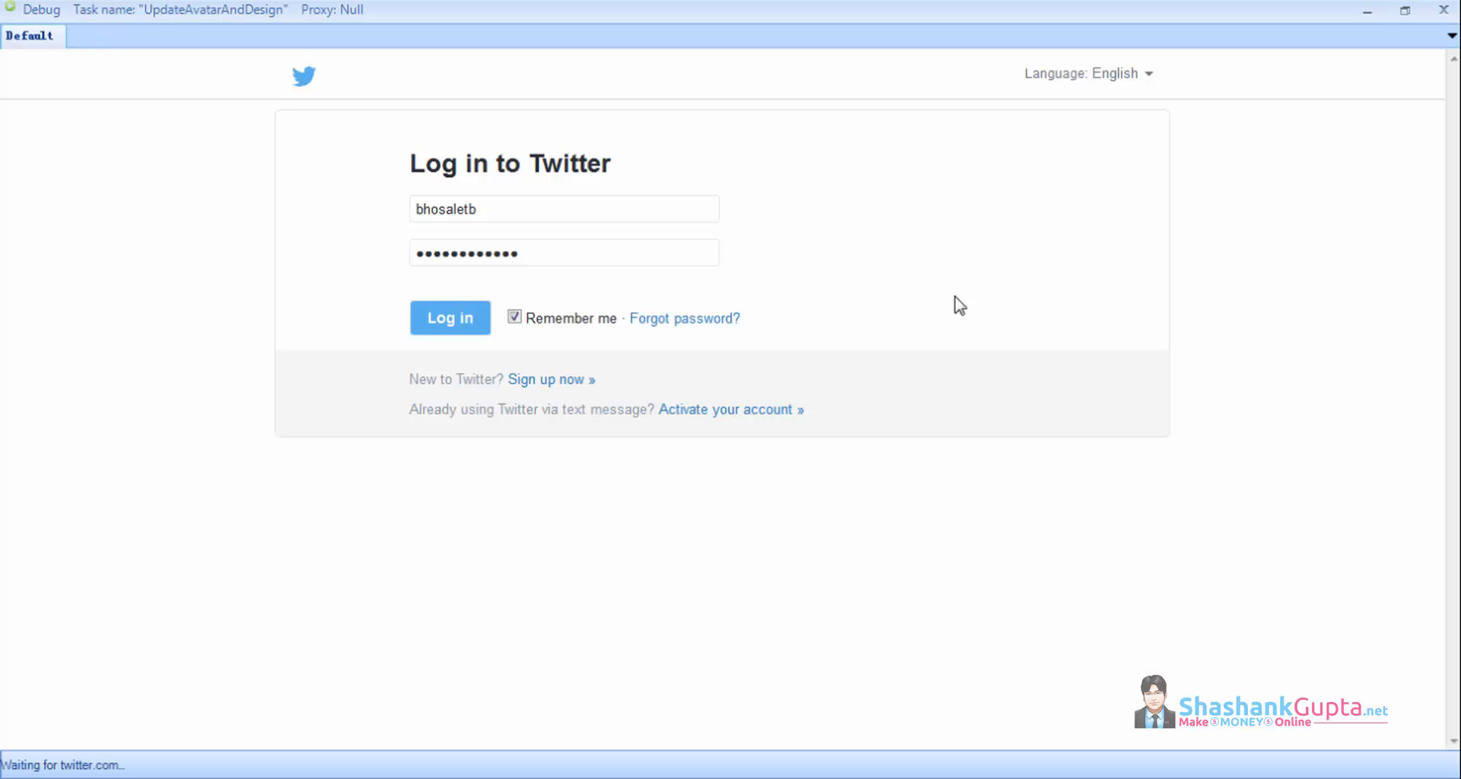
{"action": "left_click", "coordinate": [448, 318]}
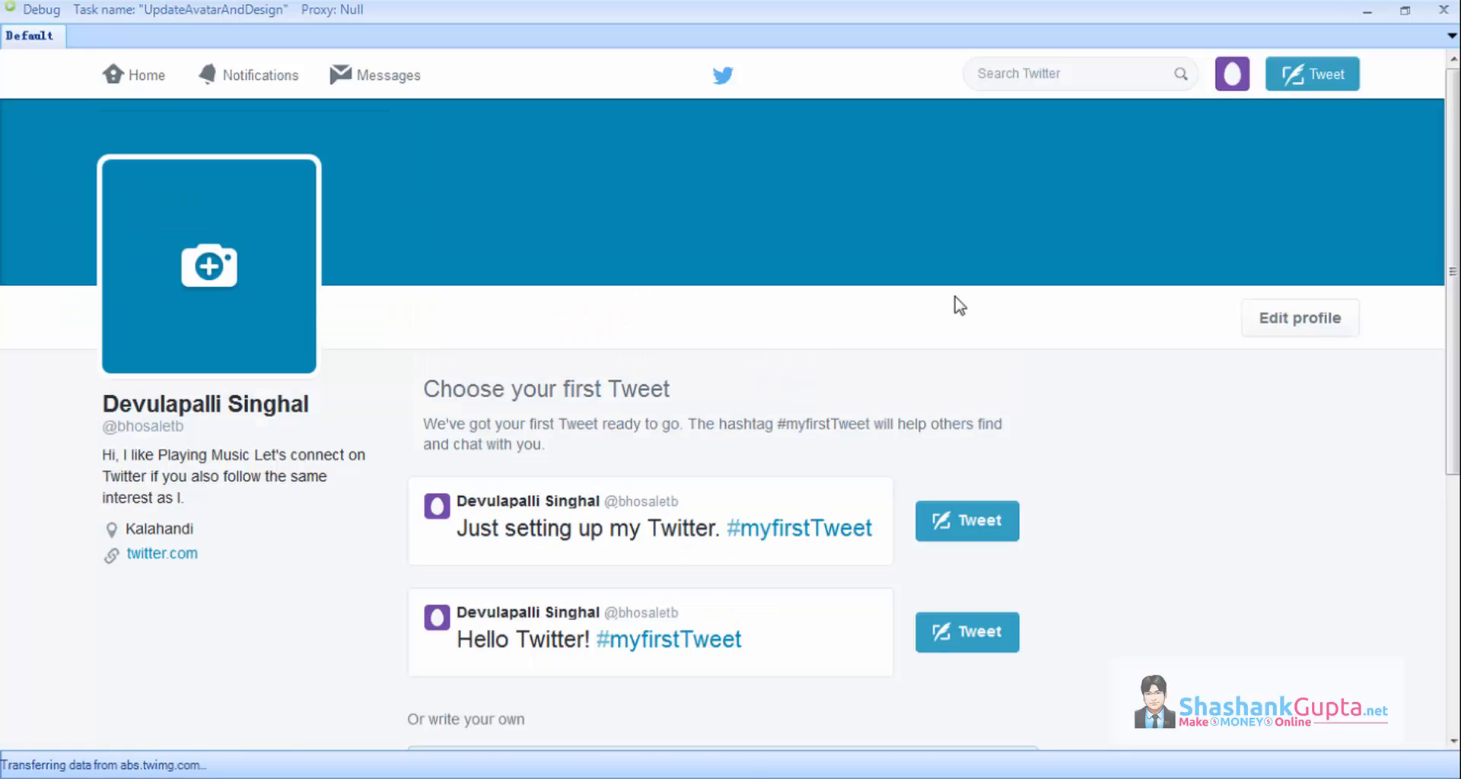
{"action": "left_click", "coordinate": [1298, 318]}
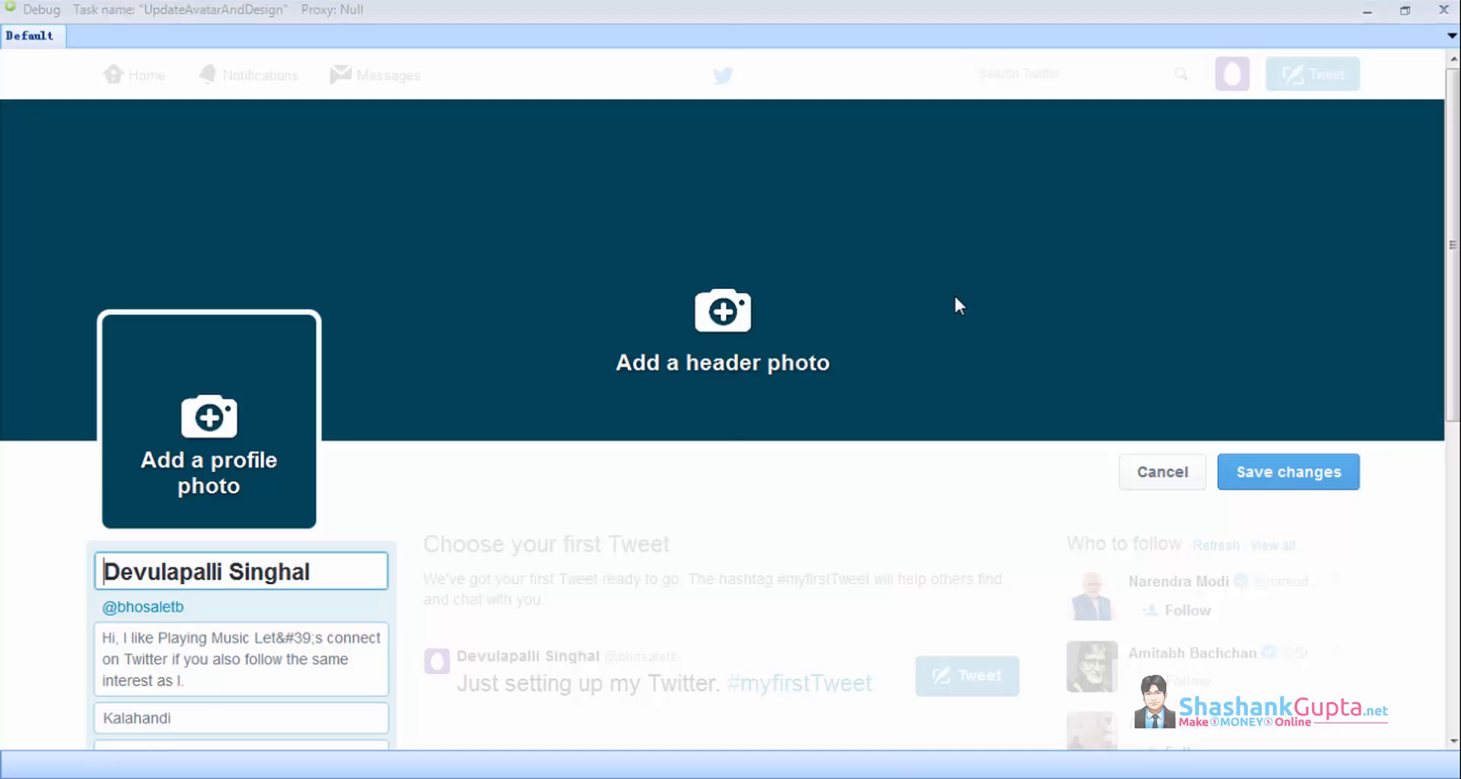
{"action": "left_click", "coordinate": [208, 421]}
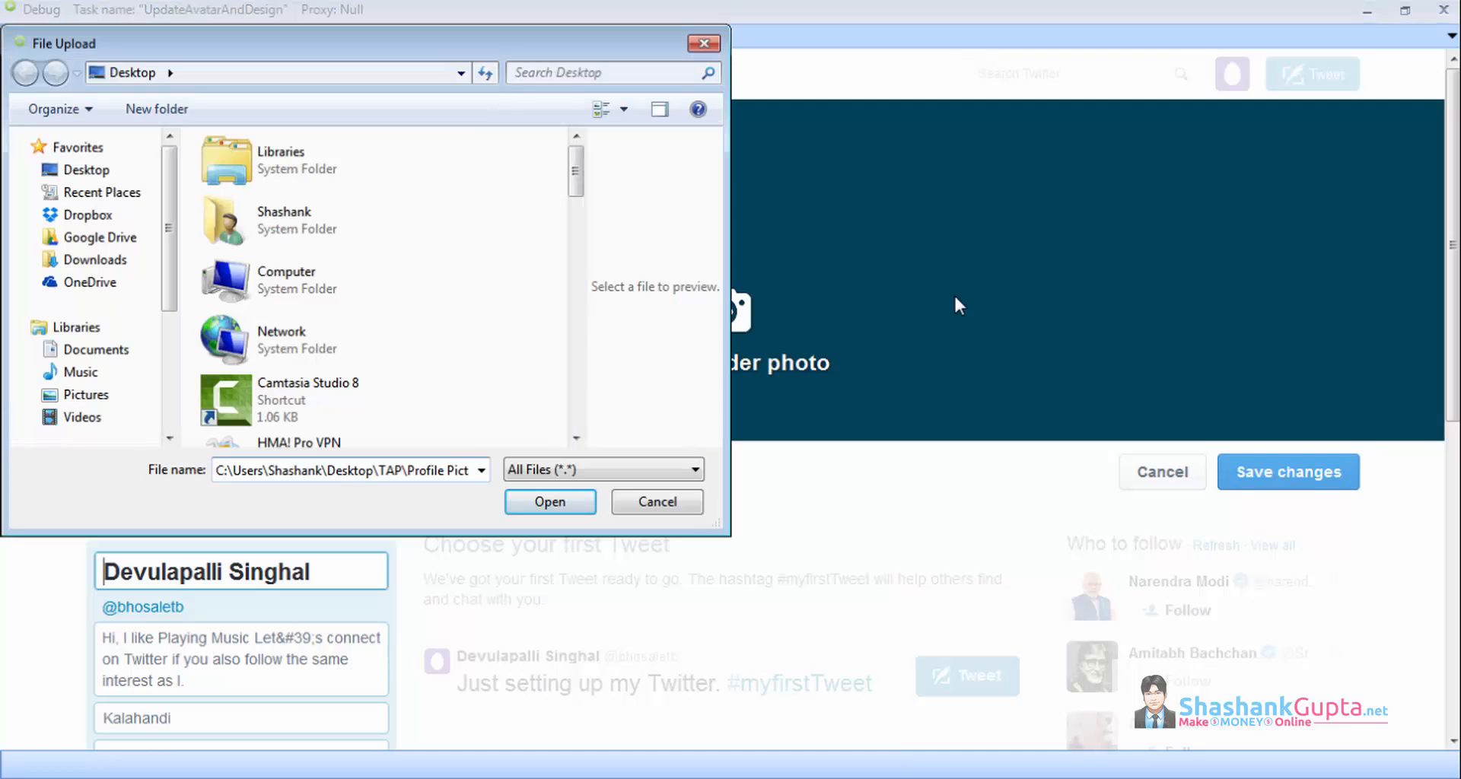
{"action": "left_click", "coordinate": [549, 501]}
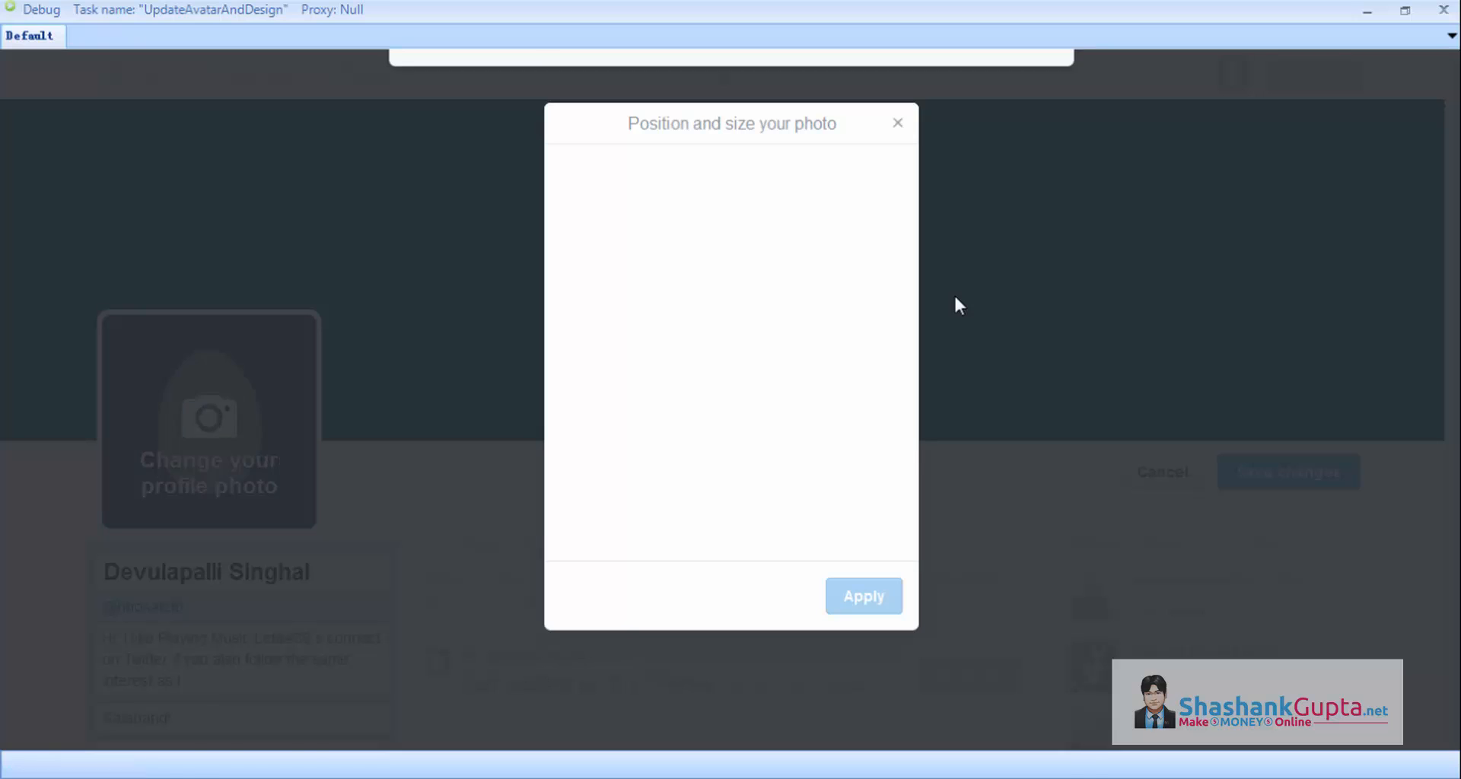
{"action": "left_click", "coordinate": [861, 595]}
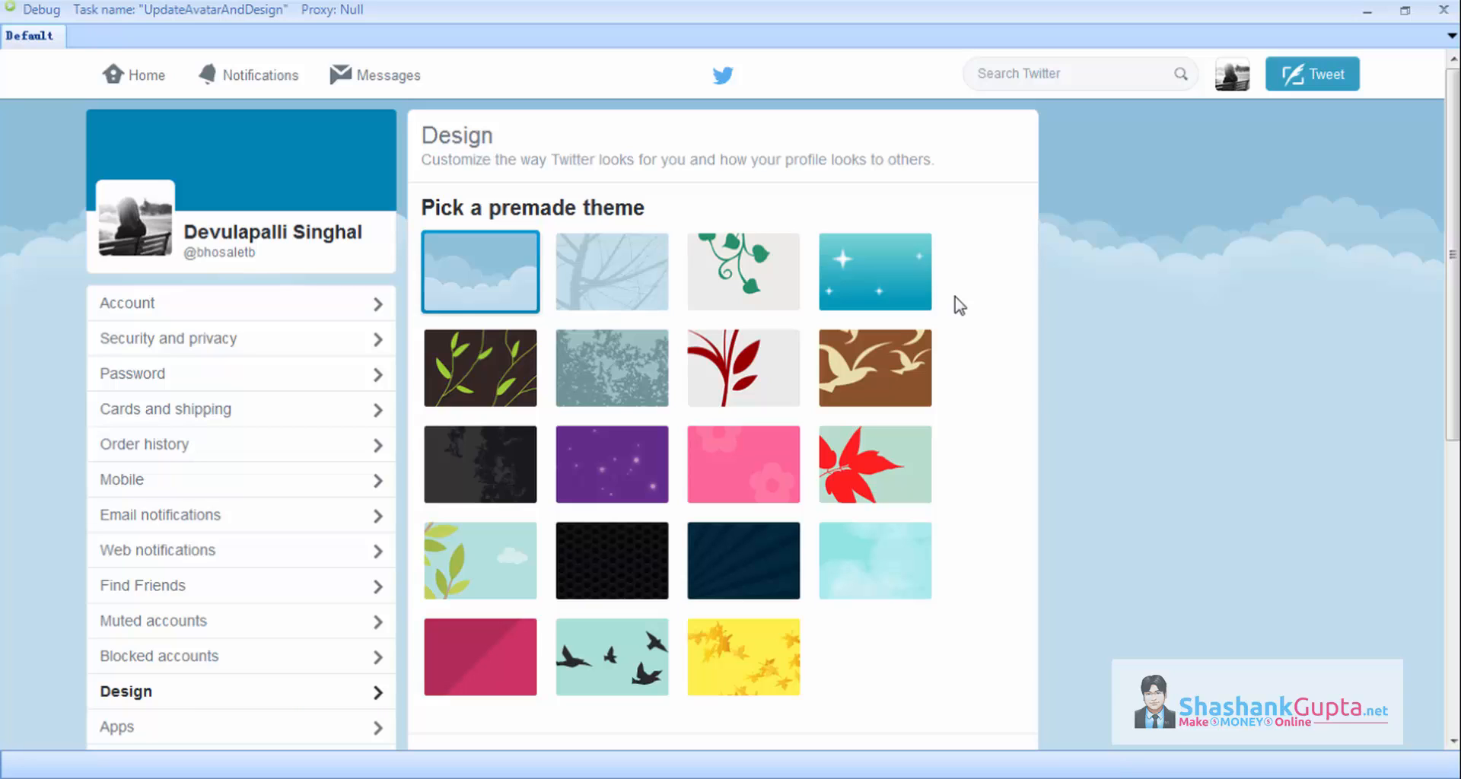
{"action": "left_click", "coordinate": [479, 464]}
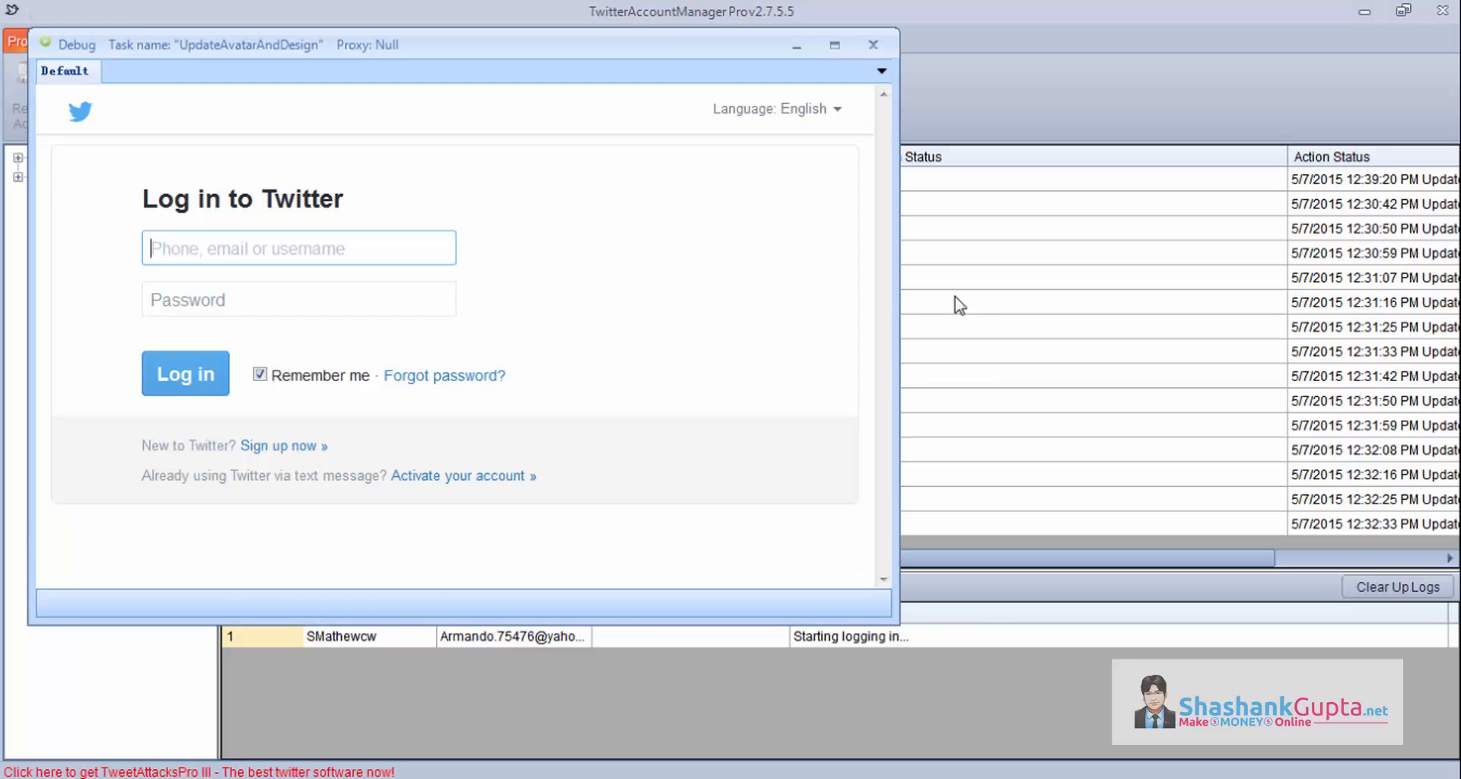
{"action": "type", "text": "SMathewcw"}
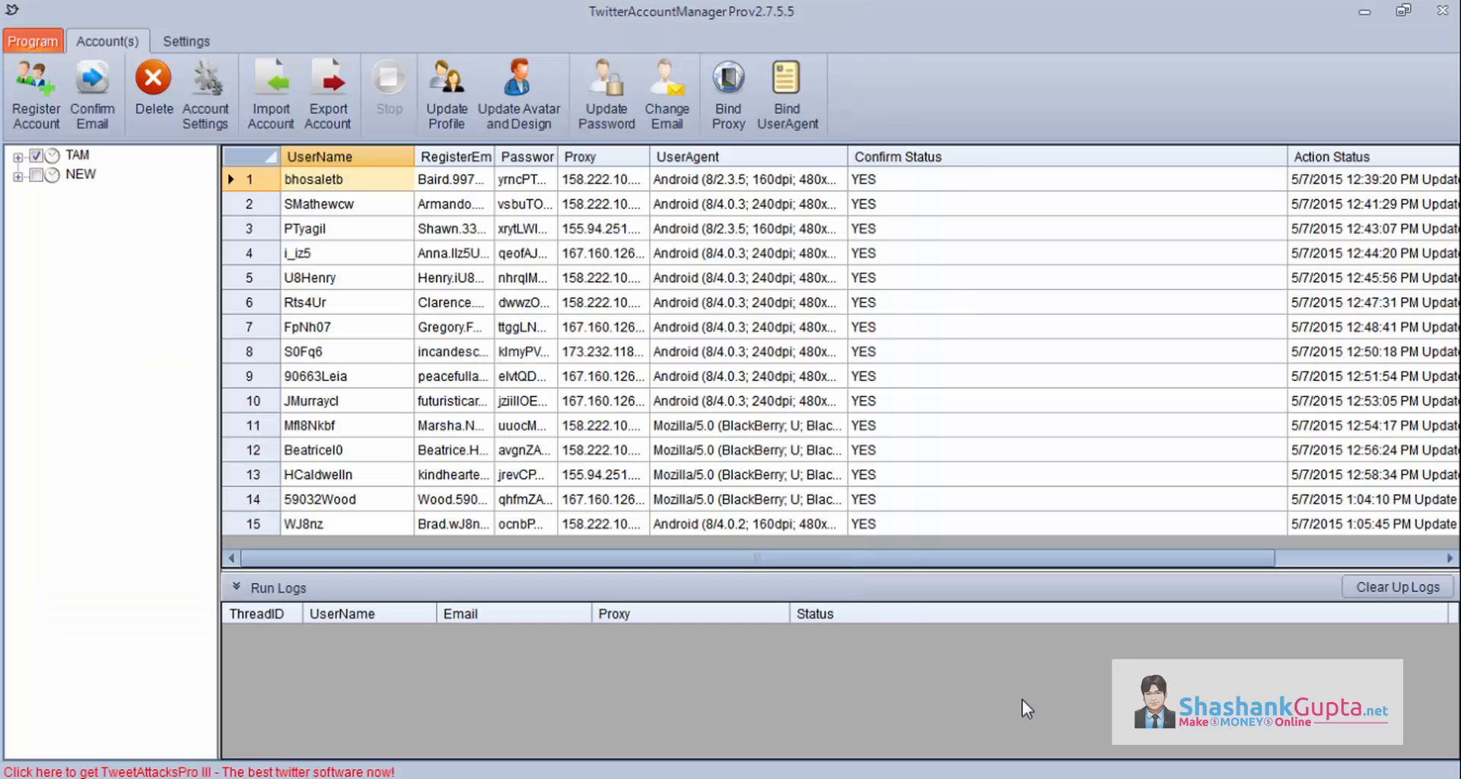
{"action": "mouse_move", "coordinate": [1080, 277]}
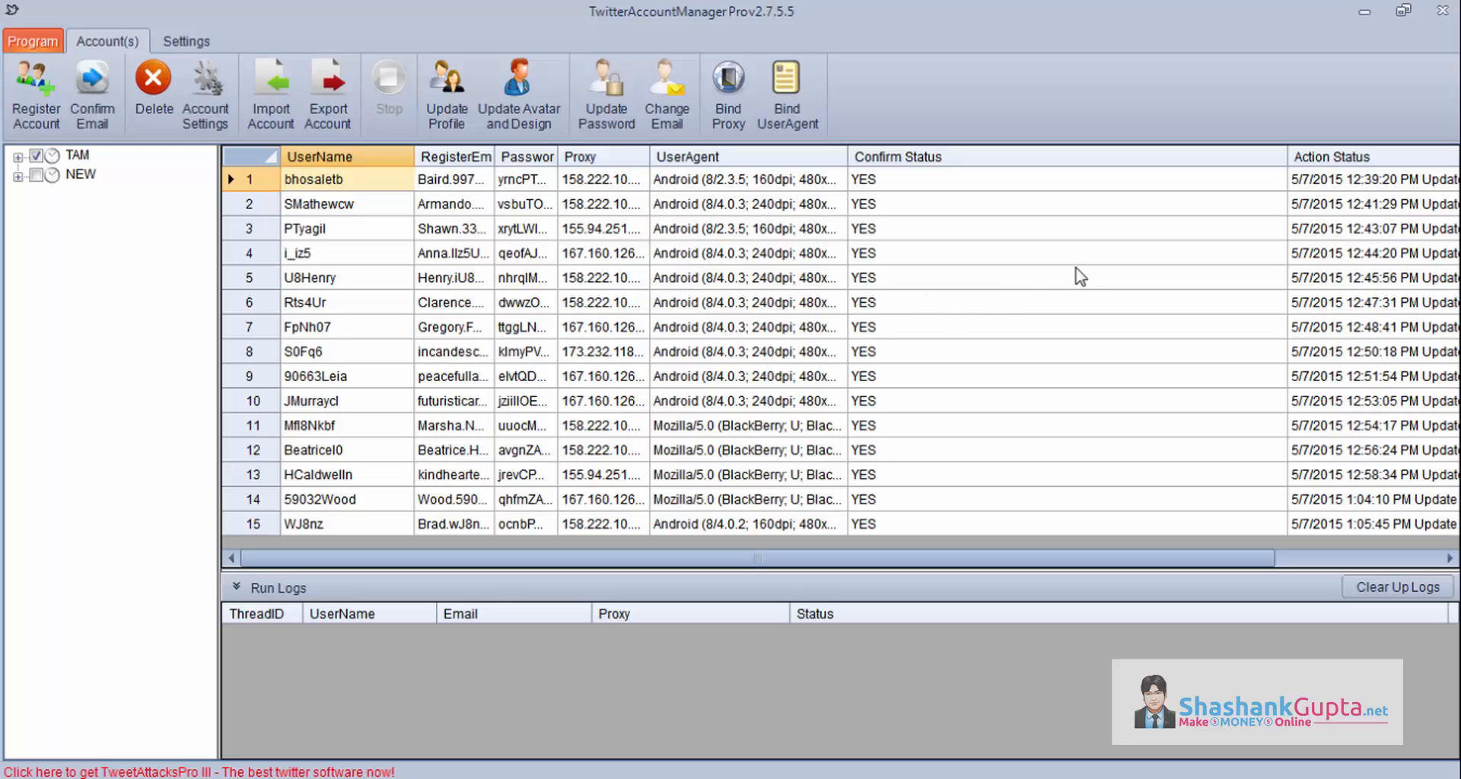
{"action": "mouse_move", "coordinate": [1086, 289]}
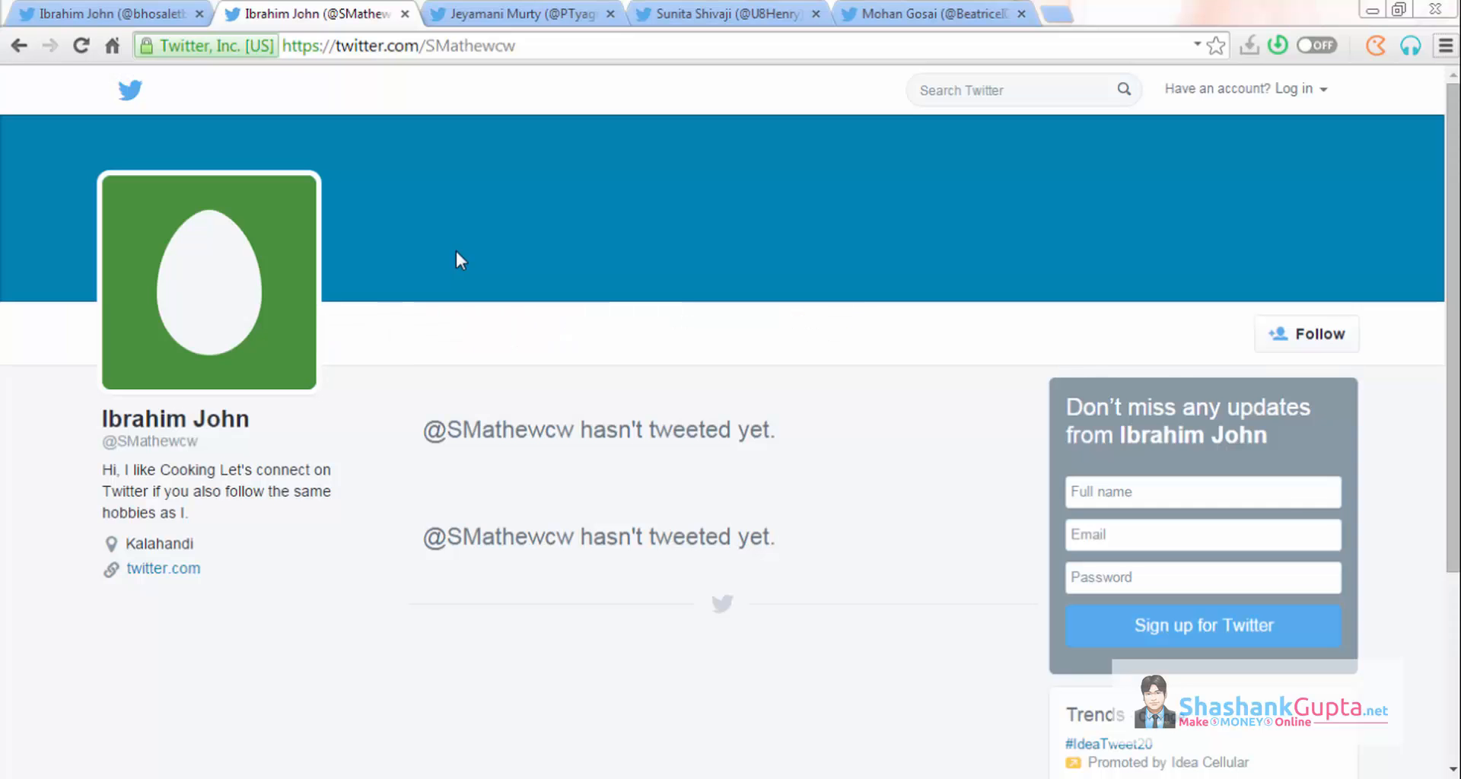
{"action": "mouse_move", "coordinate": [405, 296]}
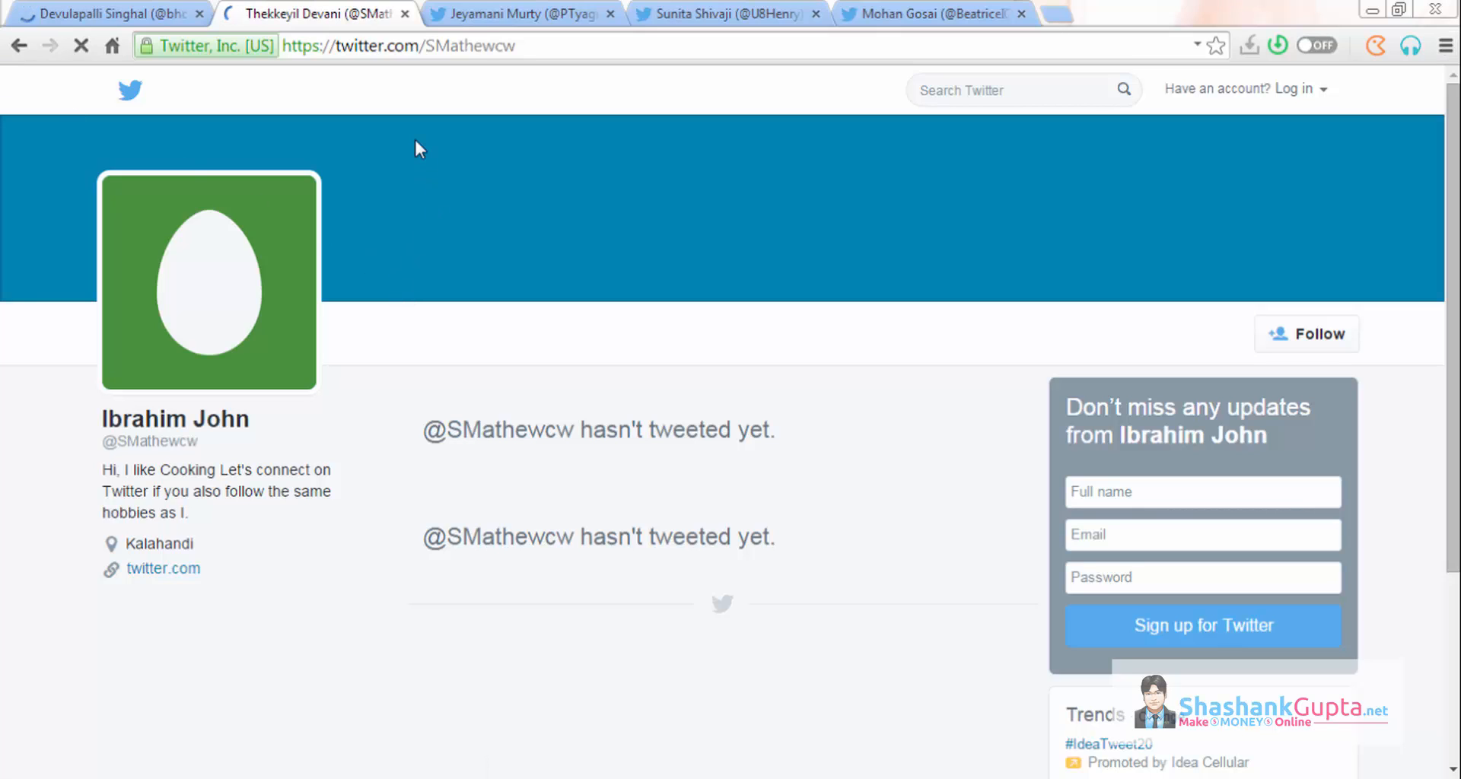
{"action": "mouse_move", "coordinate": [185, 455]}
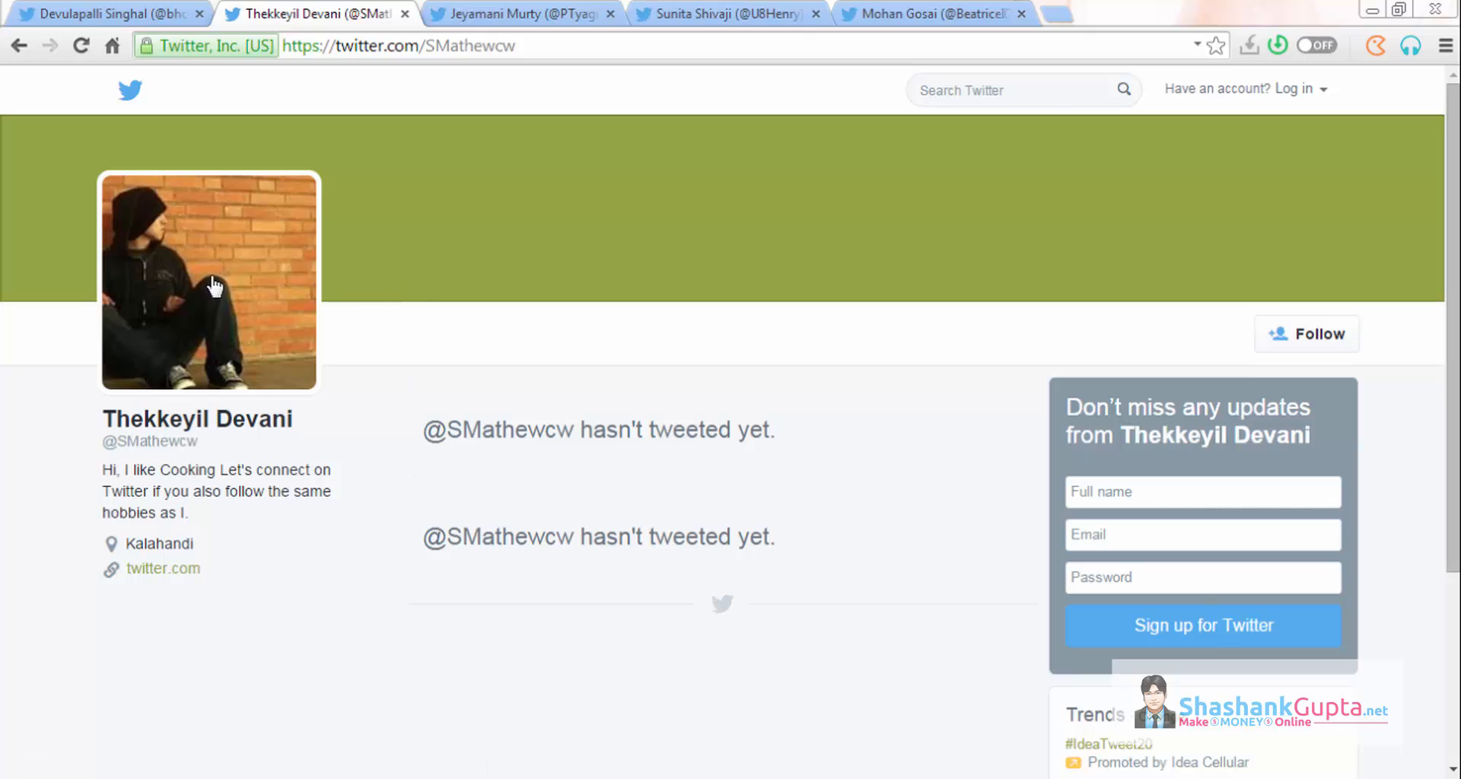
{"action": "mouse_move", "coordinate": [568, 169]}
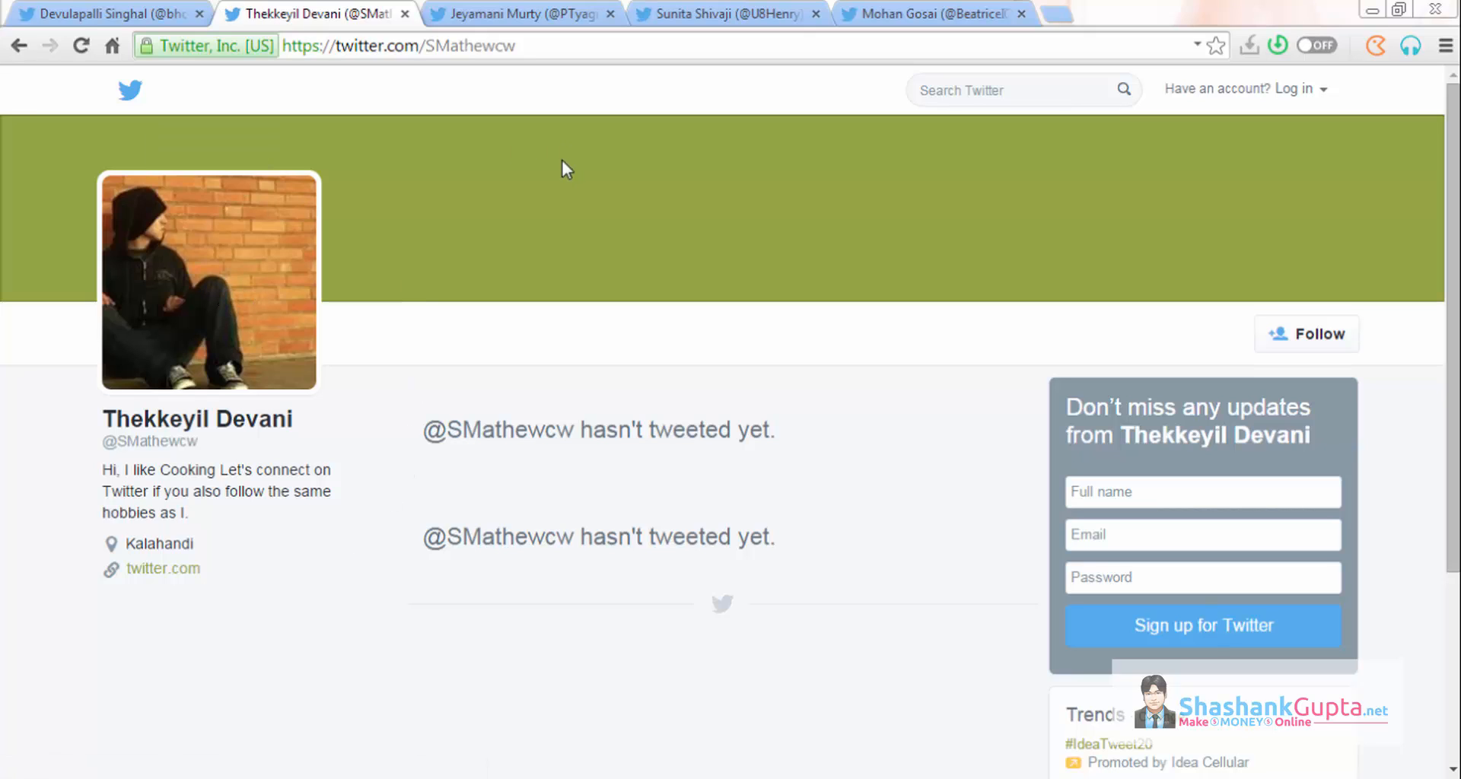
{"action": "mouse_move", "coordinate": [145, 111]}
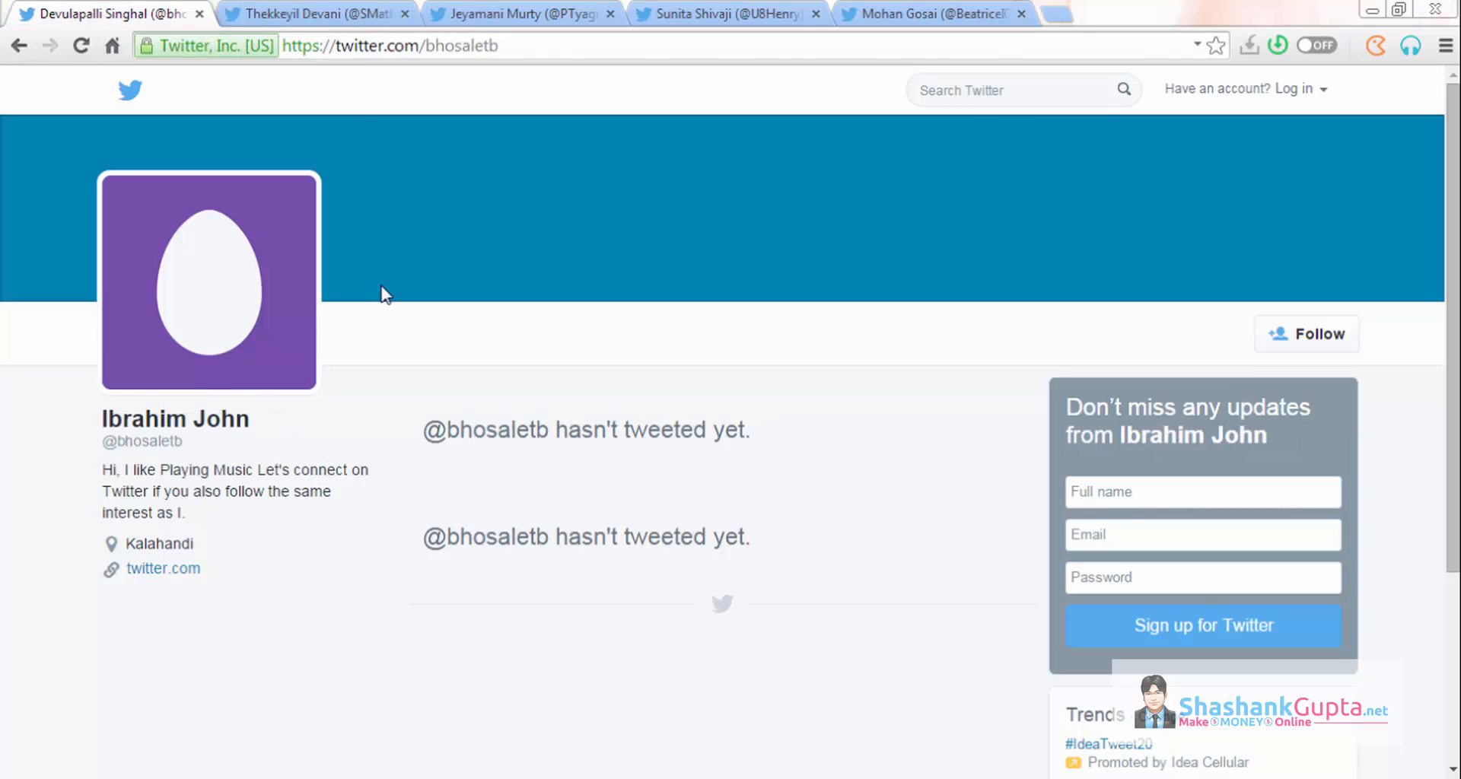
- Reload the bhosaletb profile tab in Chrome to see its updated avatar and design
{"action": "left_click", "coordinate": [522, 14]}
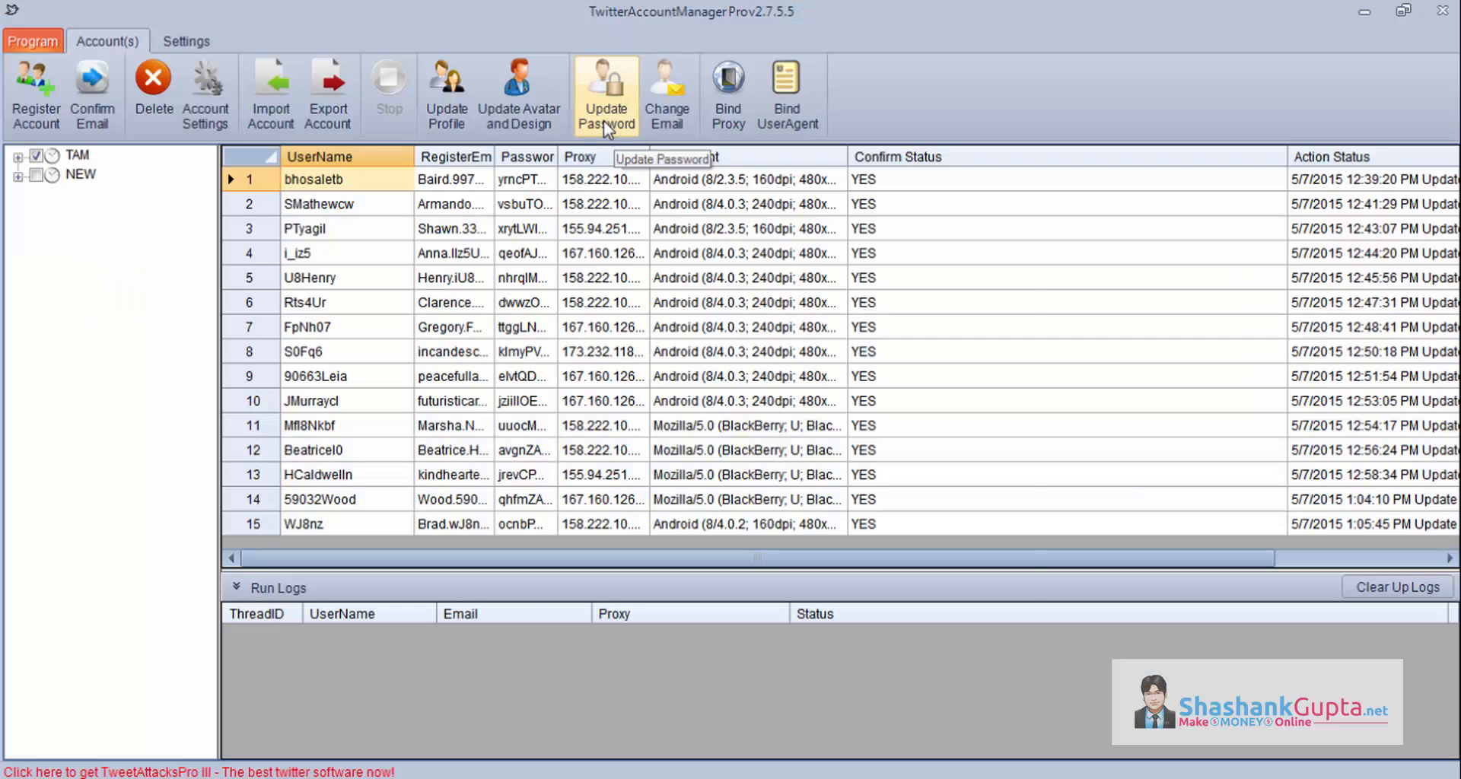
{"action": "left_click", "coordinate": [604, 92]}
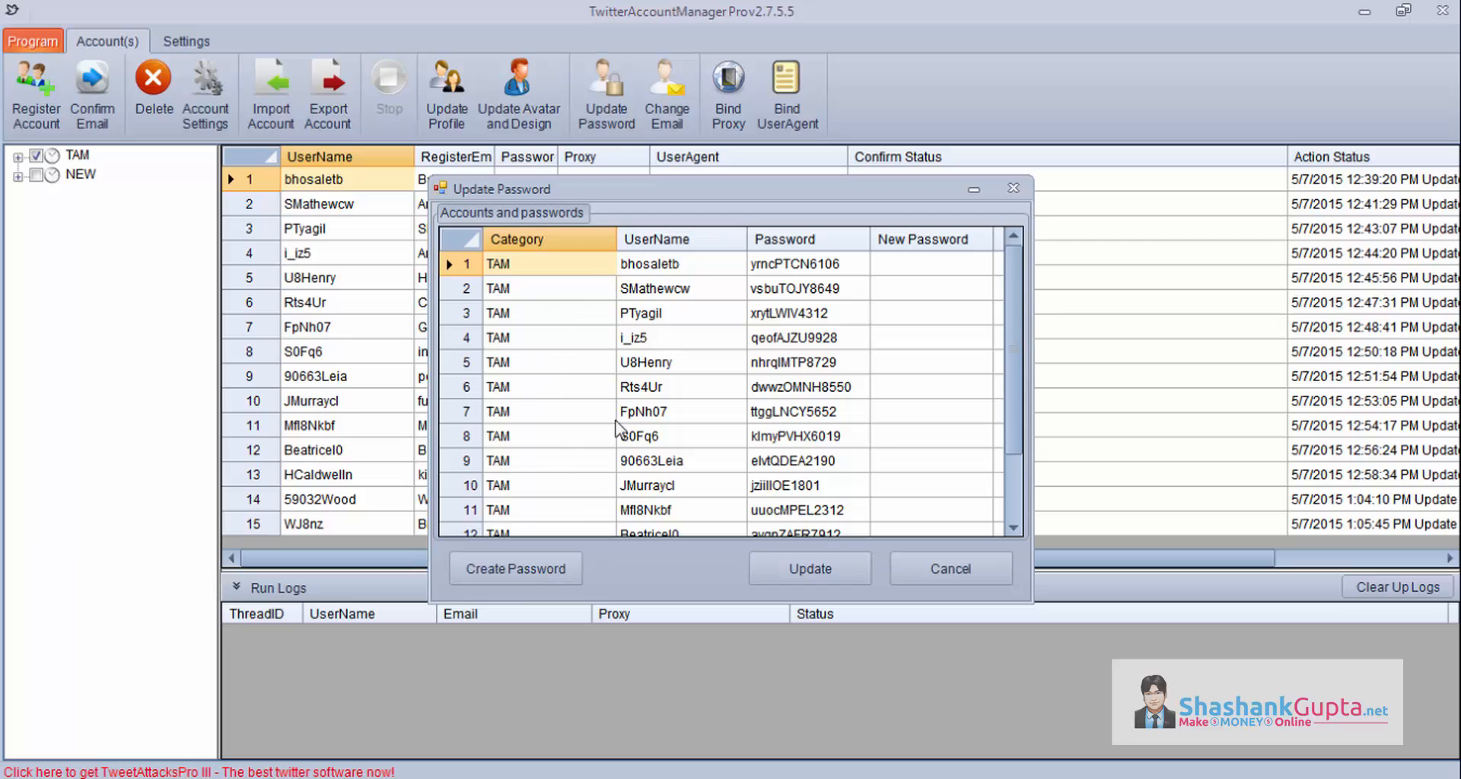
{"action": "mouse_move", "coordinate": [551, 408]}
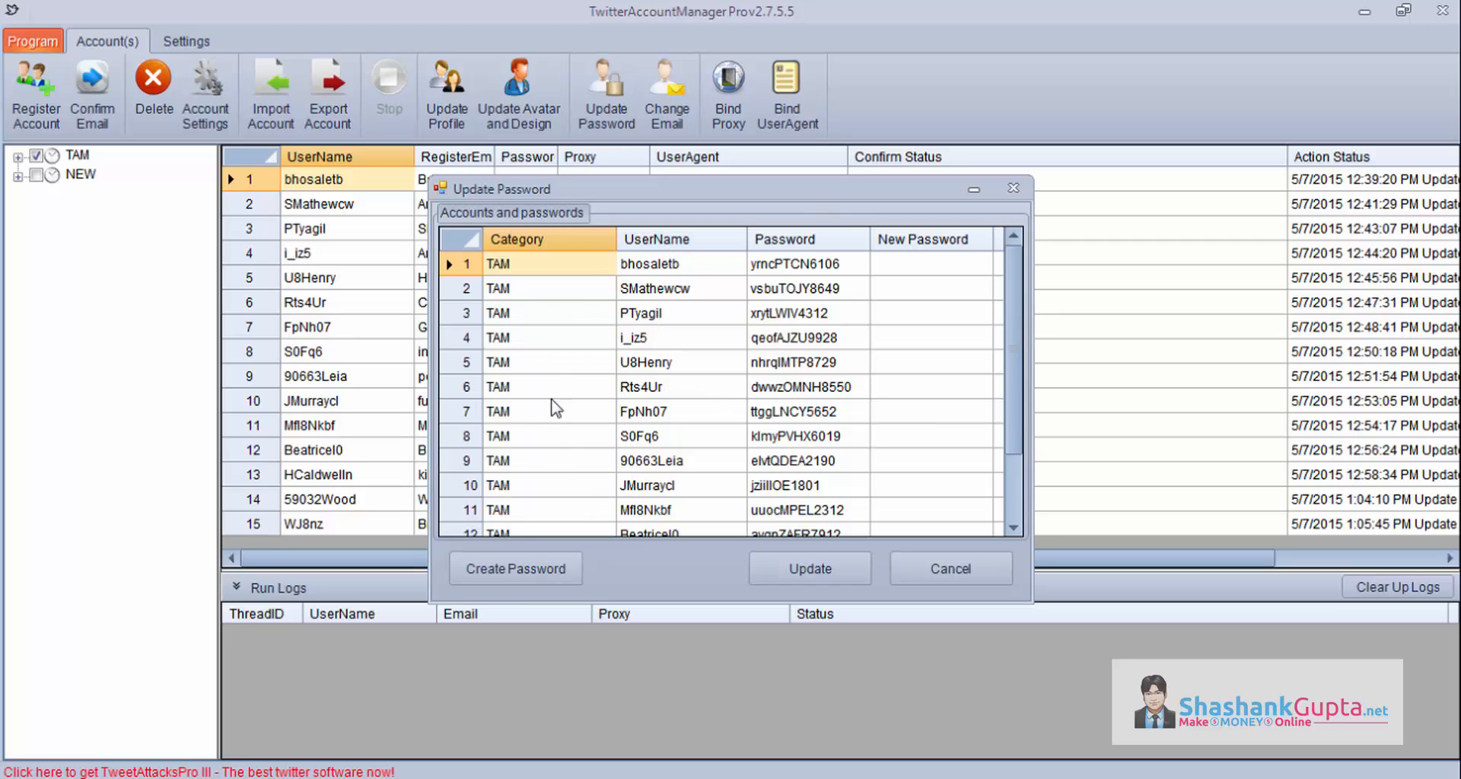
{"action": "left_click", "coordinate": [808, 567]}
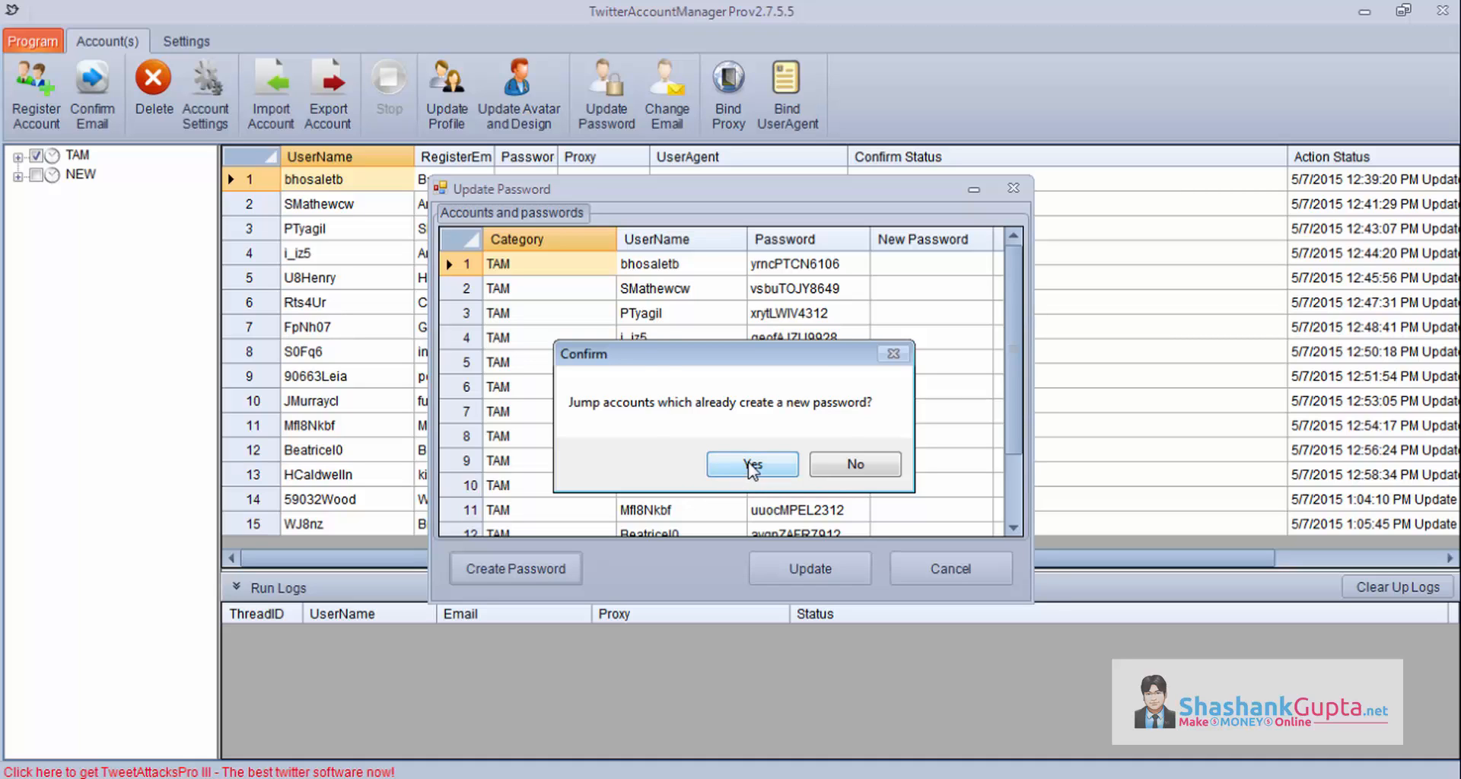
{"action": "left_click", "coordinate": [750, 464]}
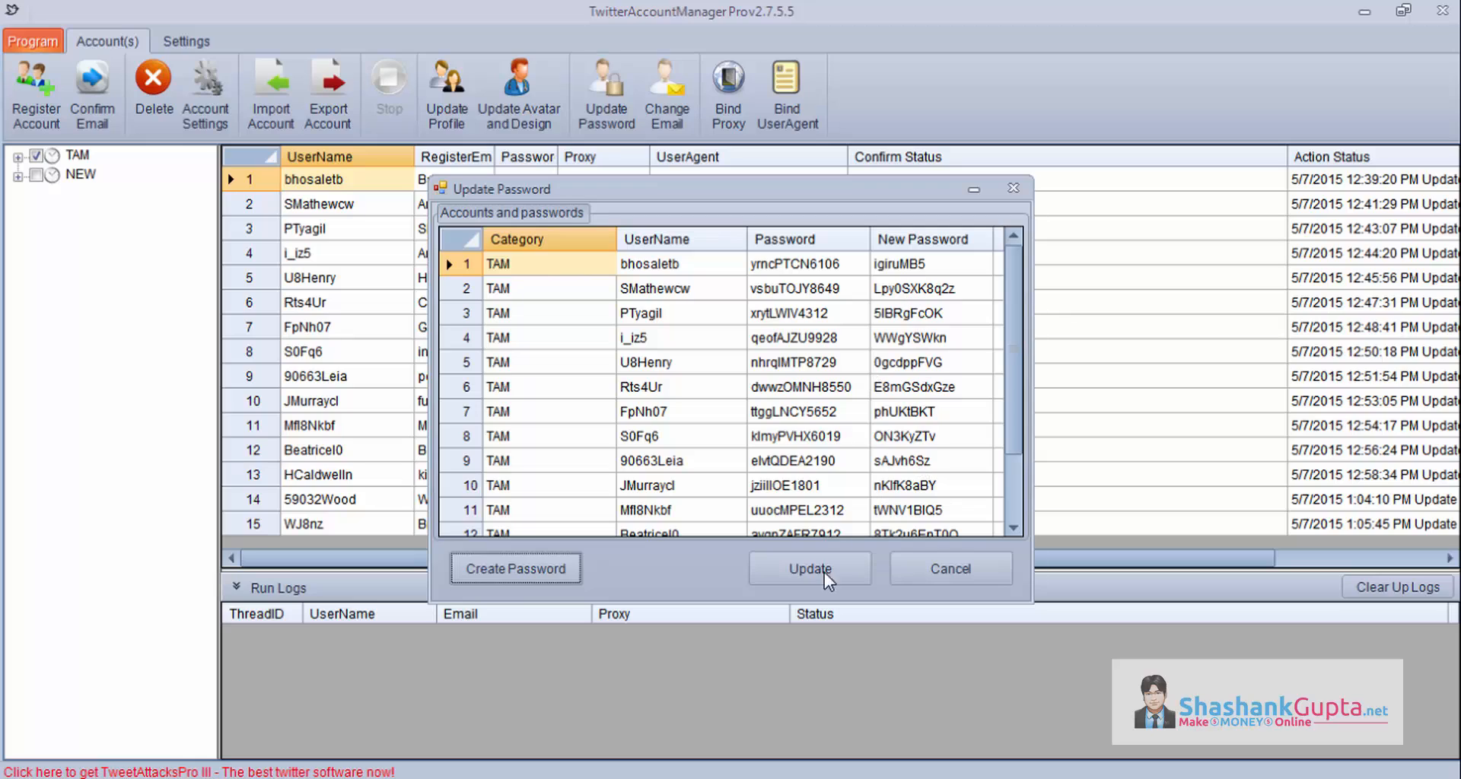
{"action": "mouse_move", "coordinate": [792, 313]}
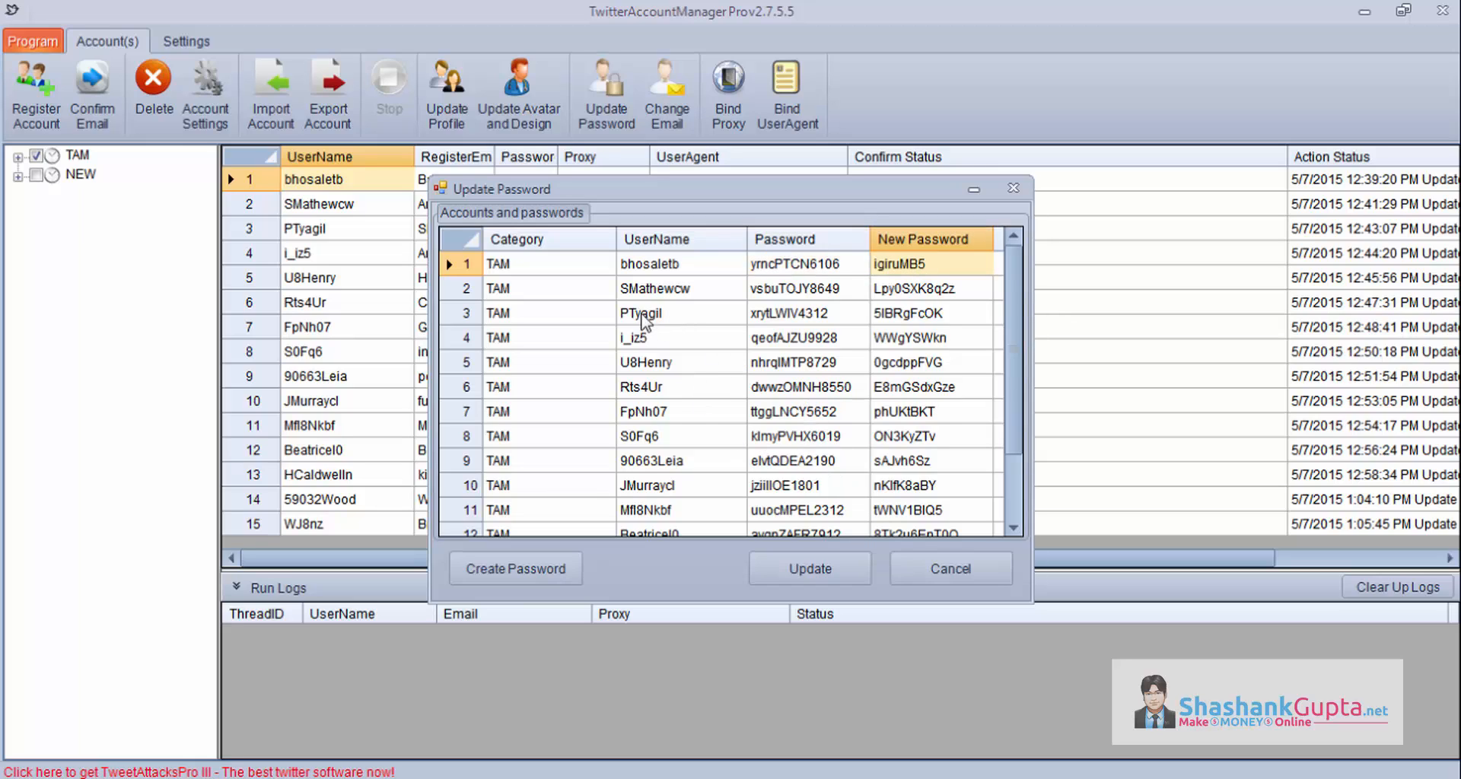
{"action": "mouse_move", "coordinate": [720, 383]}
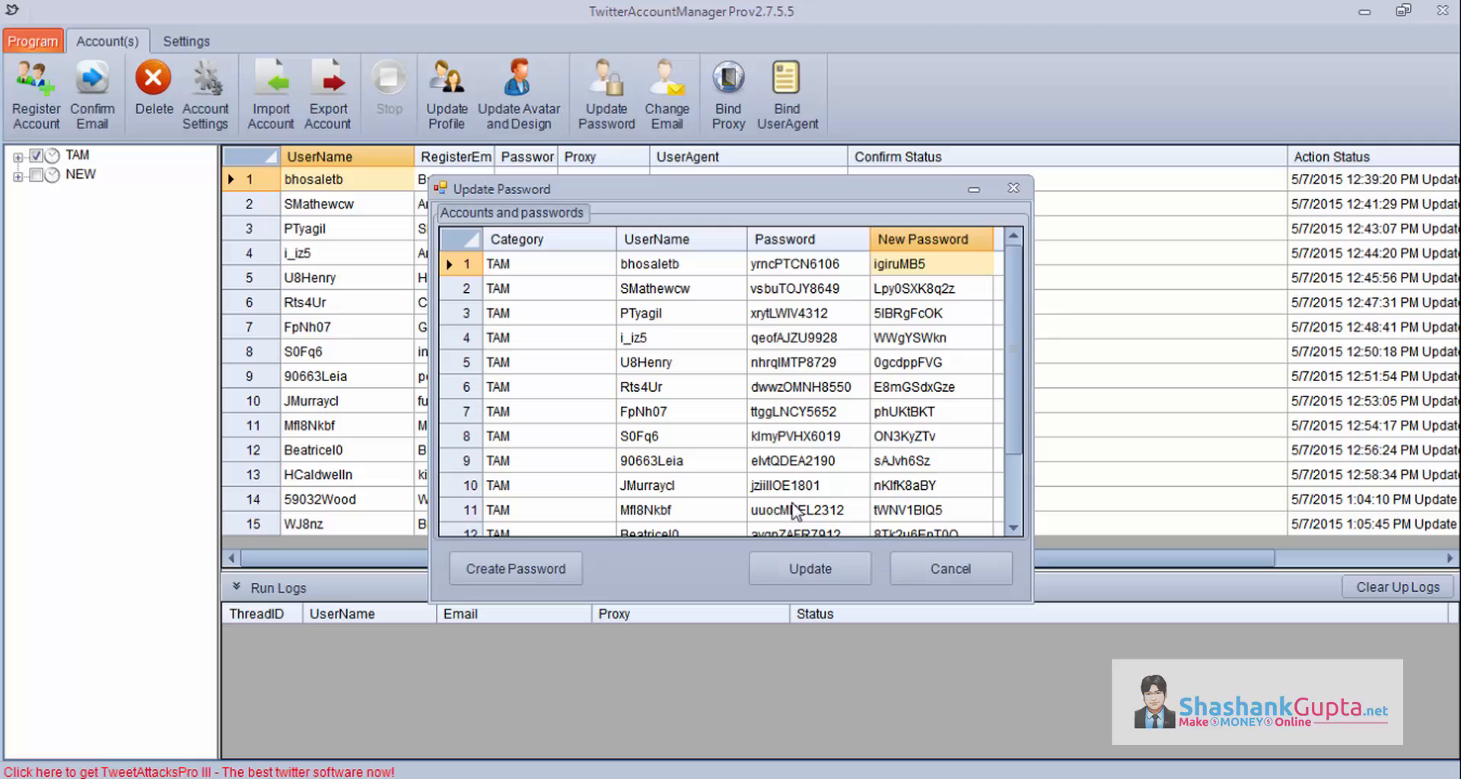
{"action": "mouse_move", "coordinate": [950, 569]}
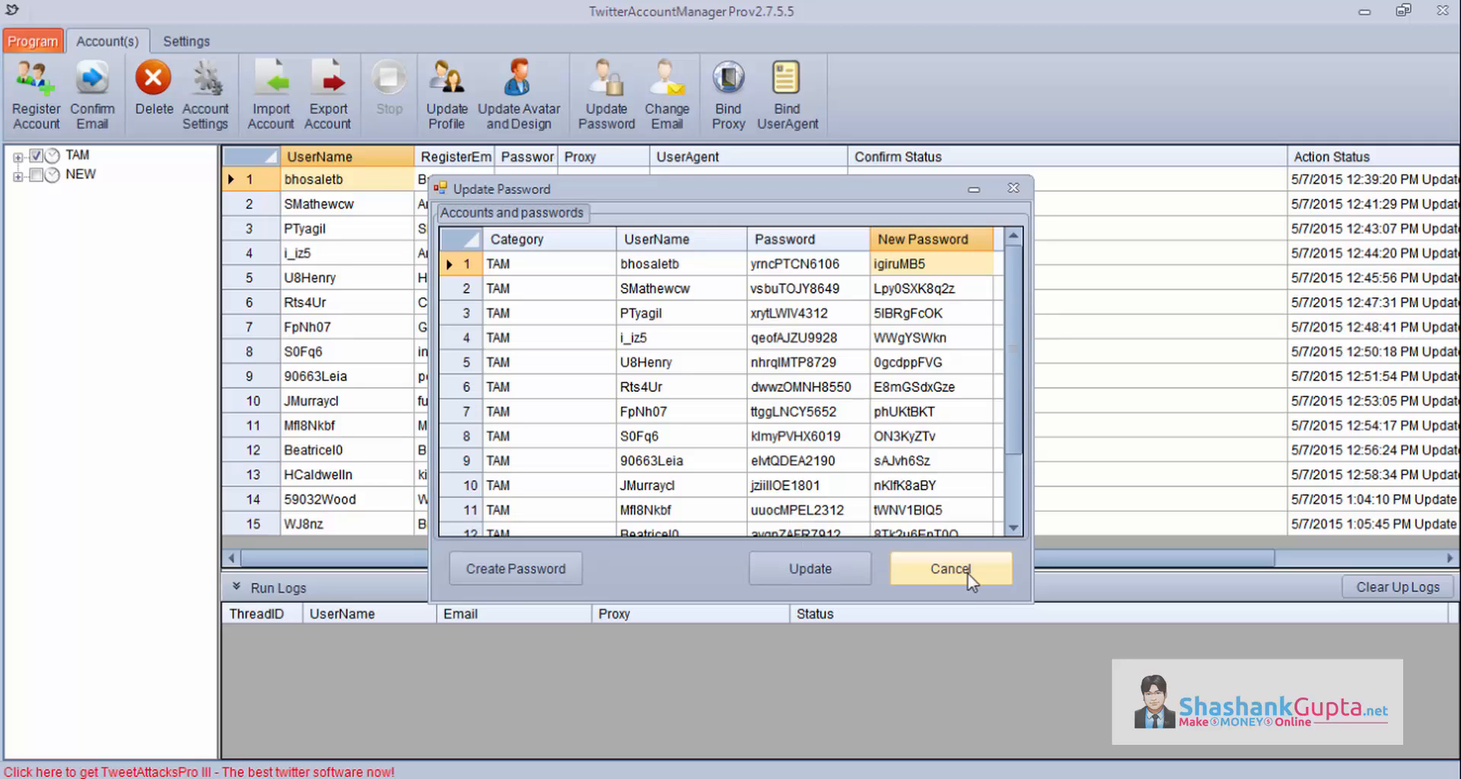
{"action": "left_click", "coordinate": [950, 569]}
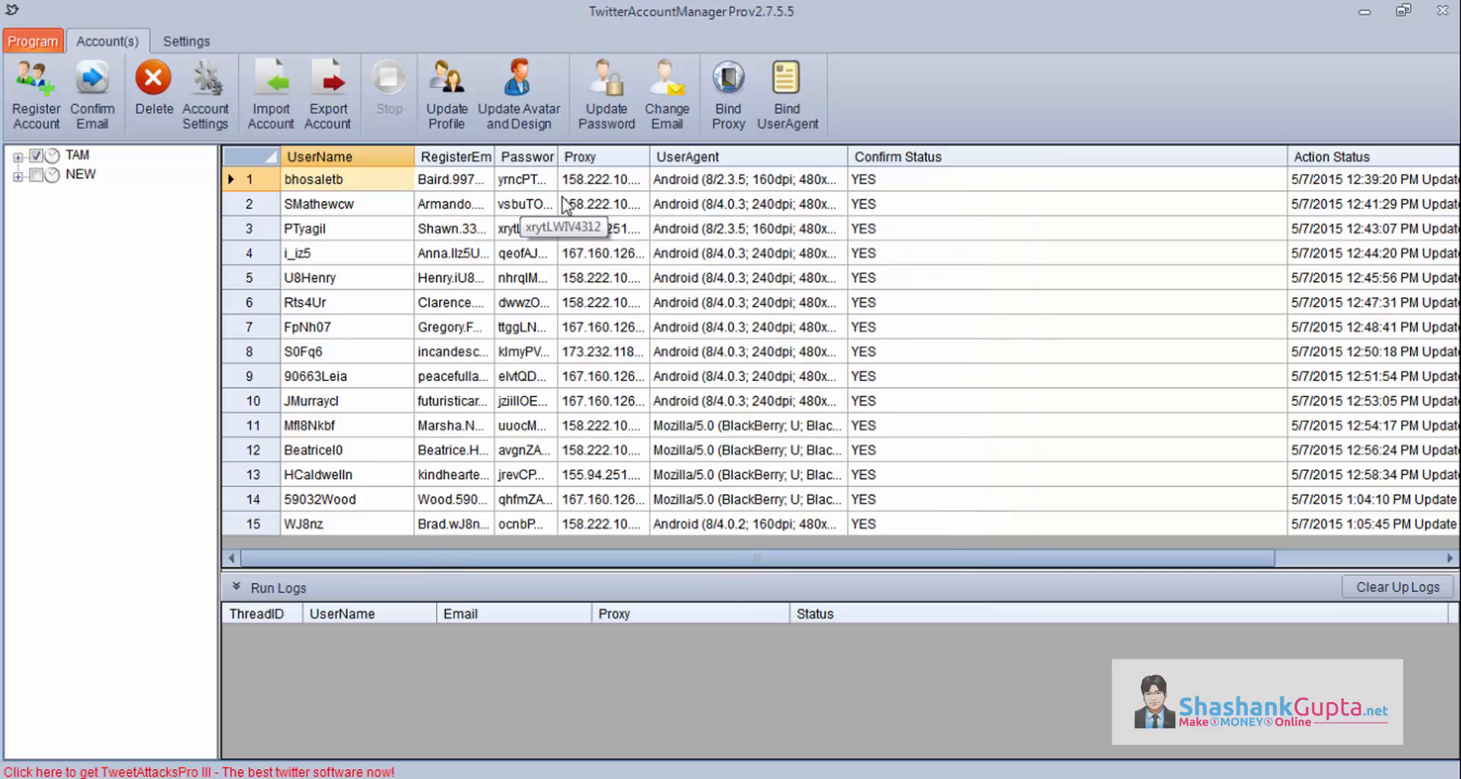
- Import new emails and passwords from mails.txt, skipping accounts that already have one
{"action": "left_click", "coordinate": [666, 93]}
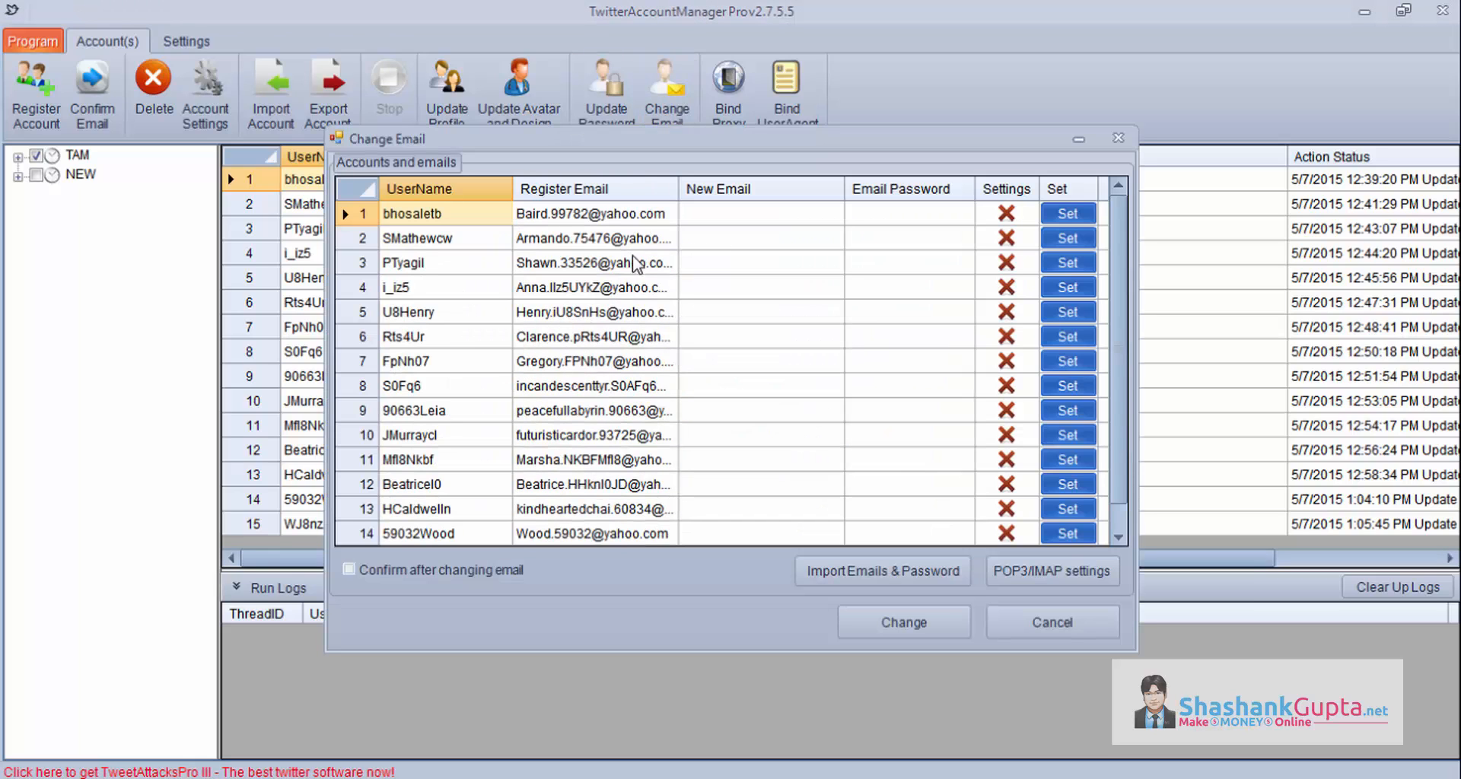
{"action": "mouse_move", "coordinate": [607, 368]}
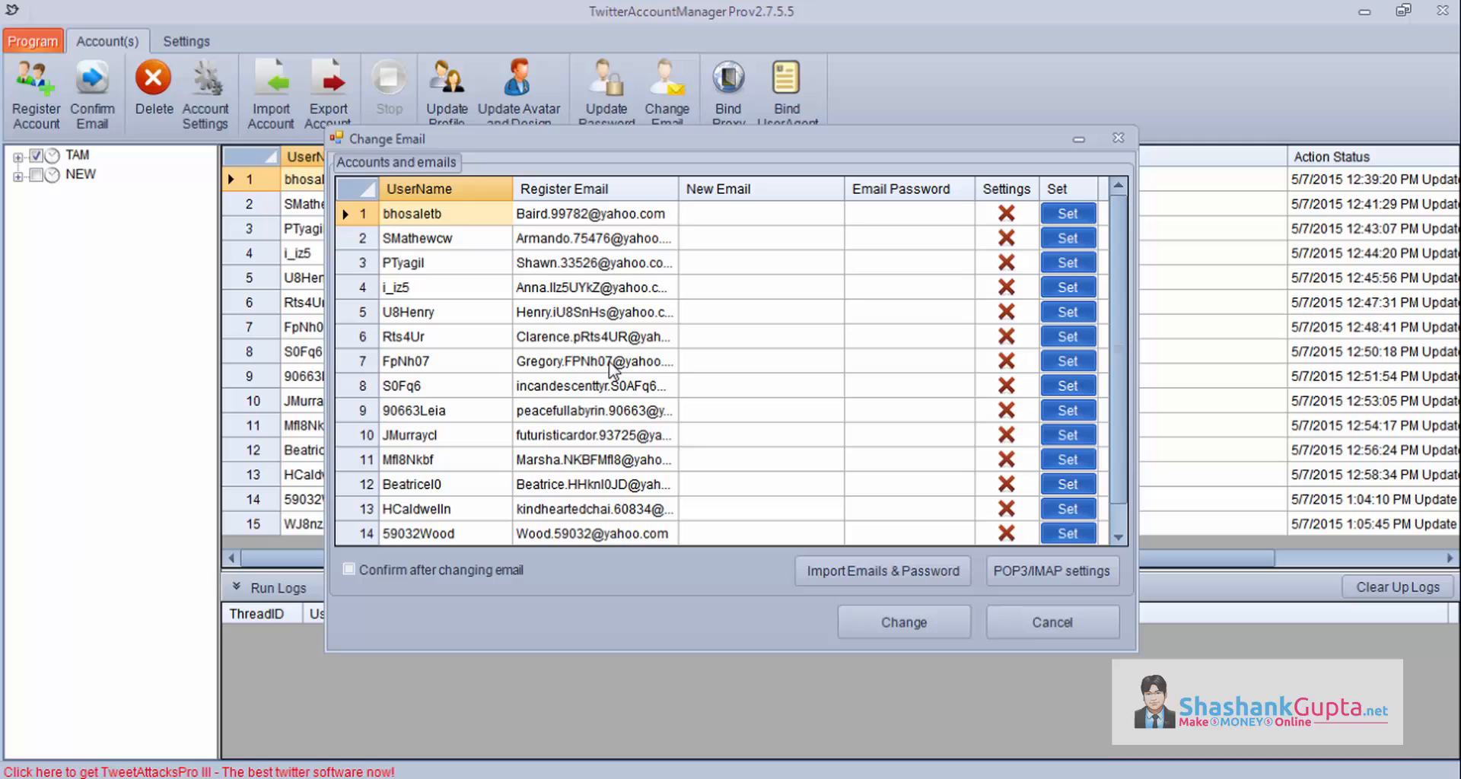
{"action": "mouse_move", "coordinate": [735, 537]}
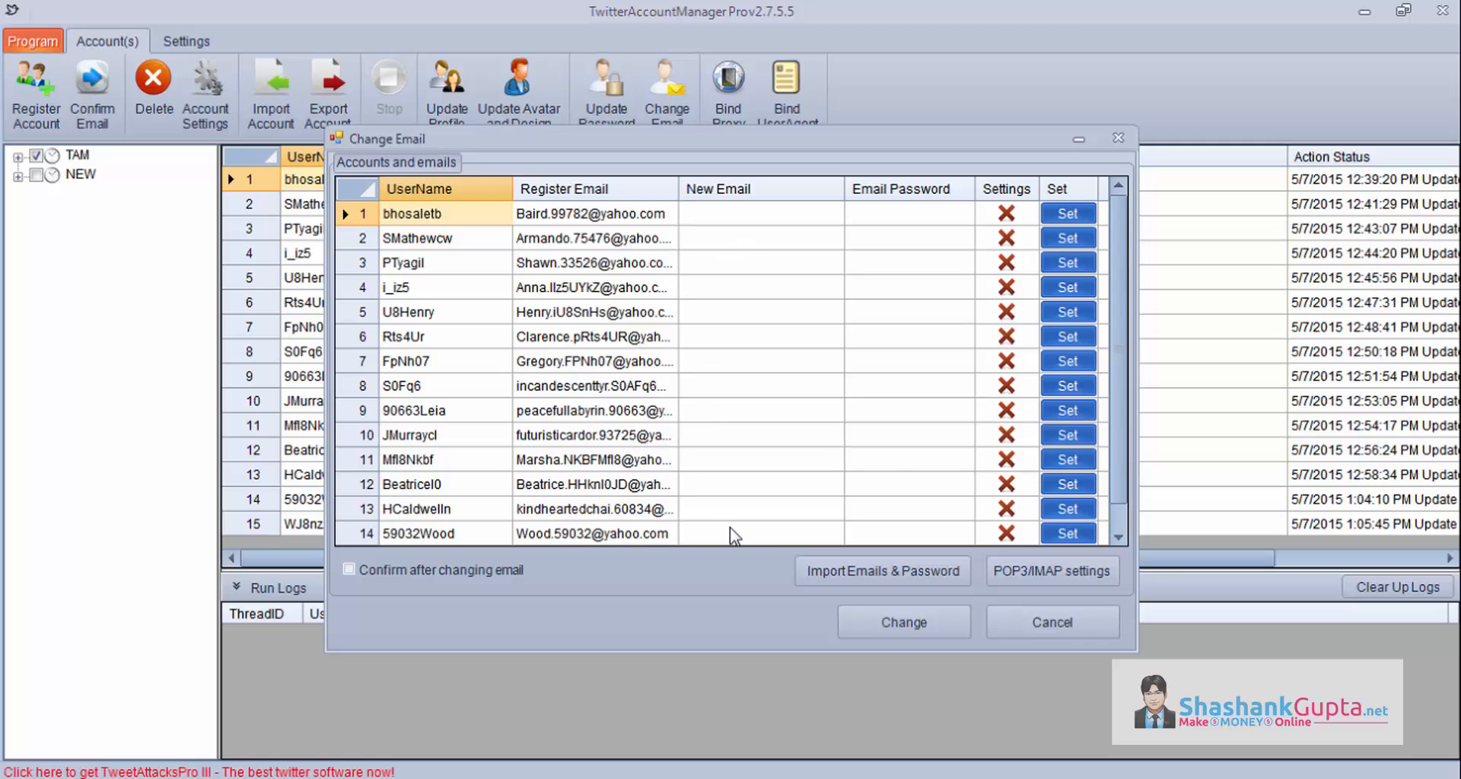
{"action": "left_click", "coordinate": [881, 570]}
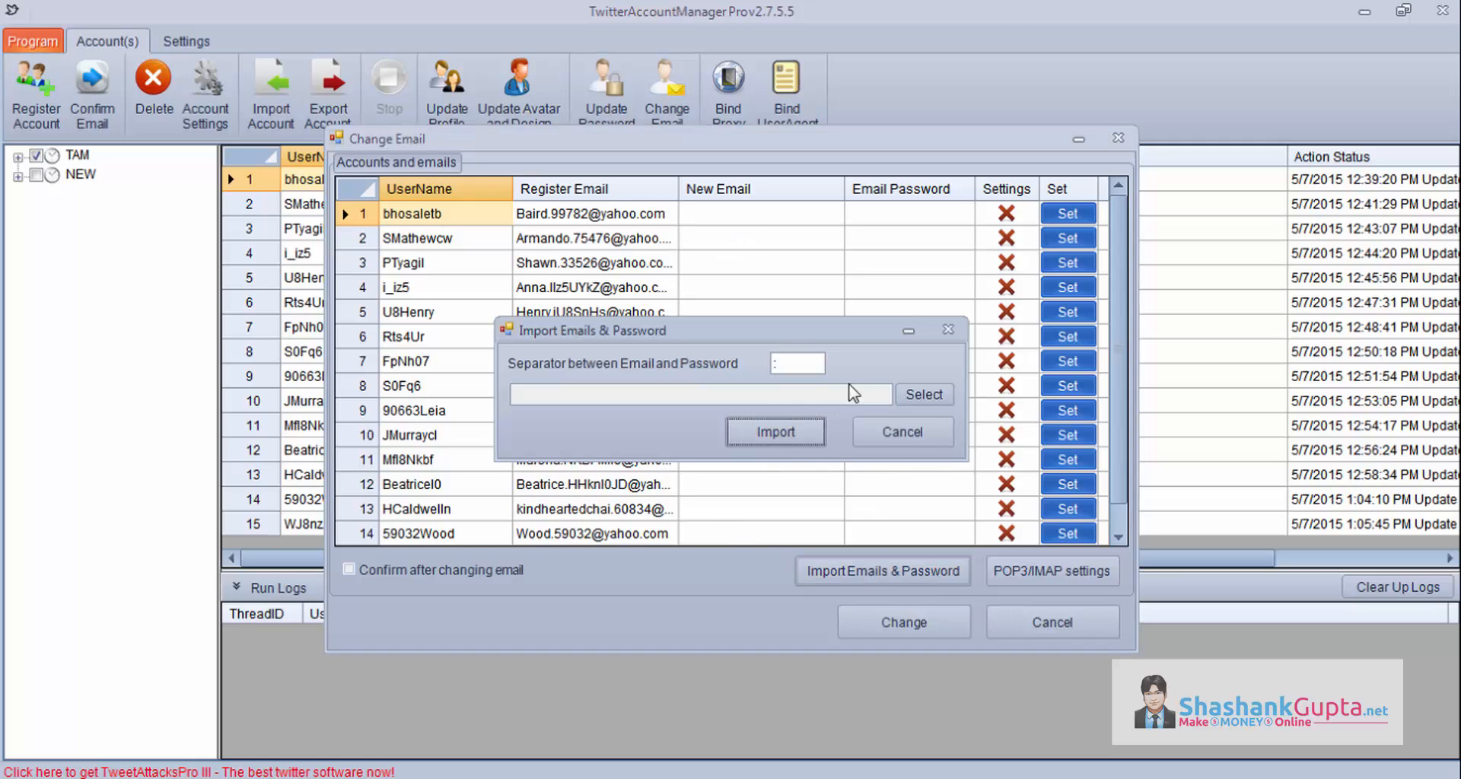
{"action": "left_click", "coordinate": [922, 394]}
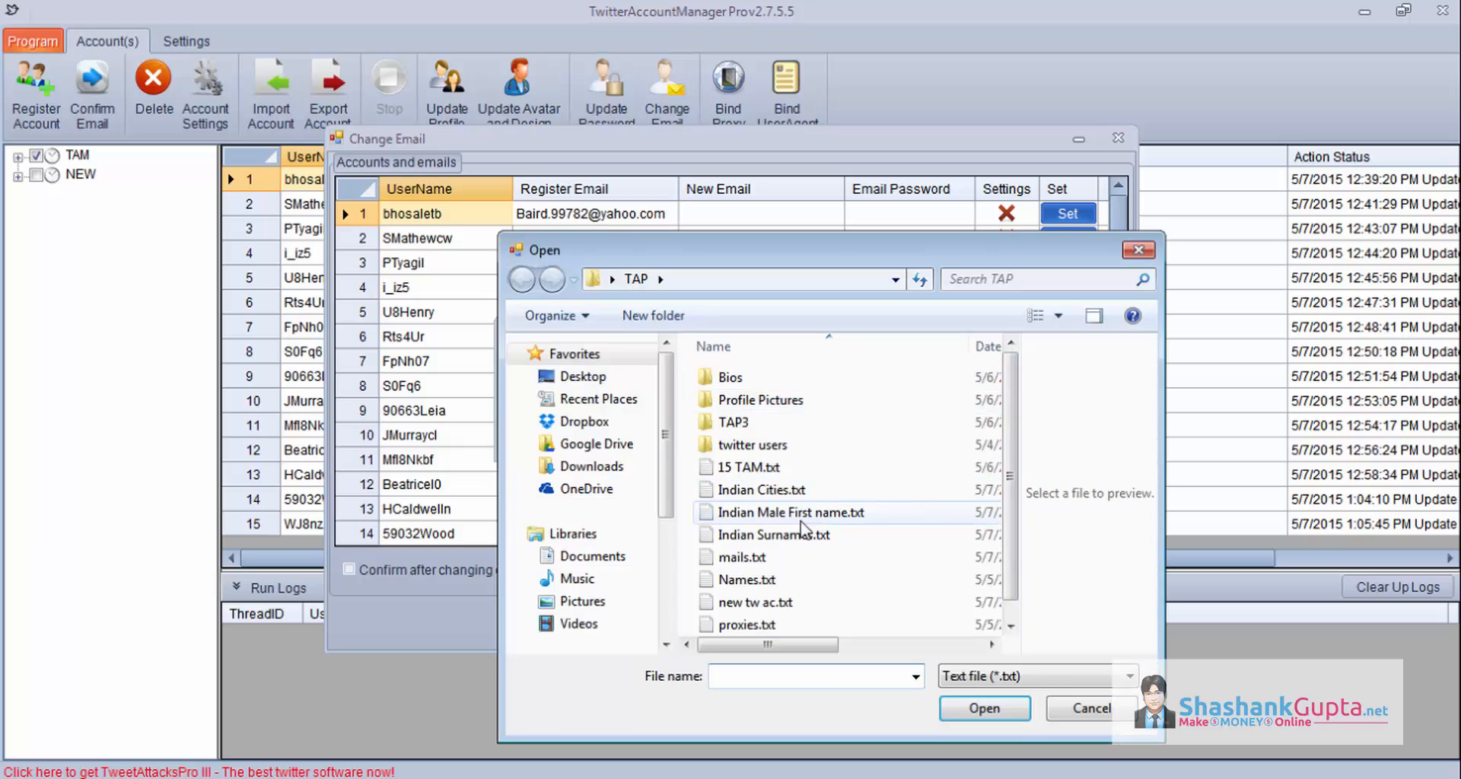
{"action": "left_click", "coordinate": [983, 709]}
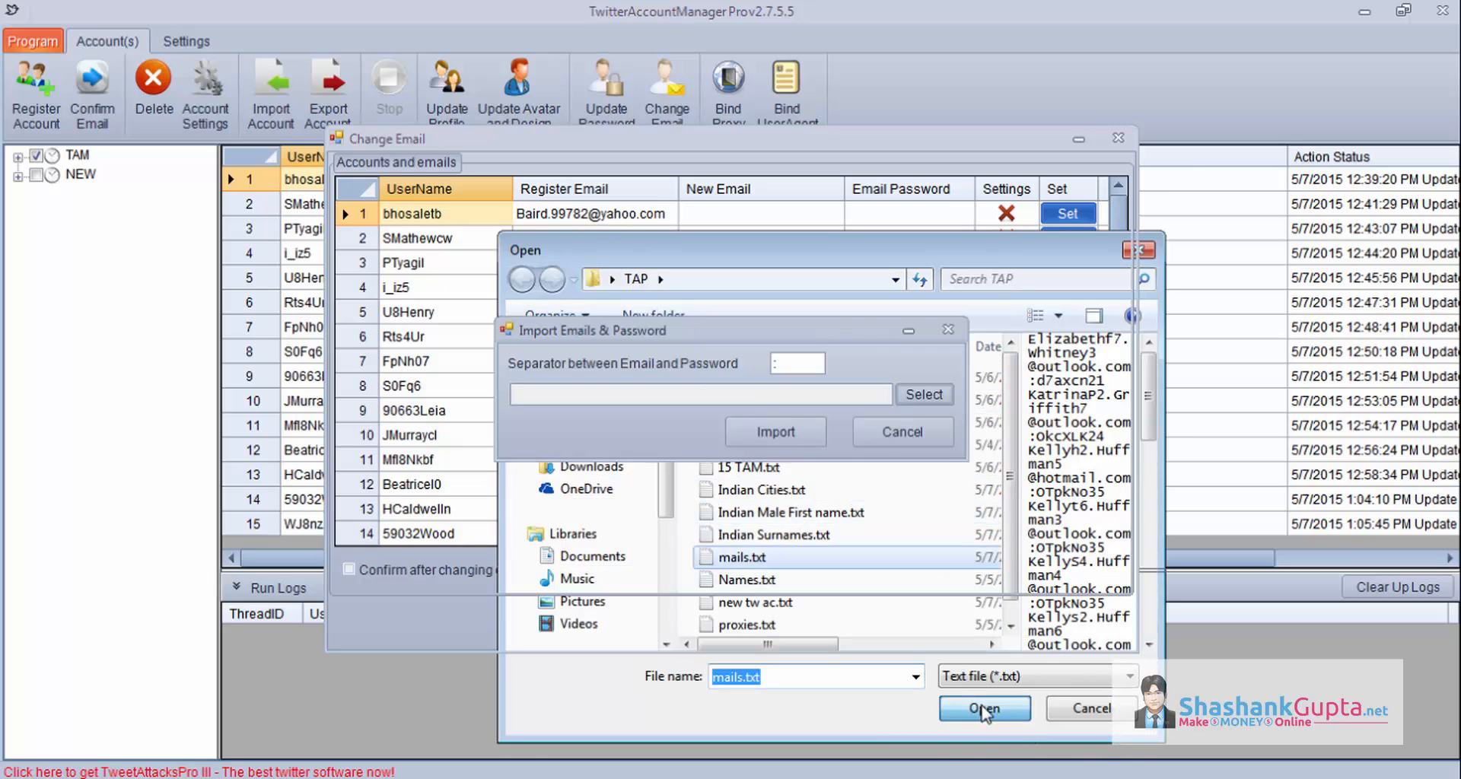
{"action": "left_click", "coordinate": [985, 707]}
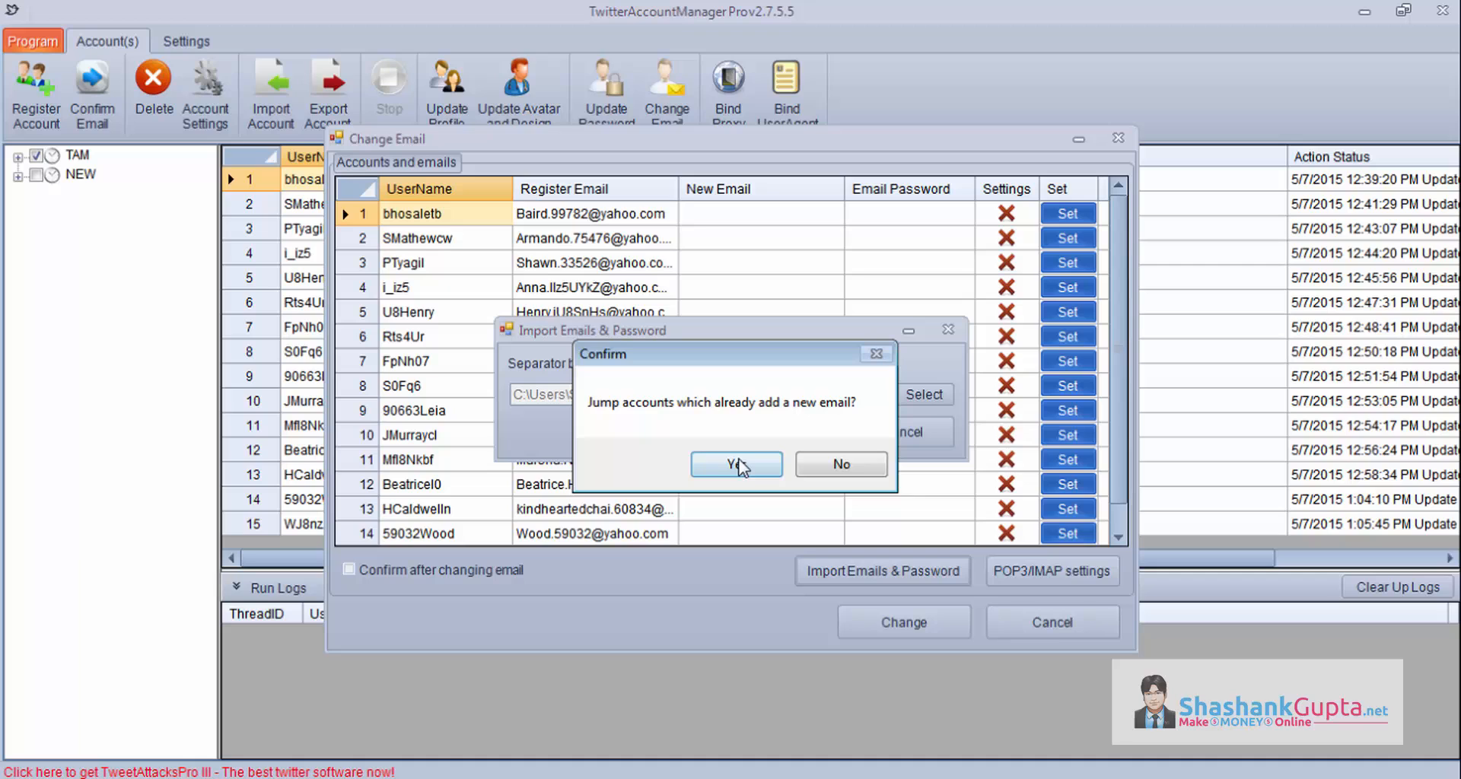
{"action": "left_click", "coordinate": [735, 464]}
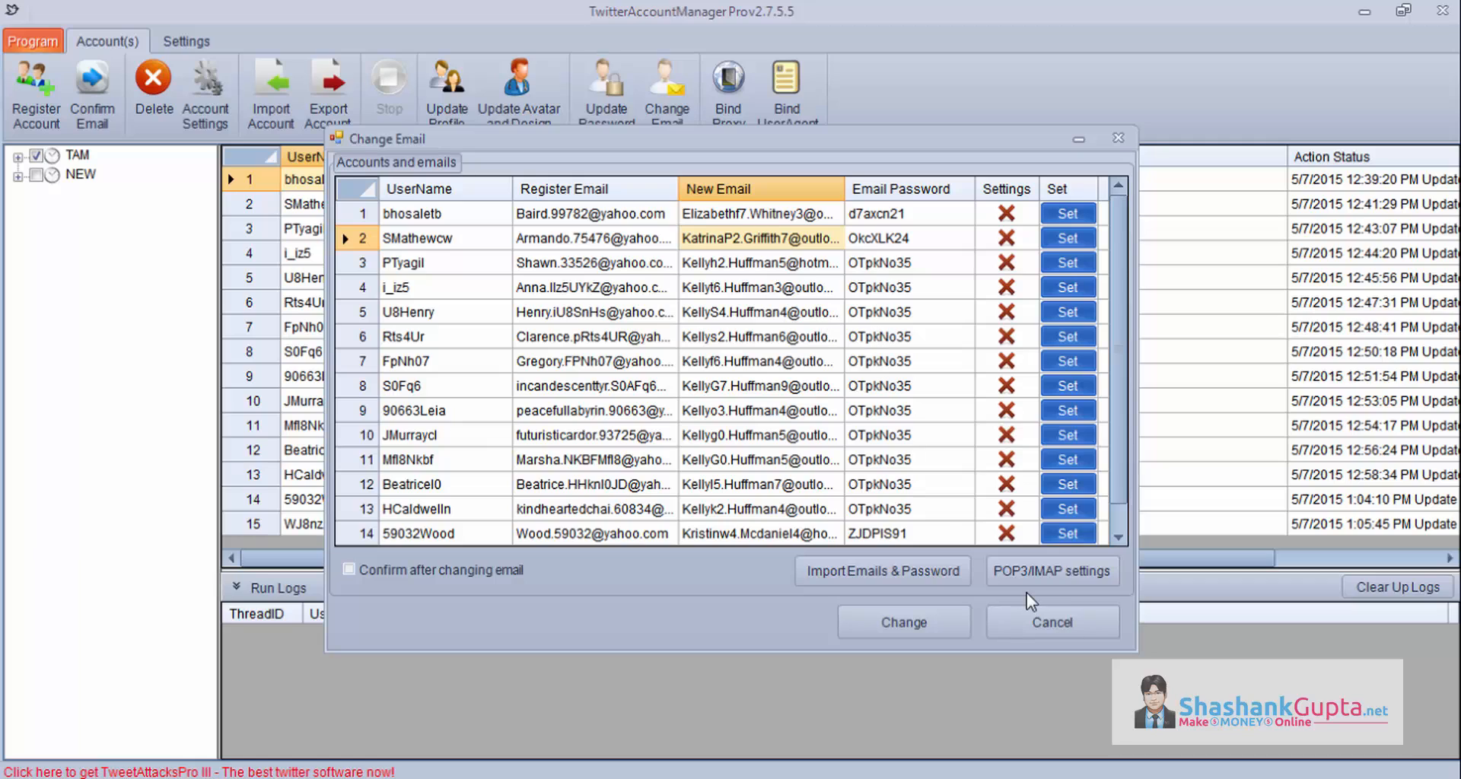
- Apply Hotmail POP3/IMAP server settings to all accounts
{"action": "left_click", "coordinate": [1053, 570]}
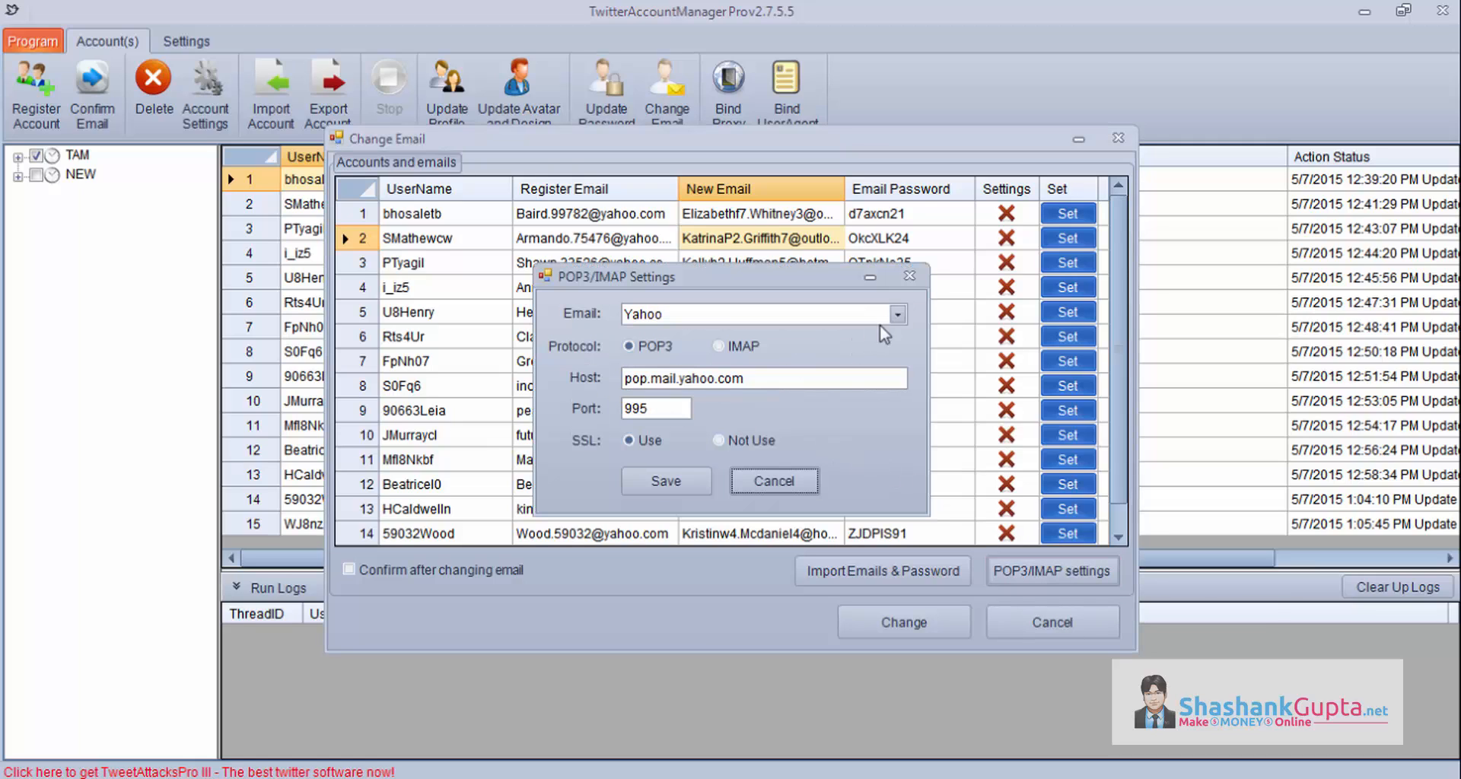
{"action": "left_click", "coordinate": [758, 313]}
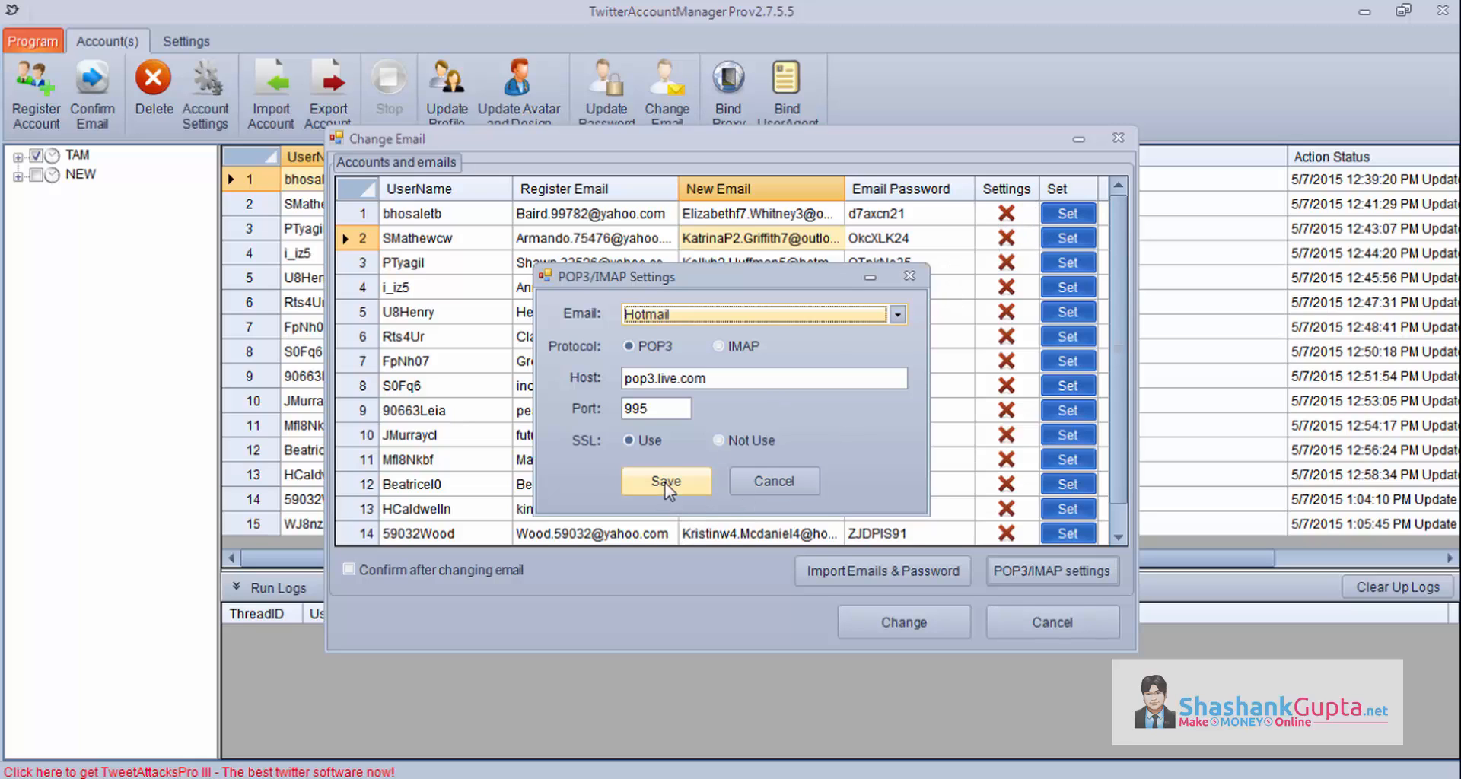
{"action": "left_click", "coordinate": [665, 481]}
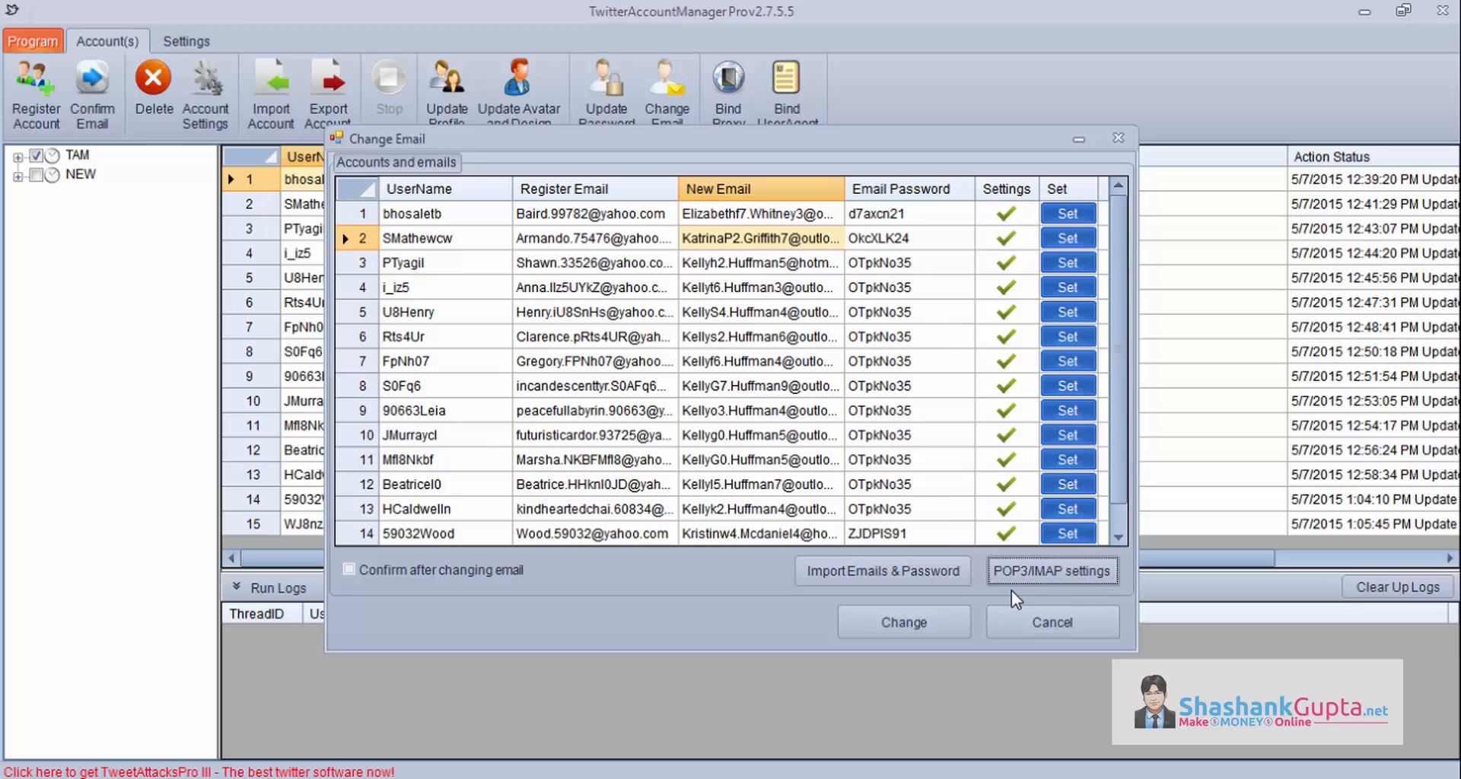
- Enable confirmation after email change, then cancel the email change window
{"action": "left_click", "coordinate": [348, 569]}
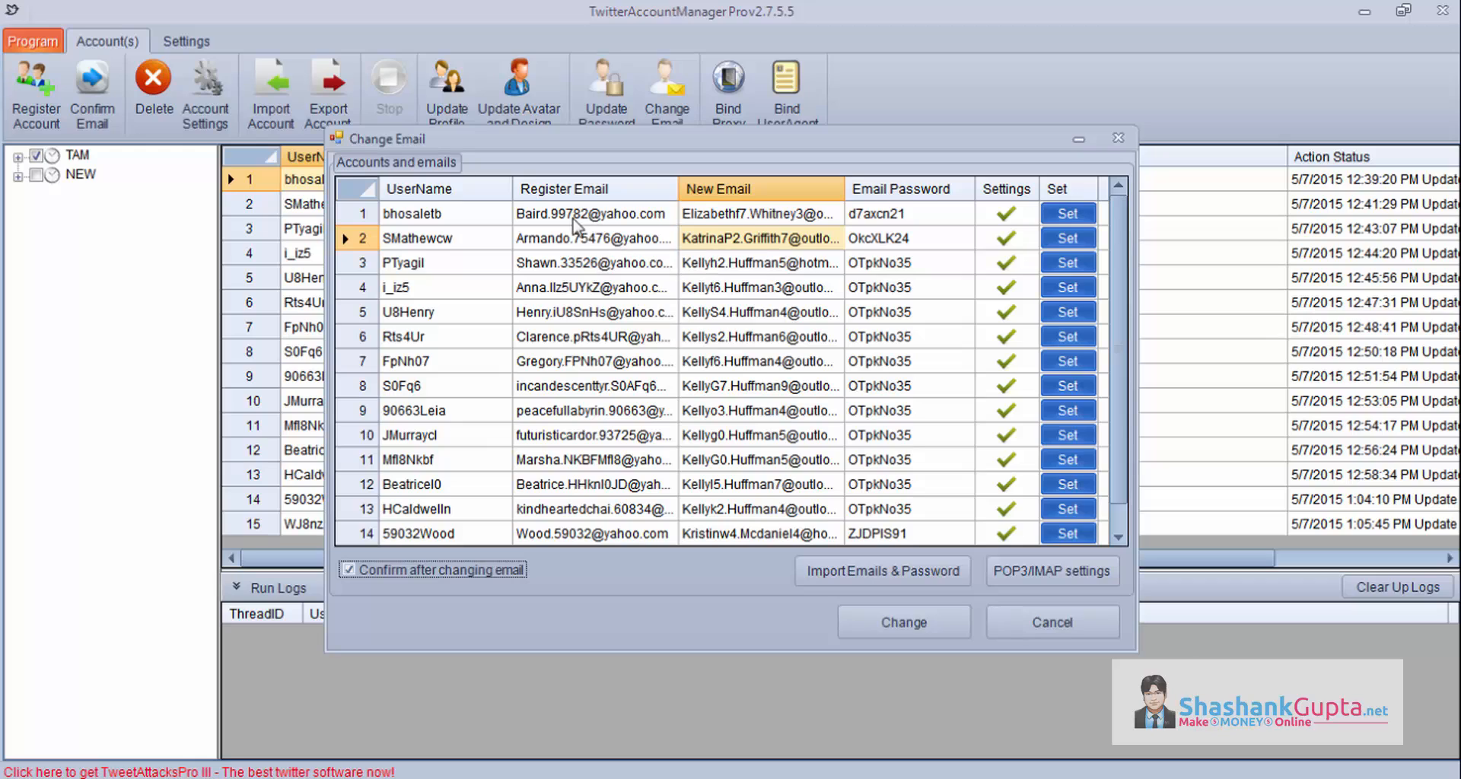
{"action": "left_click", "coordinate": [592, 213]}
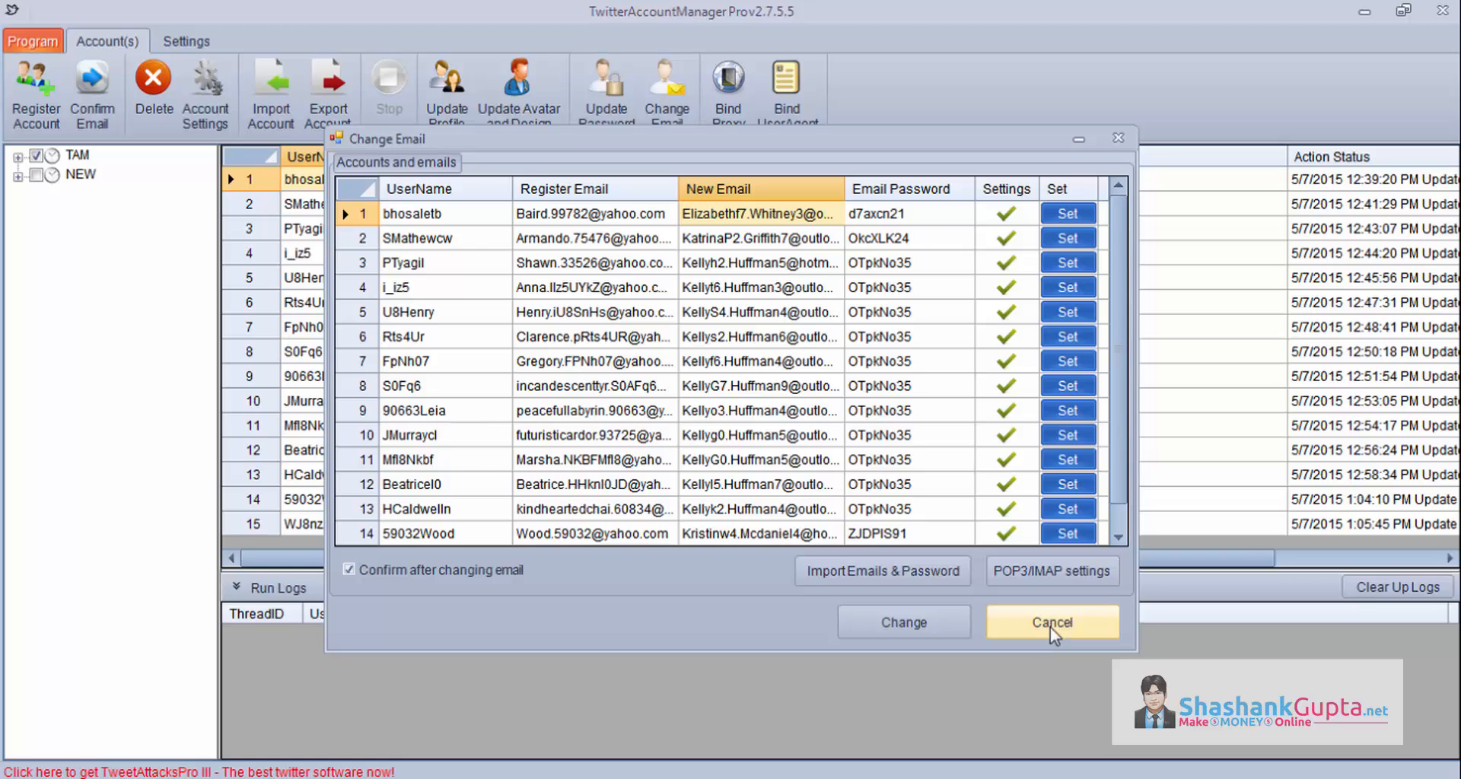
{"action": "left_click", "coordinate": [1051, 621]}
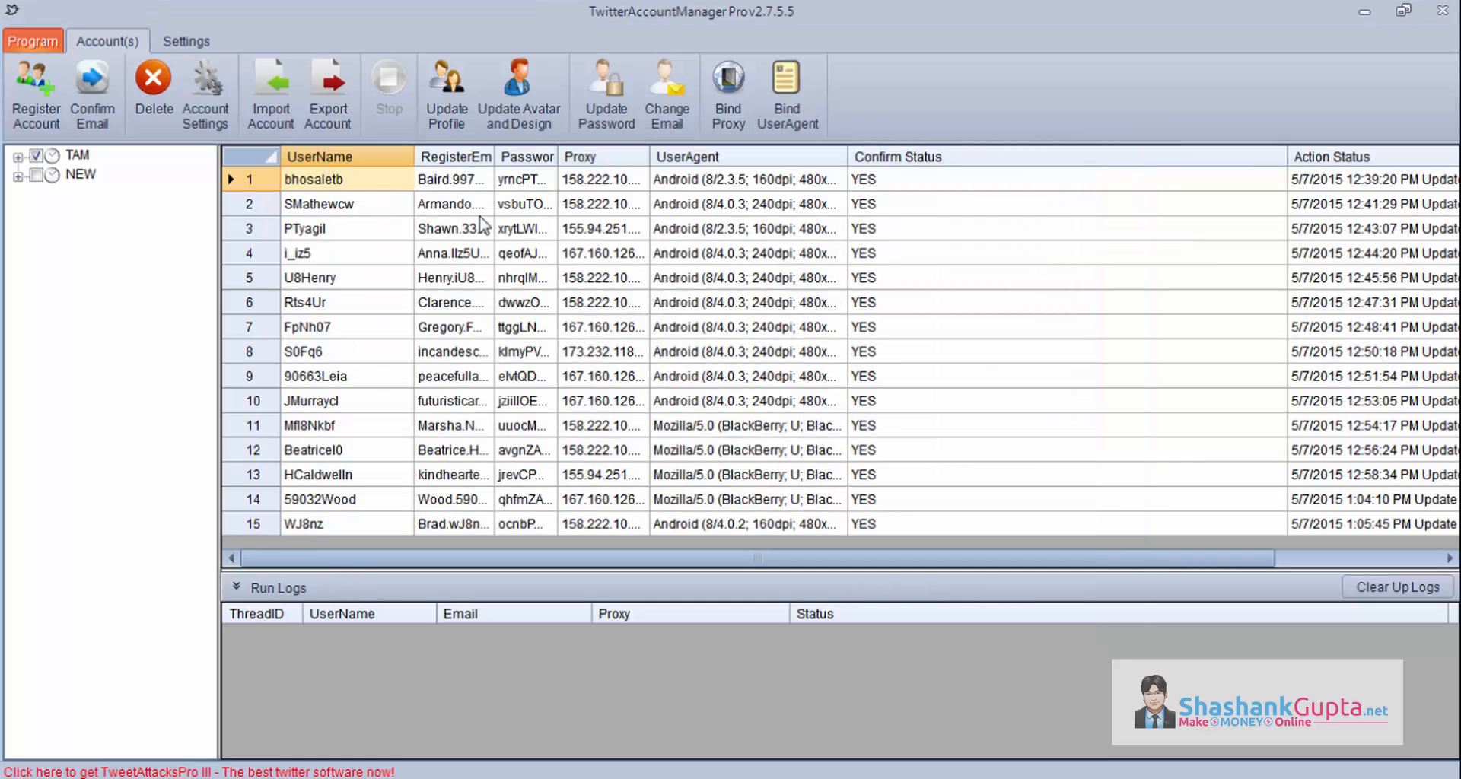
{"action": "mouse_move", "coordinate": [925, 118]}
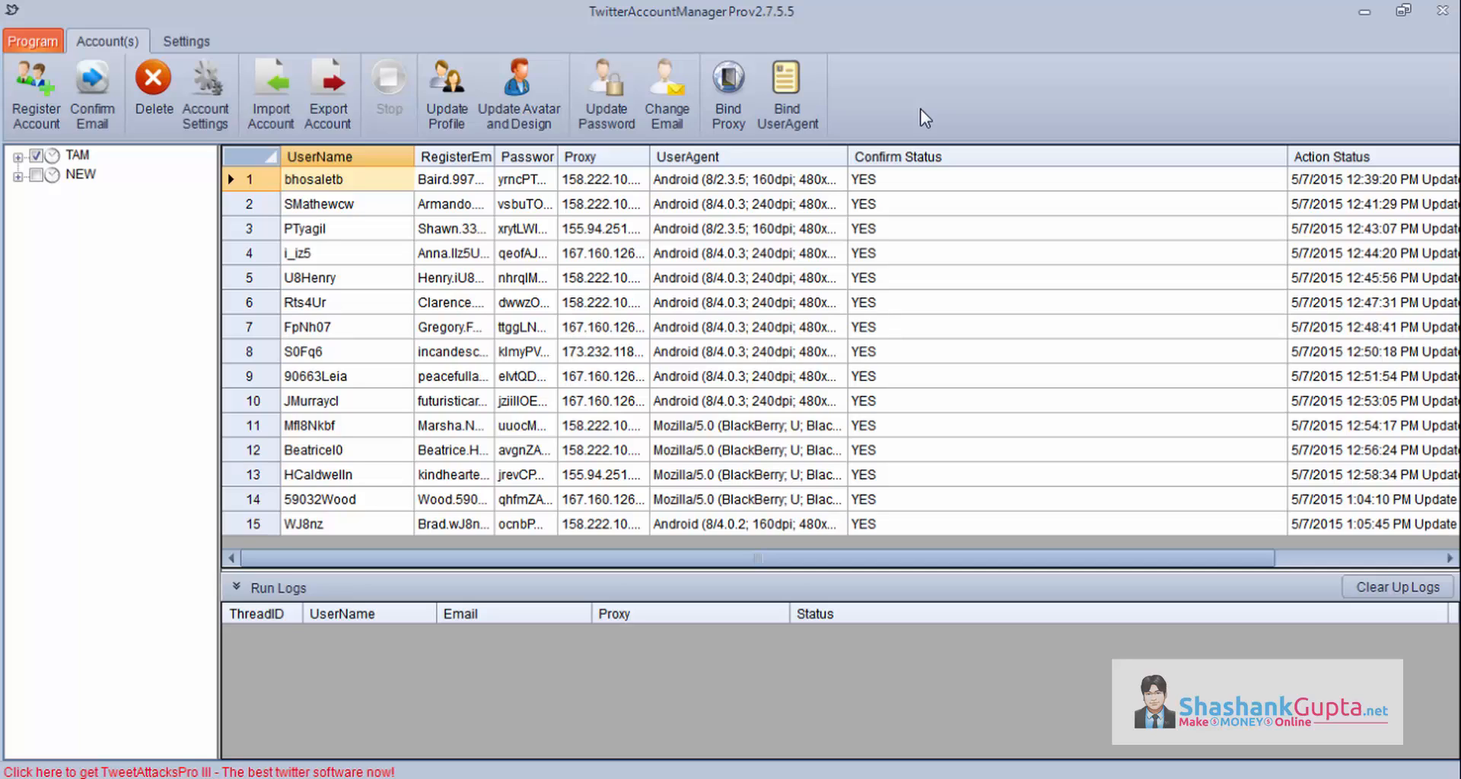
{"action": "mouse_move", "coordinate": [974, 43]}
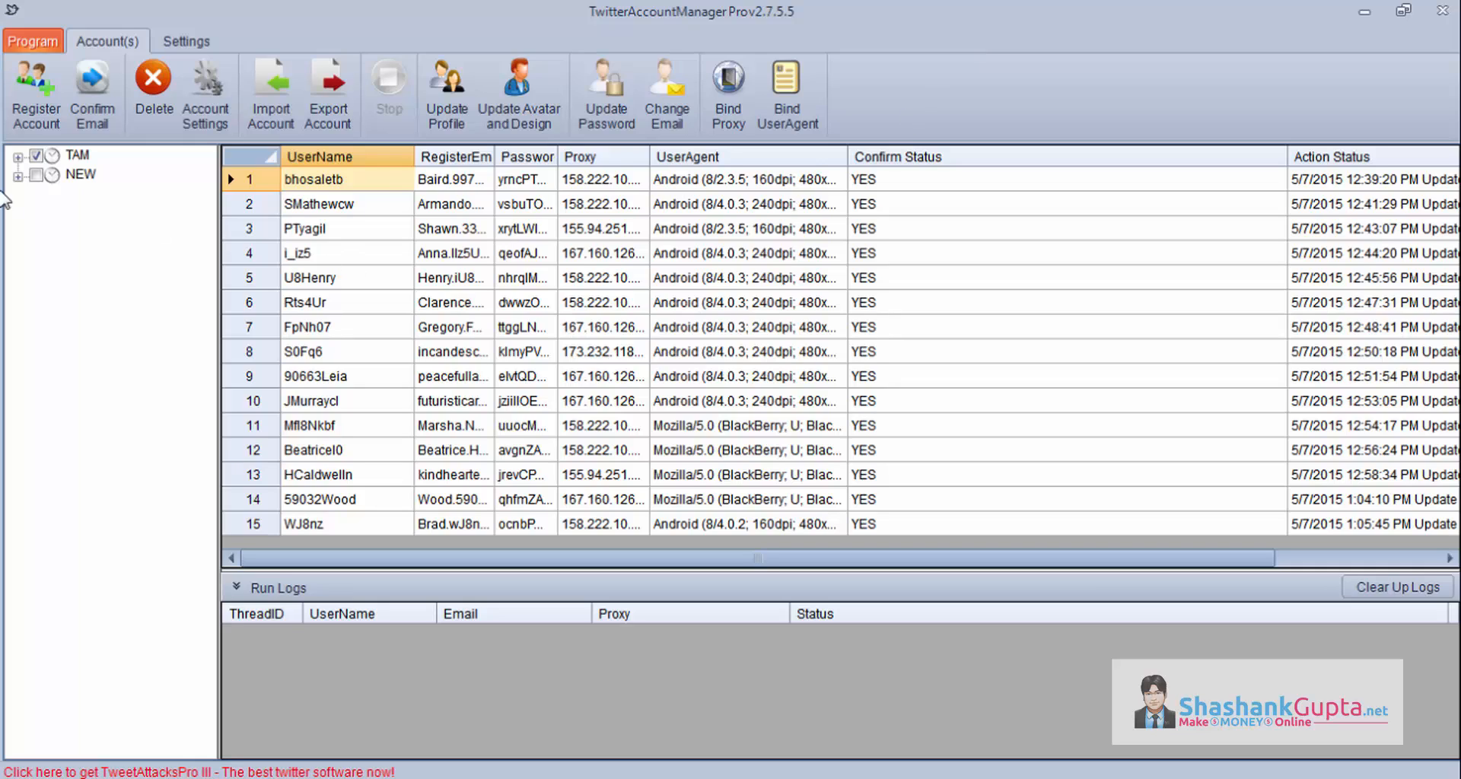
{"action": "mouse_move", "coordinate": [790, 337]}
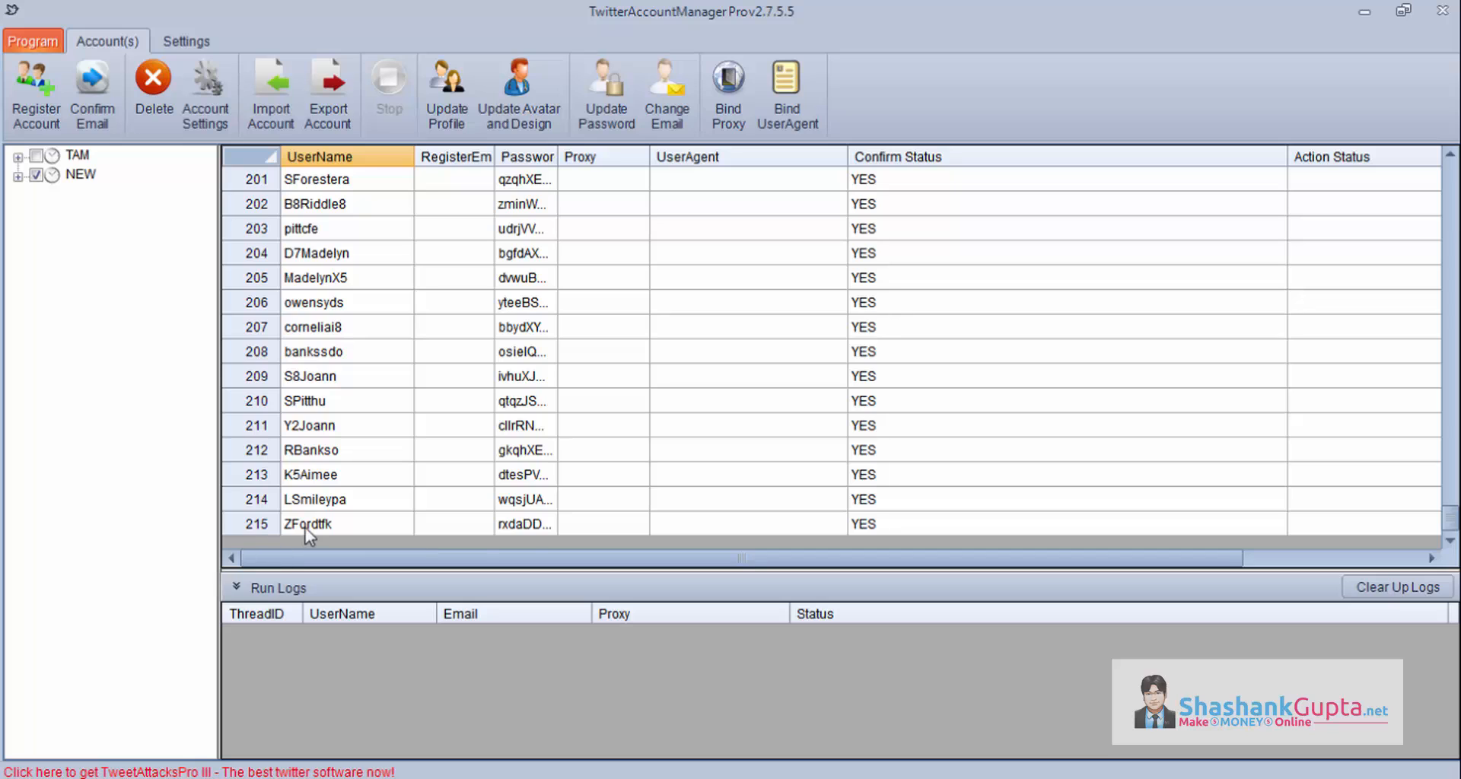
- Select the last account listed in the NEW group
{"action": "left_click", "coordinate": [307, 523]}
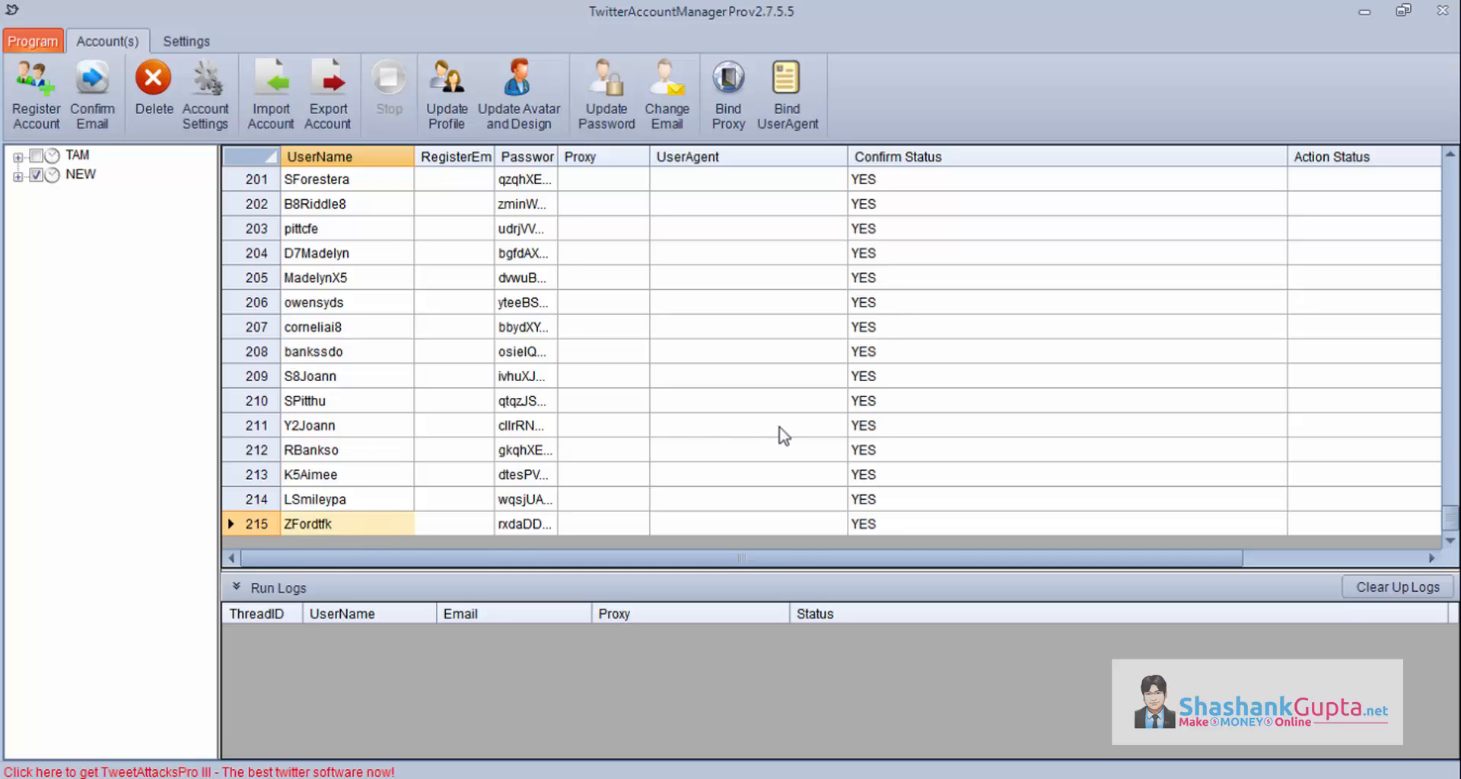